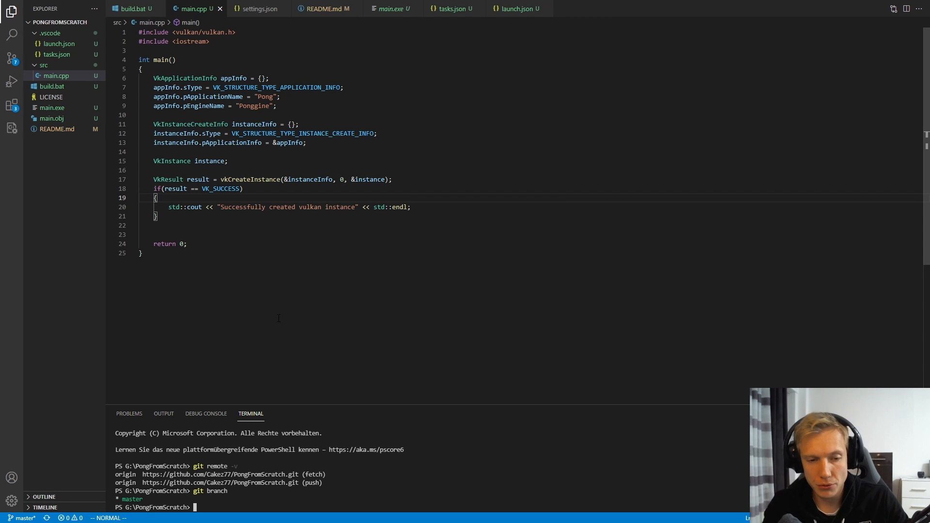
# Create and switch to a new git branch named 01_platfom_layer via git checkout -b.
pyautogui.write('git checkout')
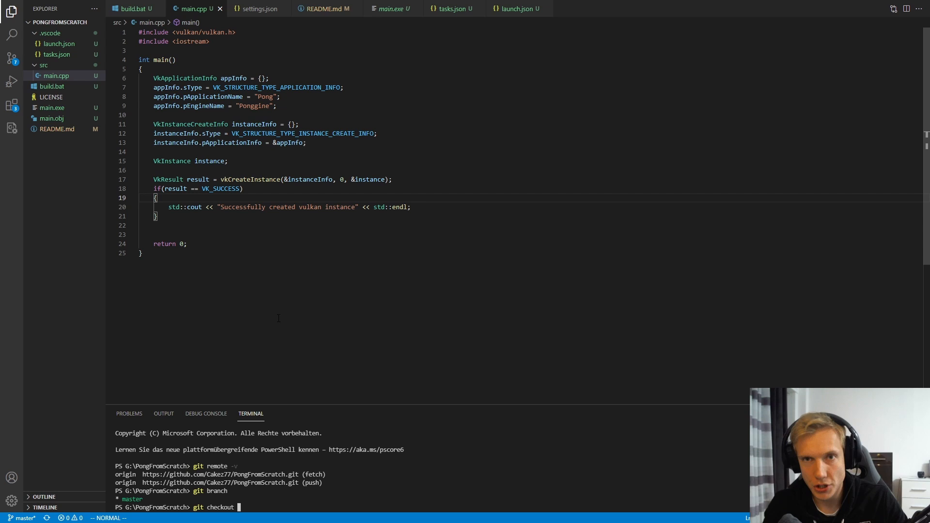
pyautogui.write('-b')
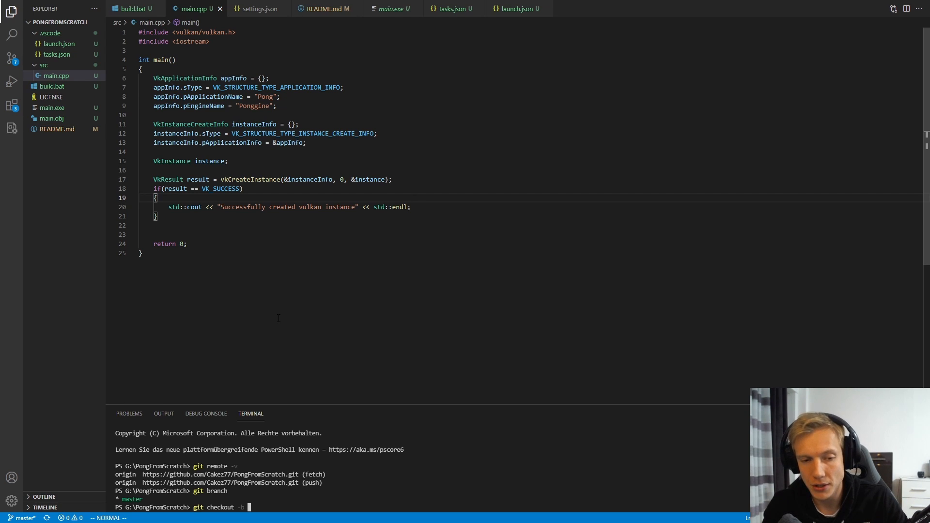
pyautogui.write('01_')
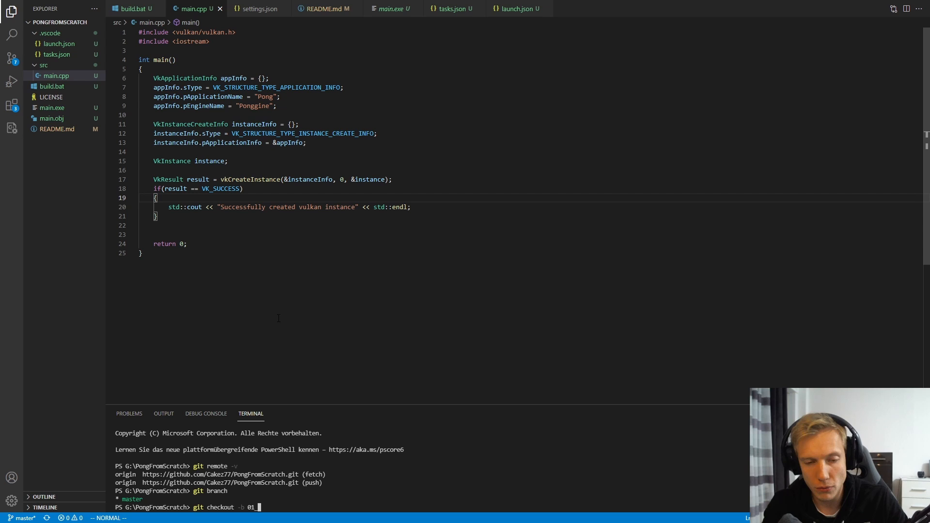
pyautogui.write('platfo')
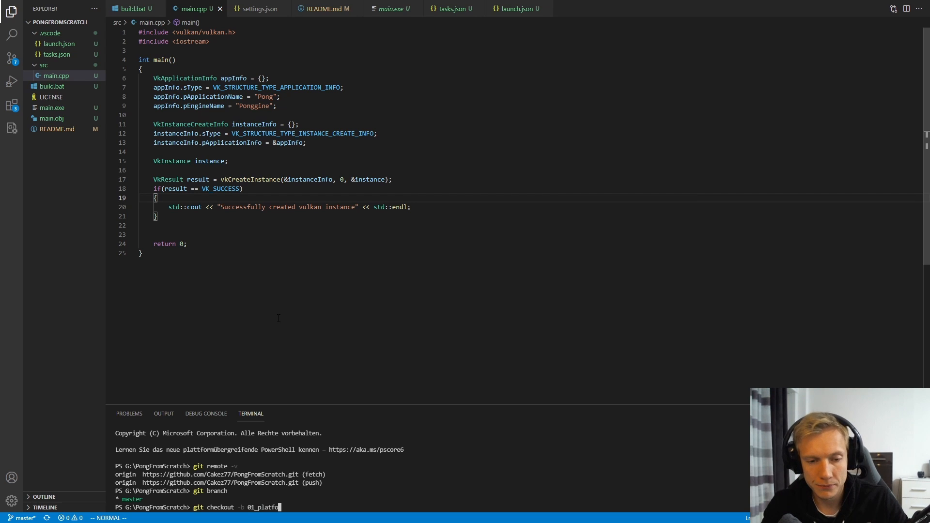
pyautogui.press('Return')
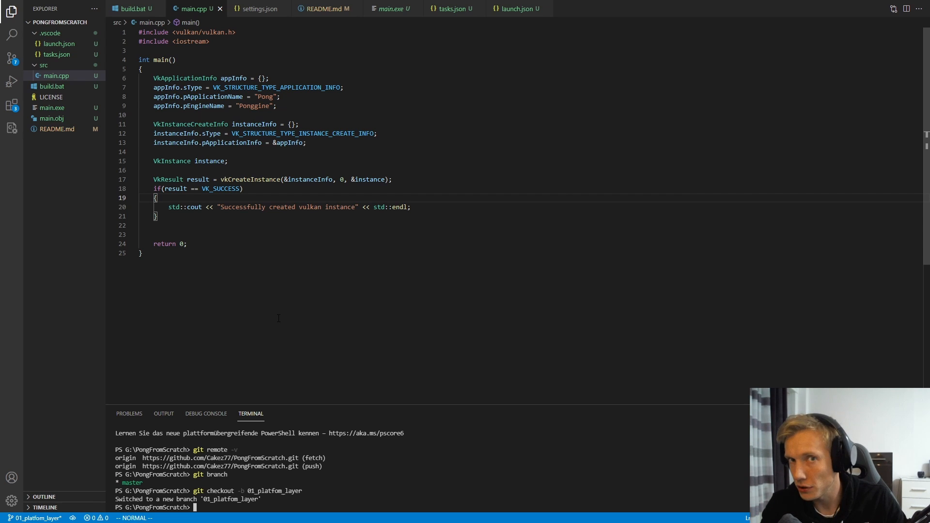
# Stage all project files with git add.
pyautogui.write('g')
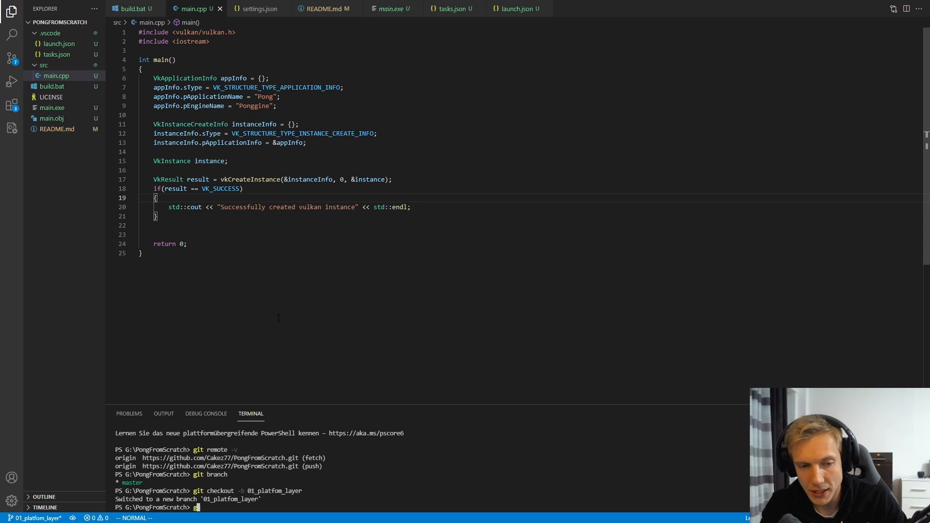
pyautogui.write('it add')
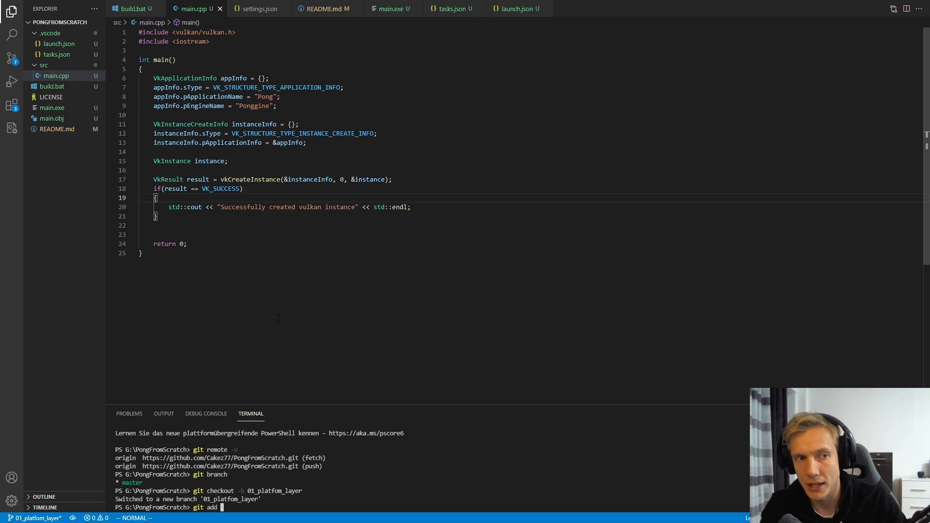
pyautogui.write('.\\main.obj')
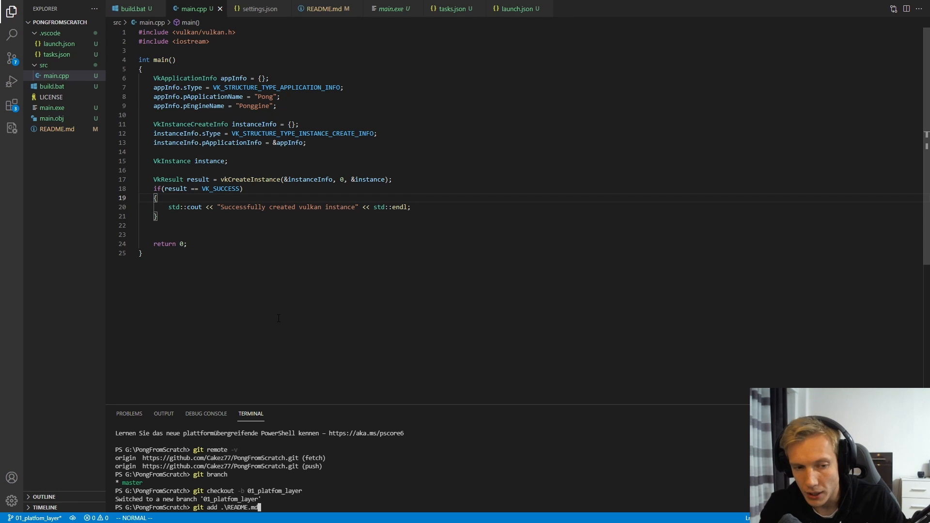
pyautogui.moveTo(260, 507)
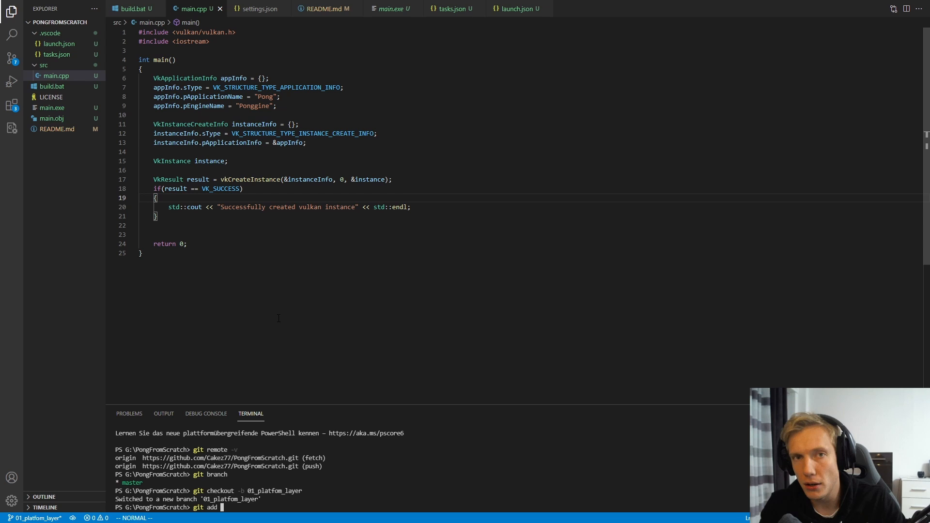
pyautogui.write('.')
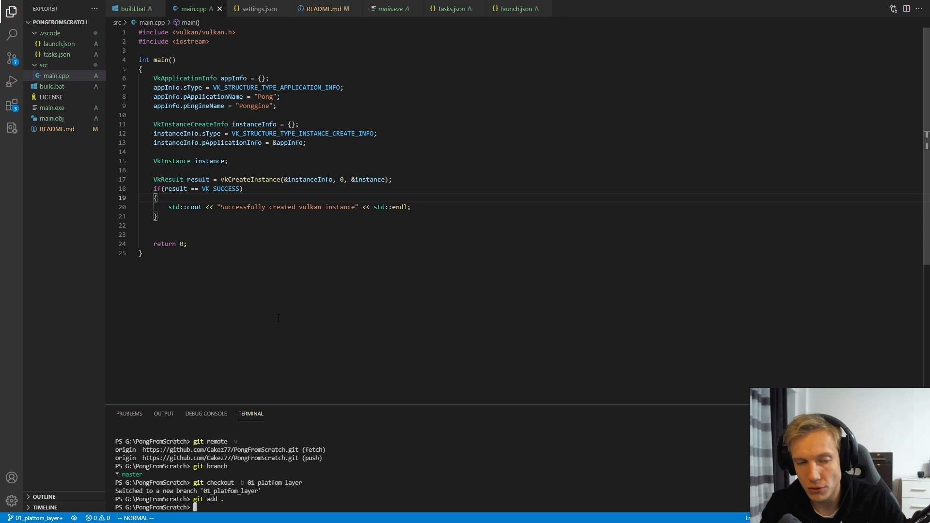
# Commit with the message 'Setup Build System and linked against Vulkan'.
pyautogui.write('git commit')
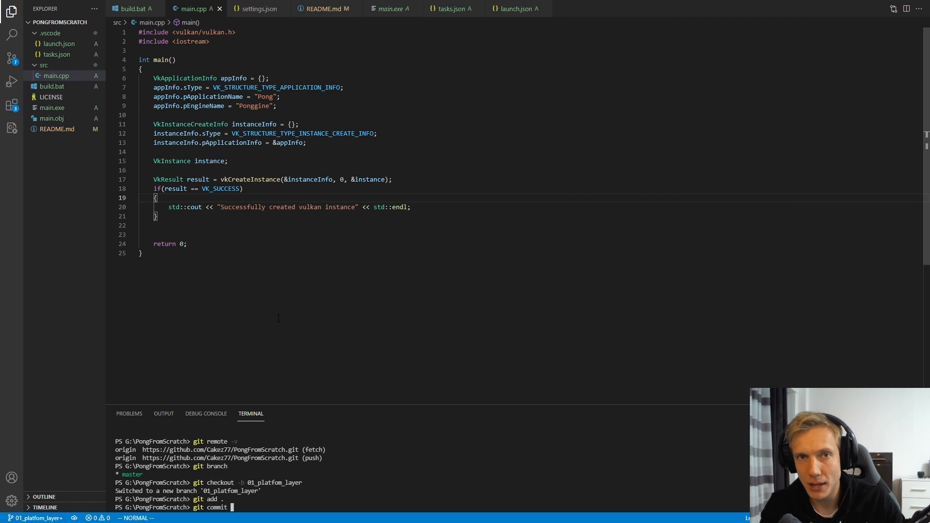
pyautogui.write('-m "')
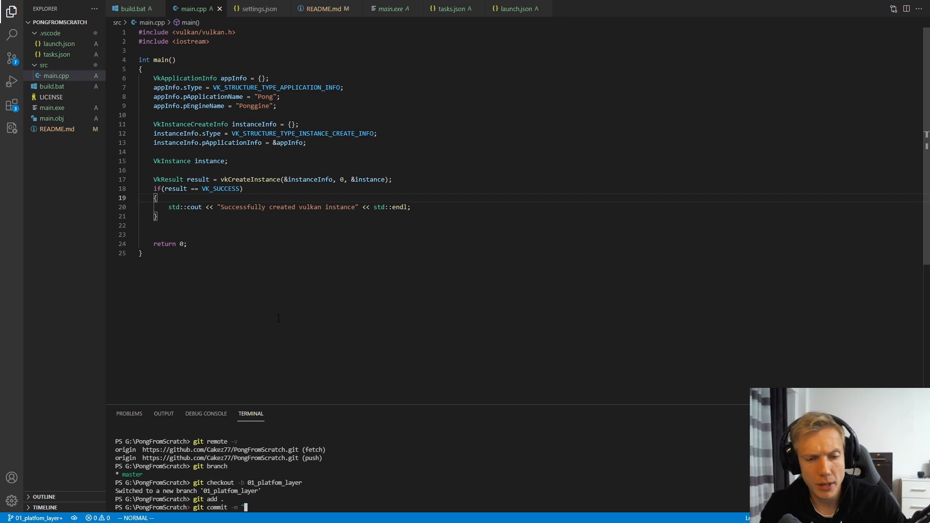
pyautogui.write('Setup Build Syst')
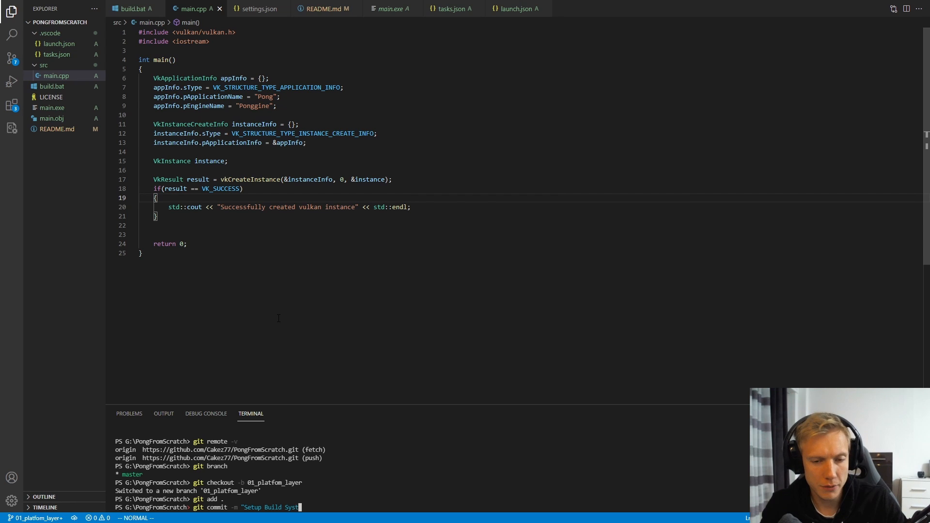
pyautogui.write('and linked agains')
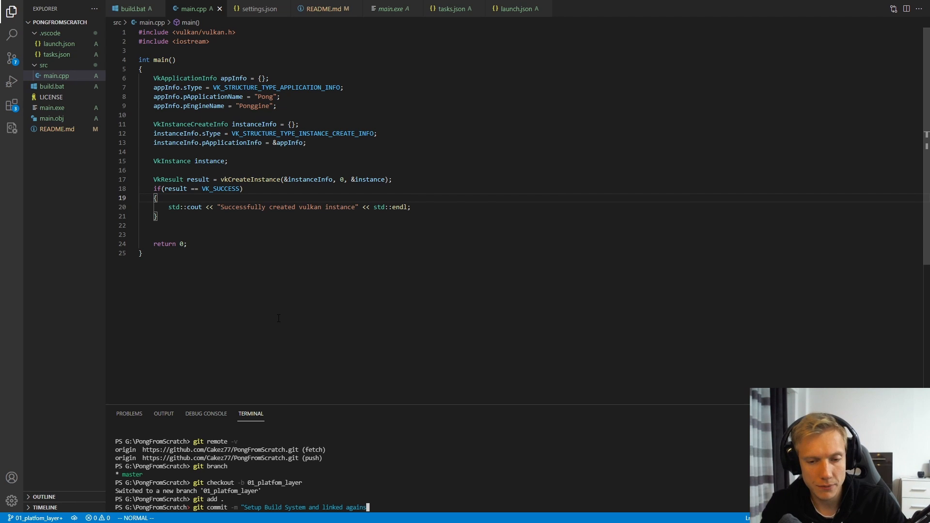
pyautogui.press('Return')
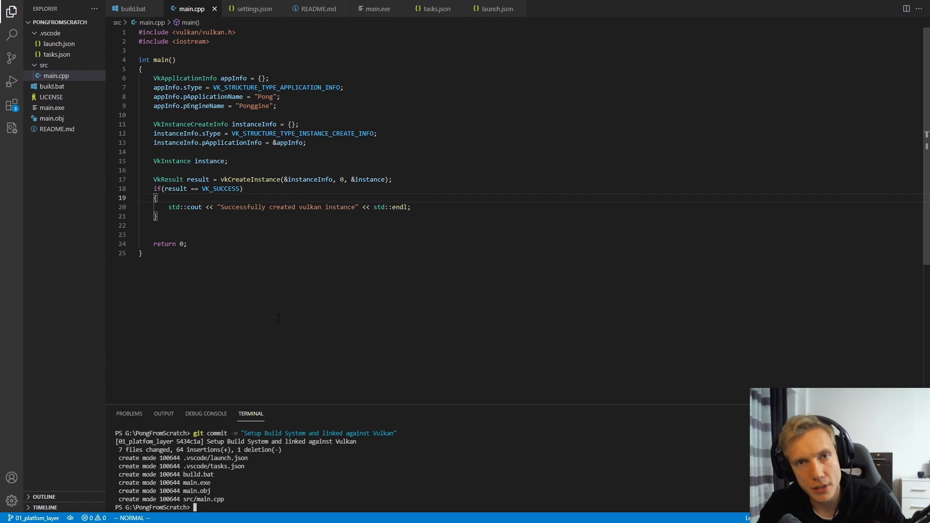
# Rename the branch to 01_platform_layer and attempt a first push.
pyautogui.write('git push')
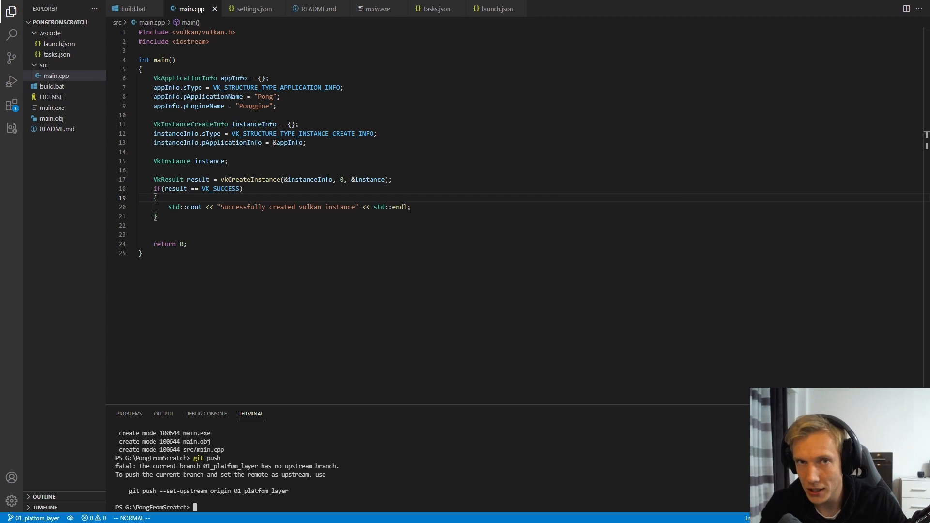
pyautogui.write('git pus')
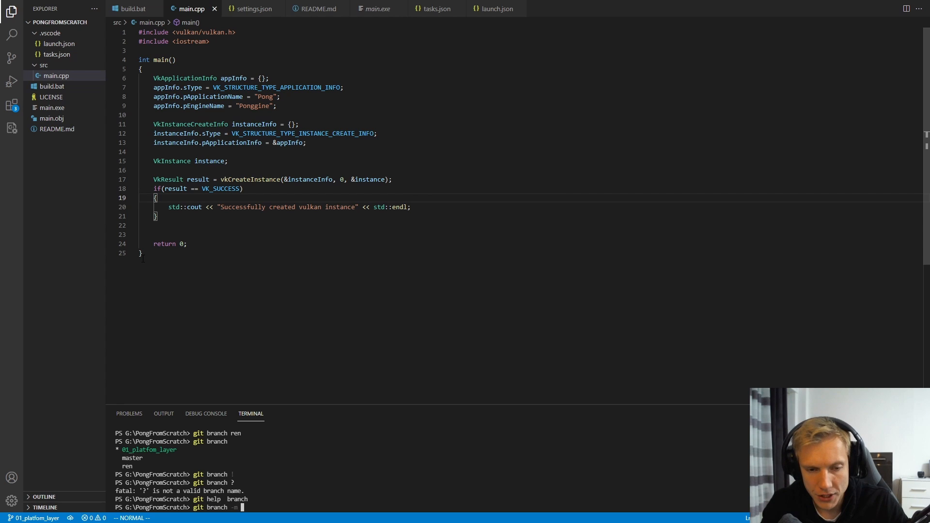
pyautogui.write('01_platfom_layer')
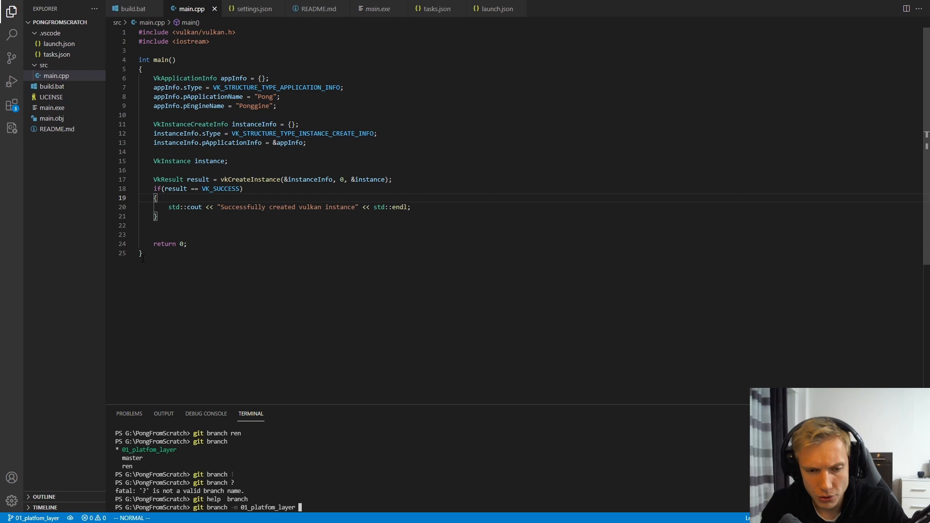
pyautogui.write('01_pl')
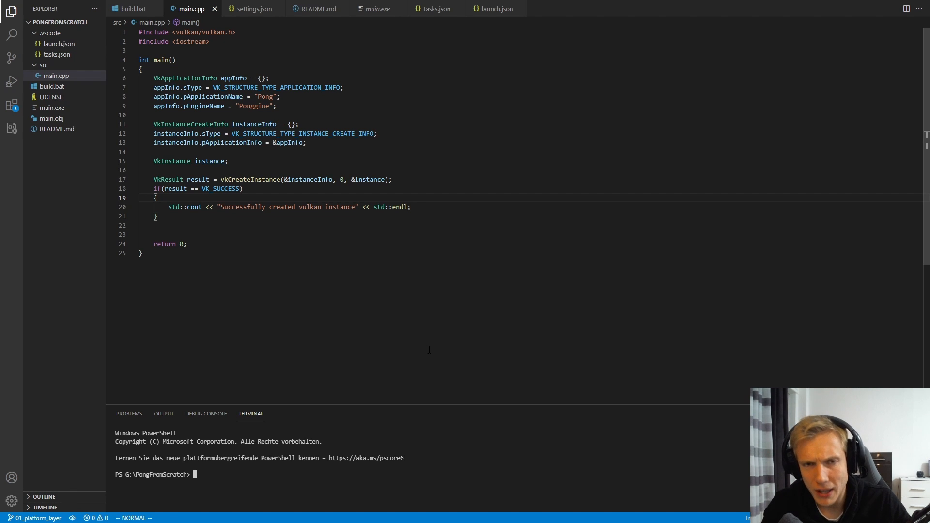
# Push 01_platform_layer to origin with -u so it tracks the remote branch.
pyautogui.write('git push')
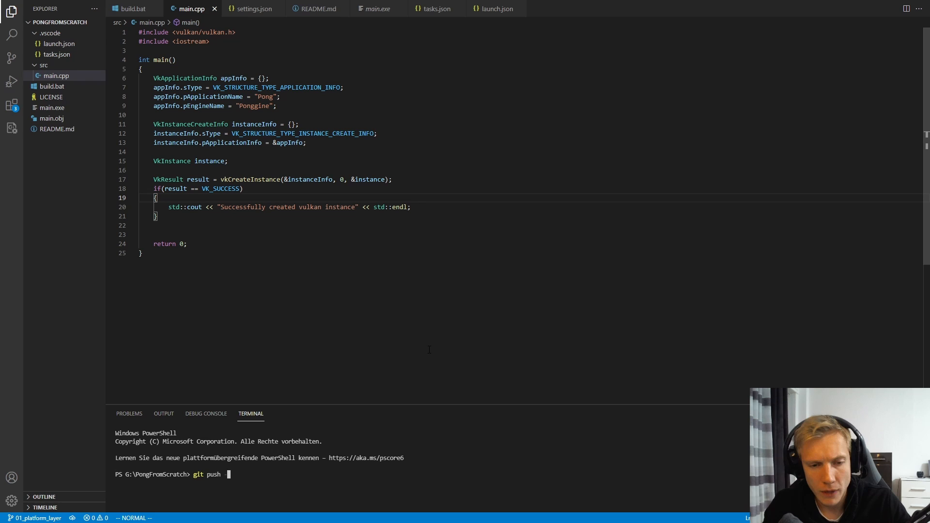
pyautogui.write('-u origin')
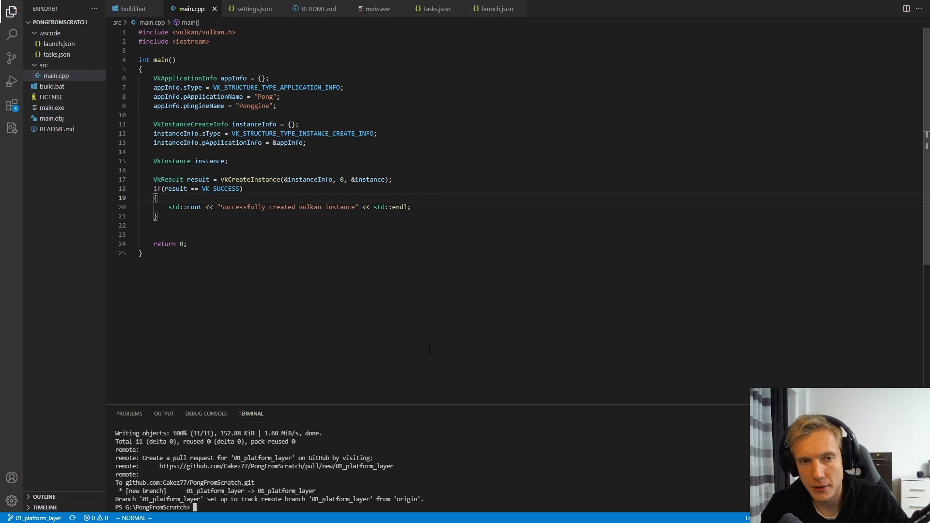
# On GitHub, select the 01_platform_layer branch from the branch dropdown to view its commit.
pyautogui.click(198, 201)
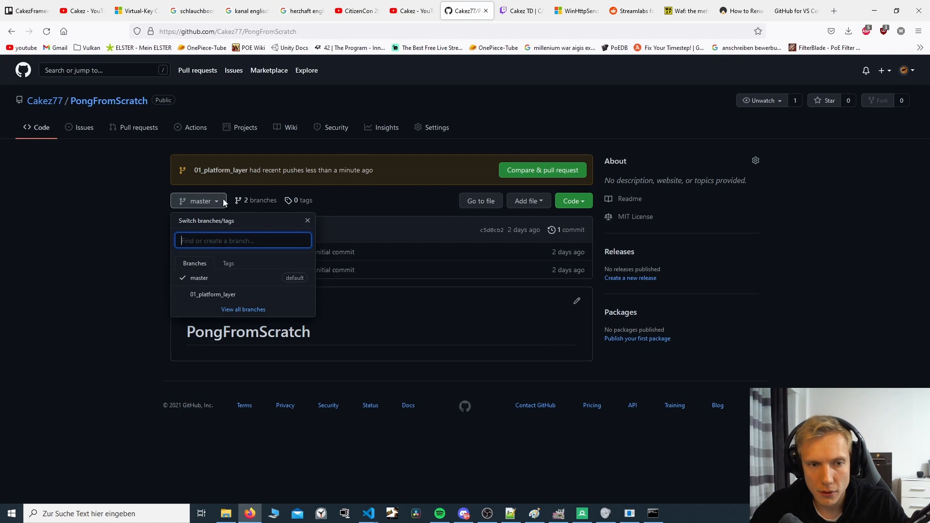
pyautogui.click(212, 294)
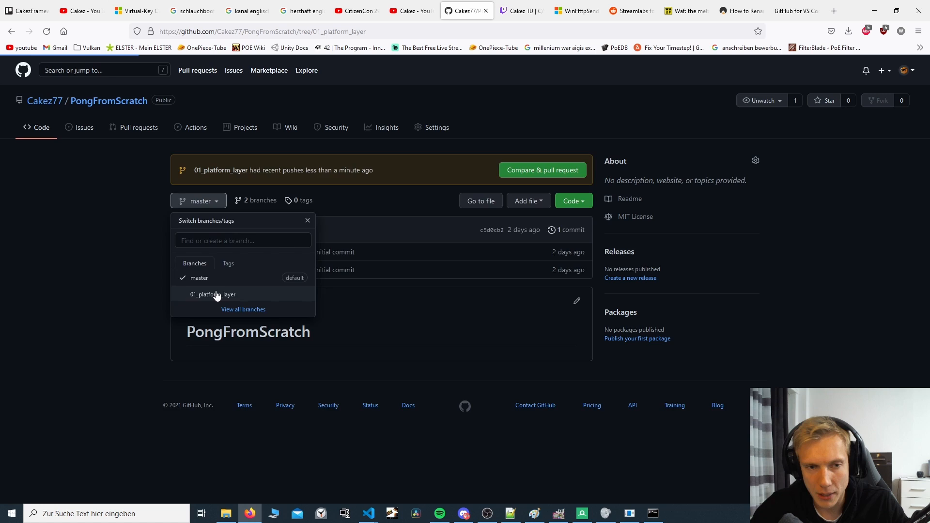
pyautogui.click(213, 294)
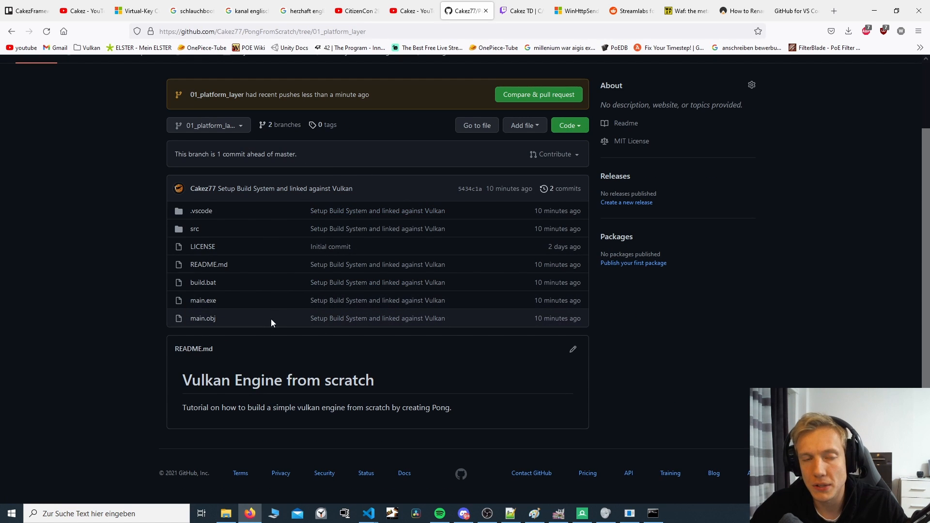
pyautogui.moveTo(228, 202)
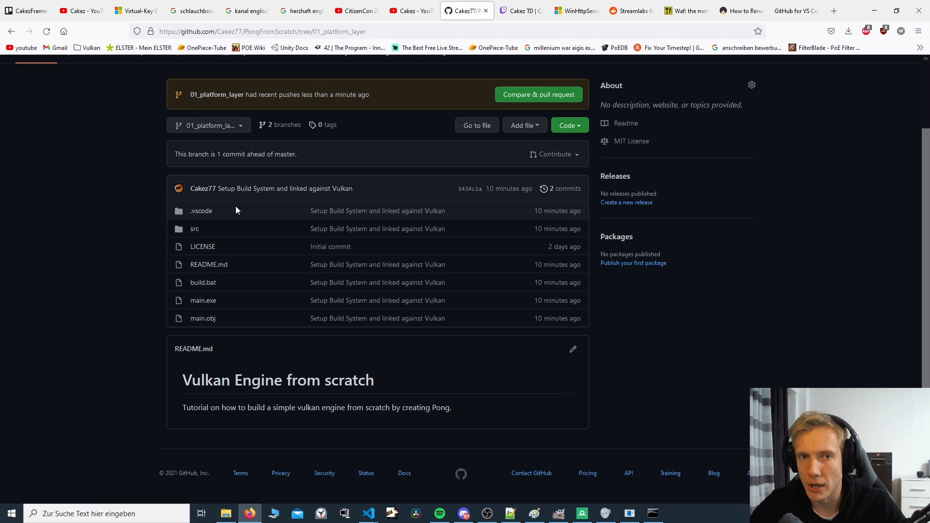
# Back in the editor terminal, switch the local repo to master with git checkout.
pyautogui.click(368, 514)
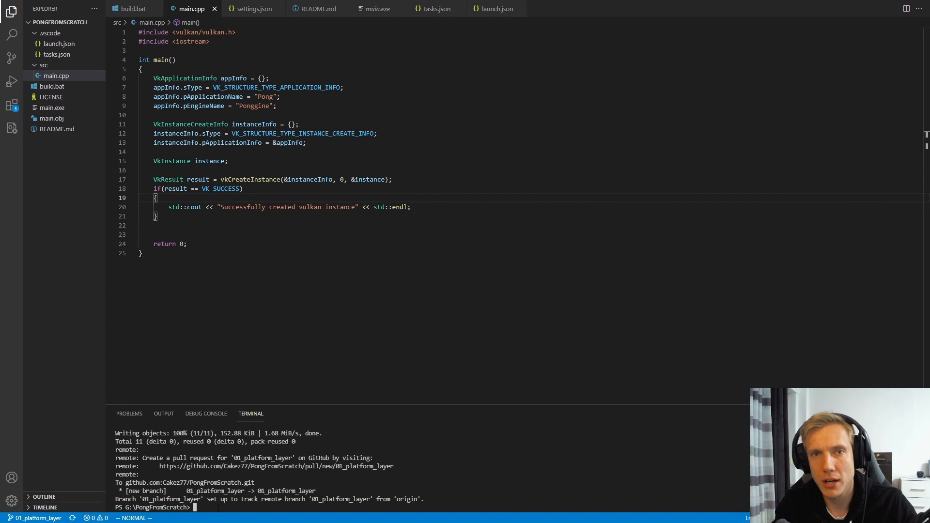
pyautogui.write('git checkout master')
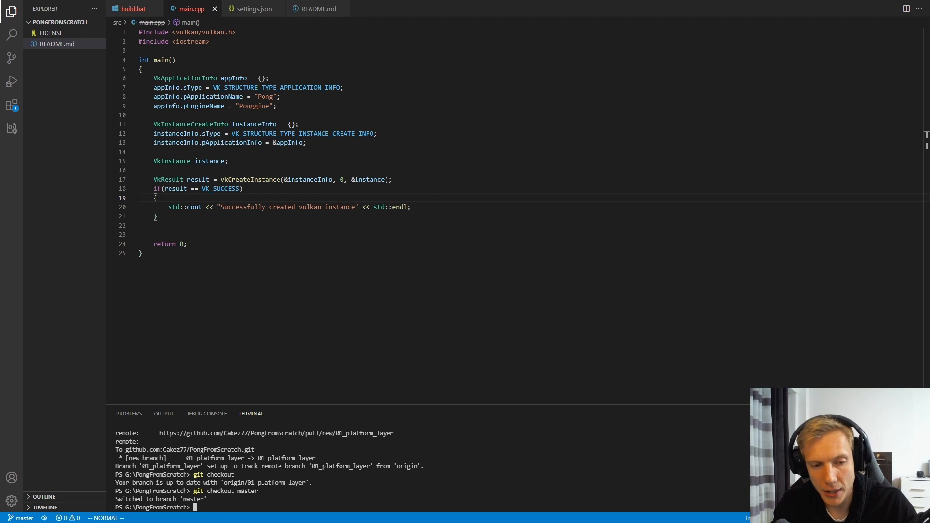
pyautogui.write('git che:kout')
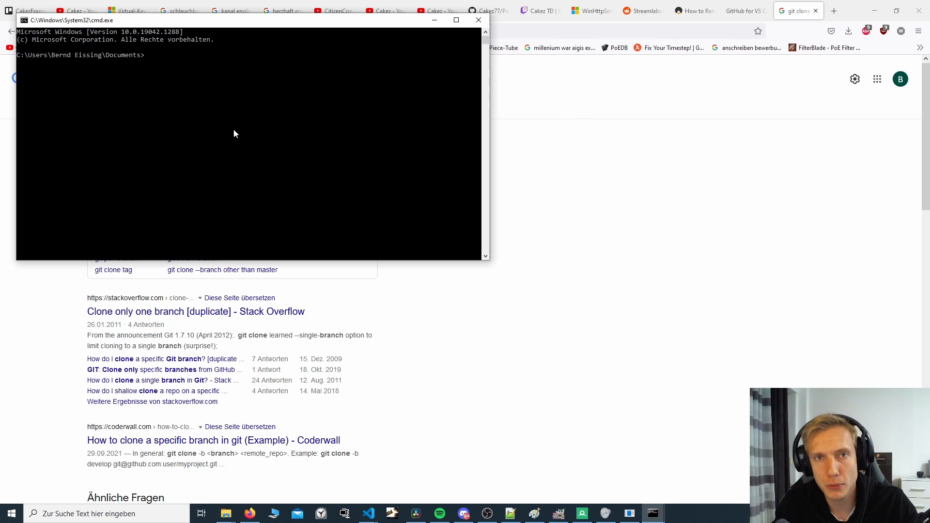
# Type a git clone --branch 01_platform command at the Documents prompt without running it.
pyautogui.write('git cl')
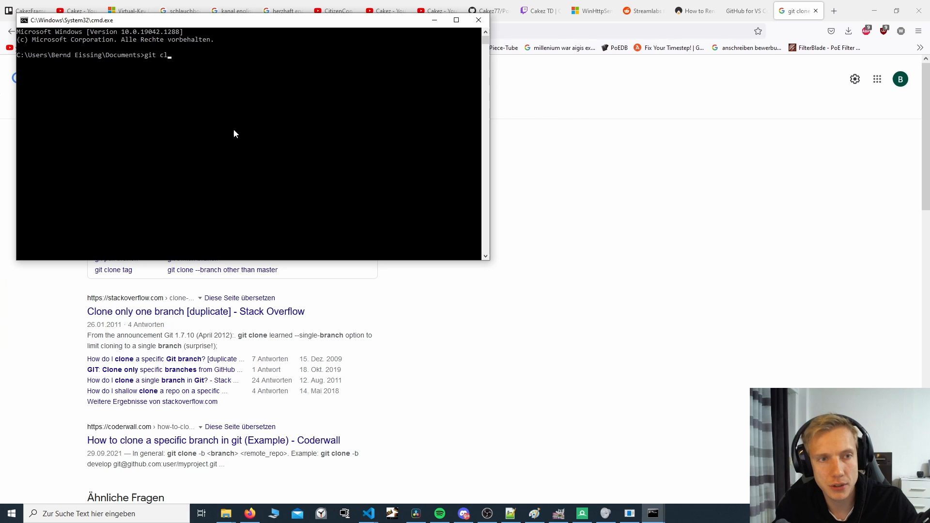
pyautogui.write('one --bran')
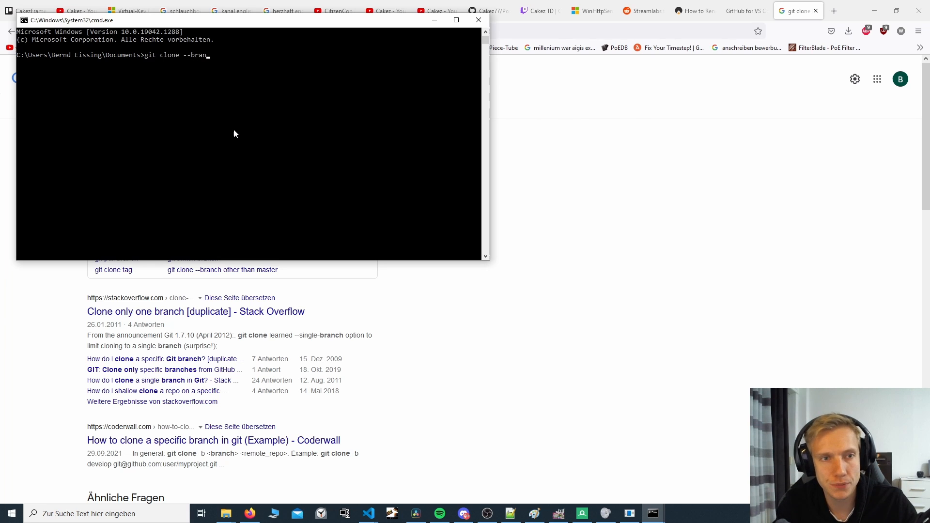
pyautogui.write('ch 01')
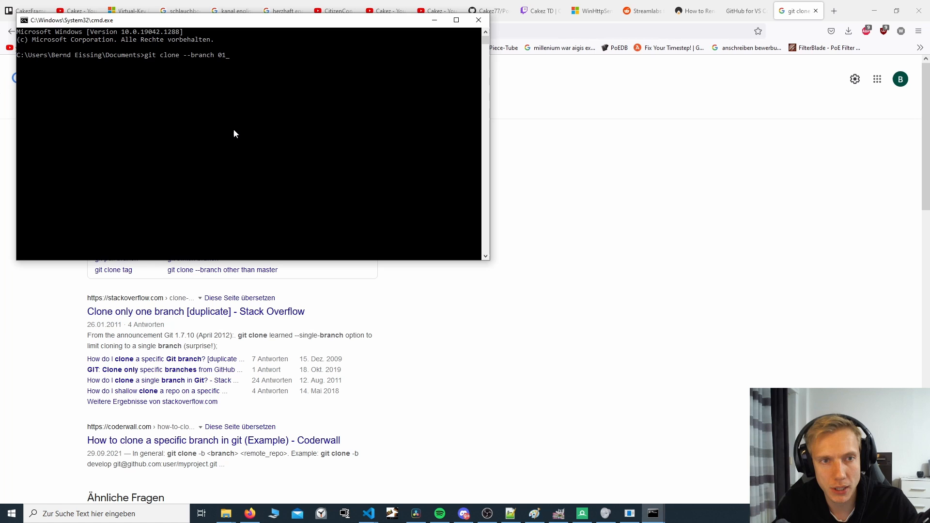
pyautogui.write('platform')
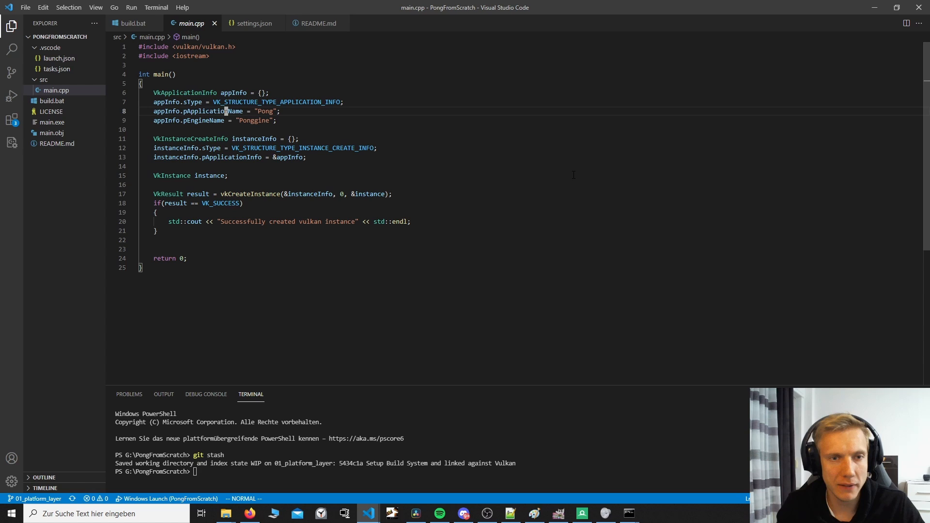
# Create src/renderer/vk_renderer.cpp in the Explorer.
pyautogui.doubleClick(234, 93)
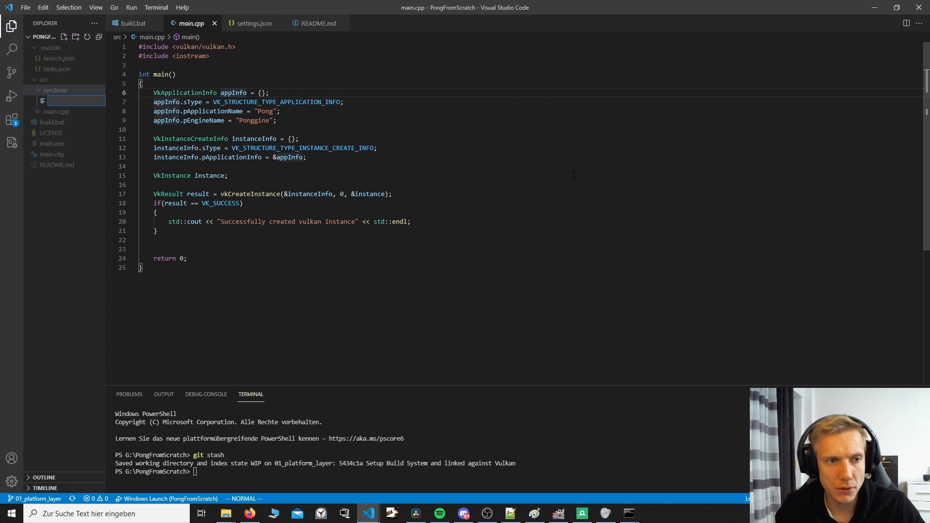
pyautogui.write('vk_renderer')
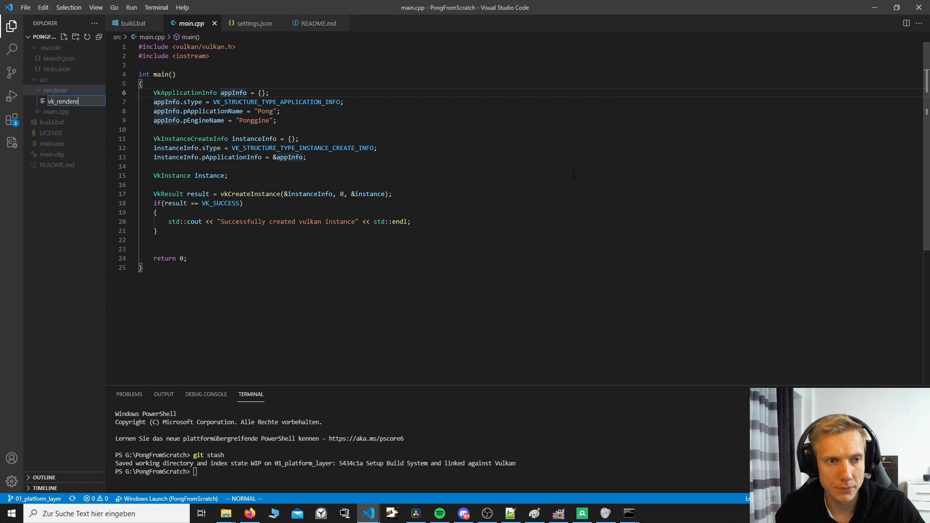
pyautogui.press('Return')
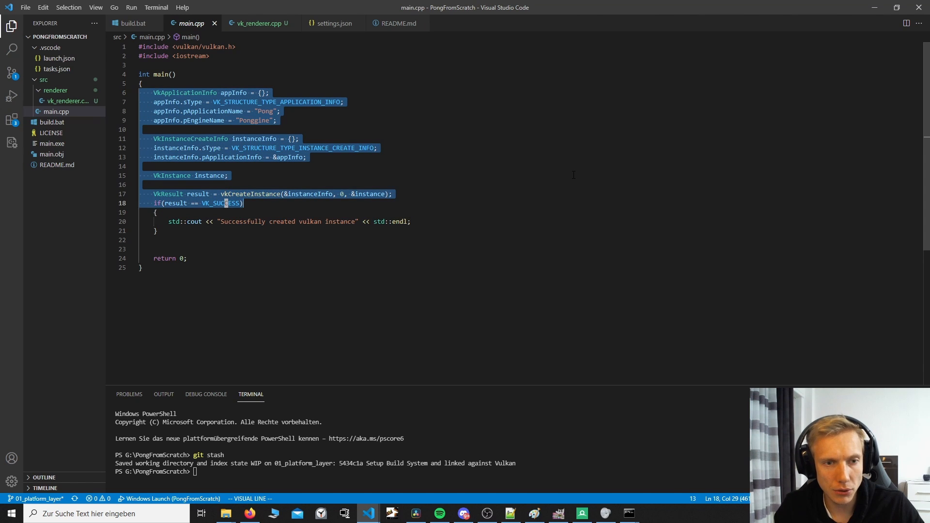
pyautogui.click(257, 23)
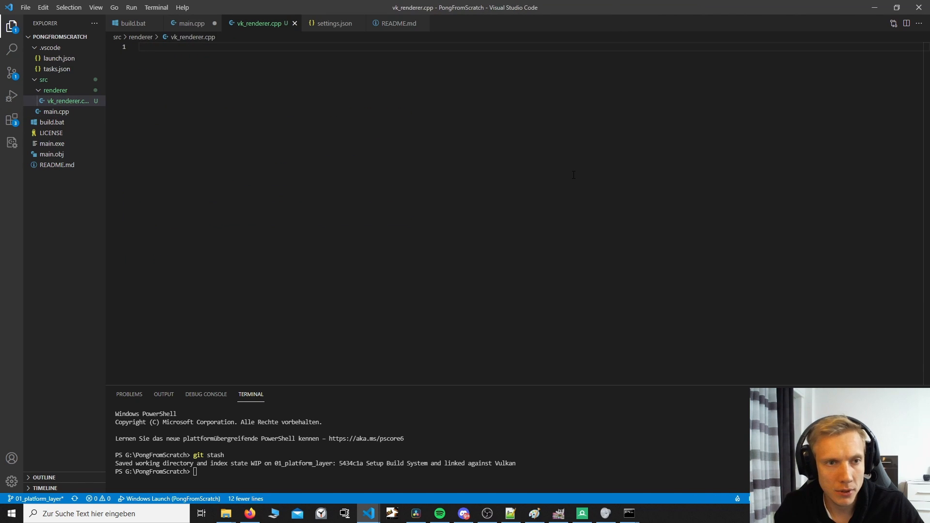
# Move the VkApplicationInfo instance setup from main.cpp into a void vk_init() function.
pyautogui.write('VkApplicationInfo appInfo = {};')
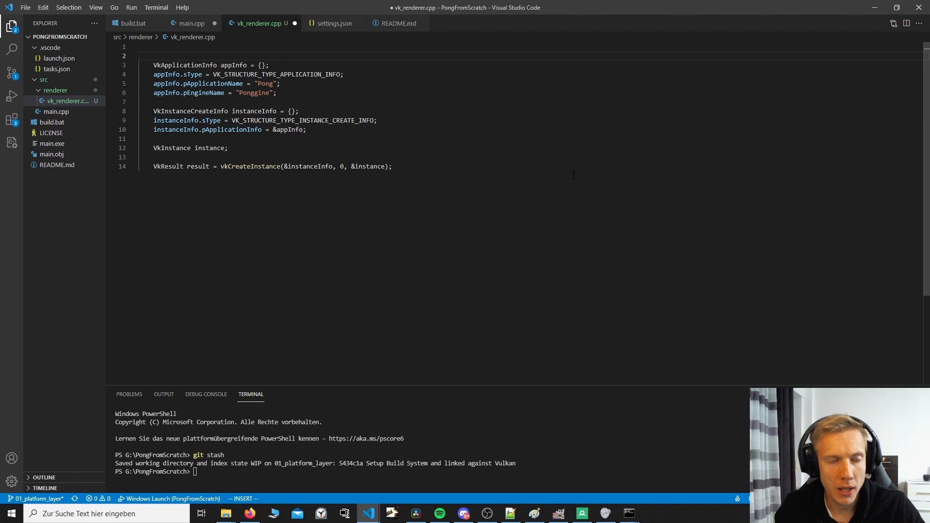
pyautogui.write('void')
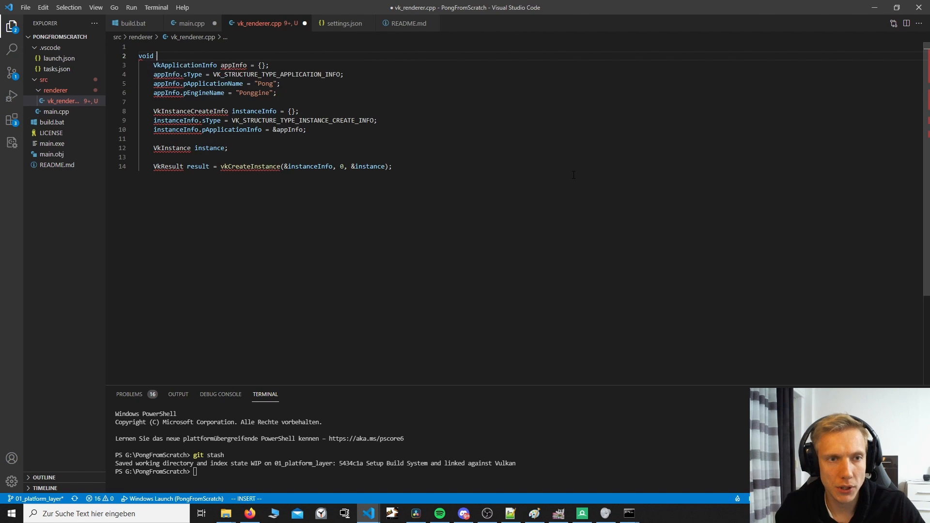
pyautogui.write('vk_init(')
pyautogui.write('{')
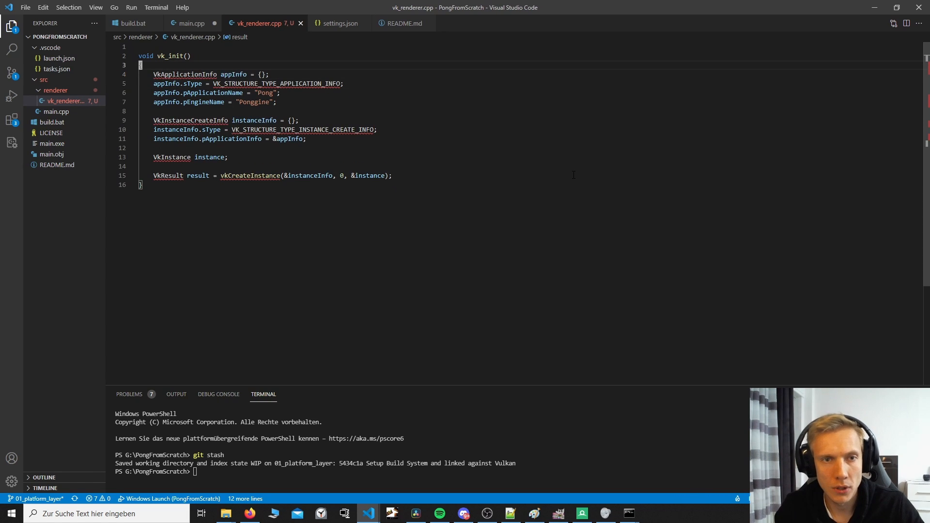
pyautogui.click(191, 23)
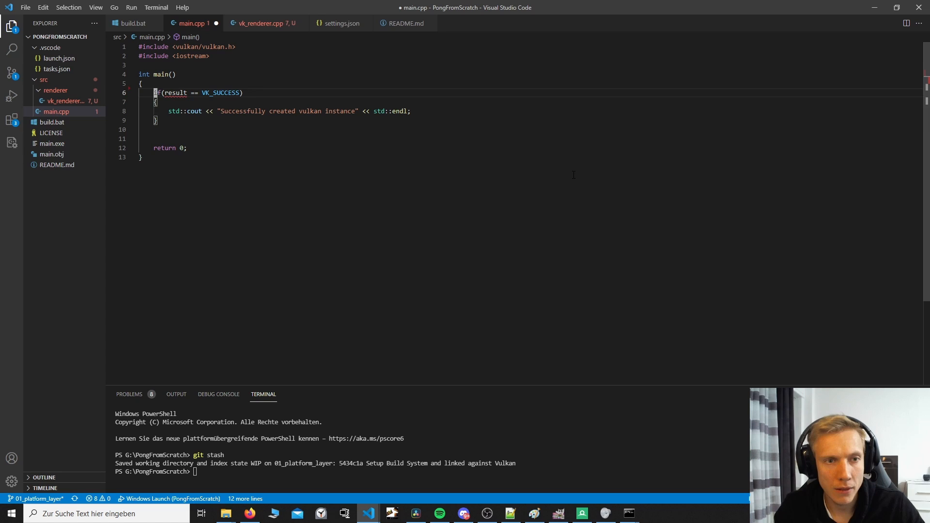
pyautogui.click(263, 24)
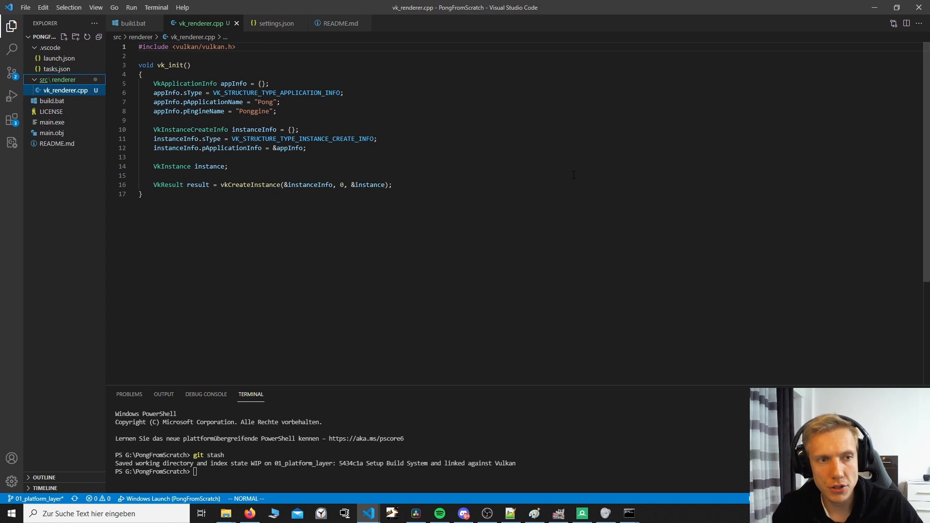
# Create src/platform/win32_platform.cpp containing an empty int main() returning 0.
pyautogui.click(75, 37)
pyautogui.write('platform/')
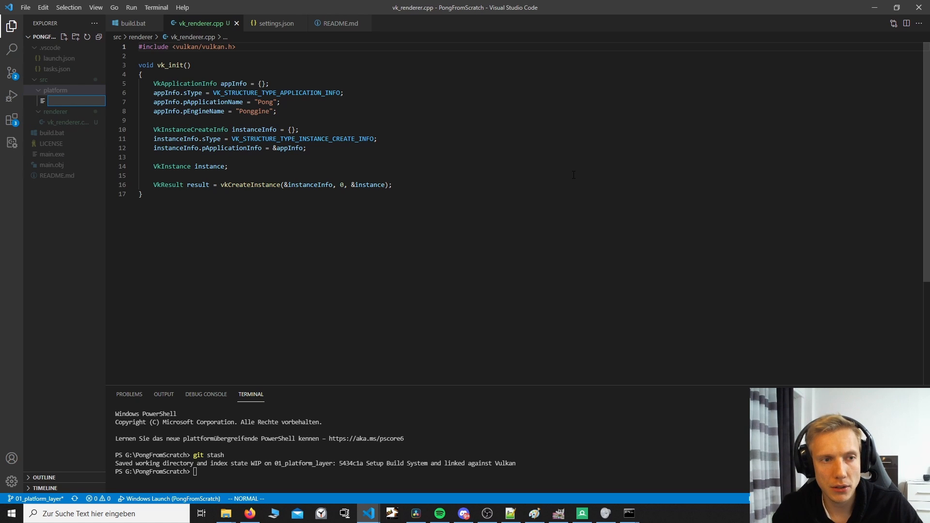
pyautogui.write('win32_plat')
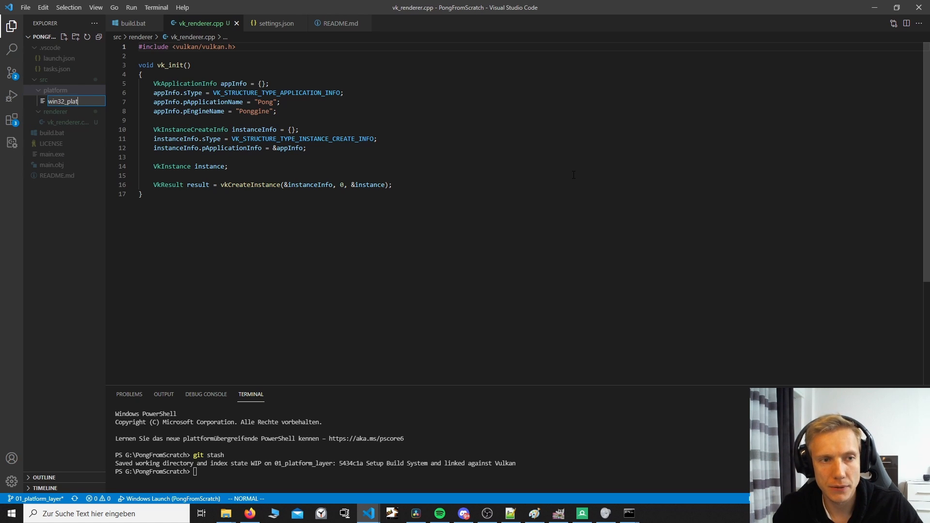
pyautogui.press('Enter')
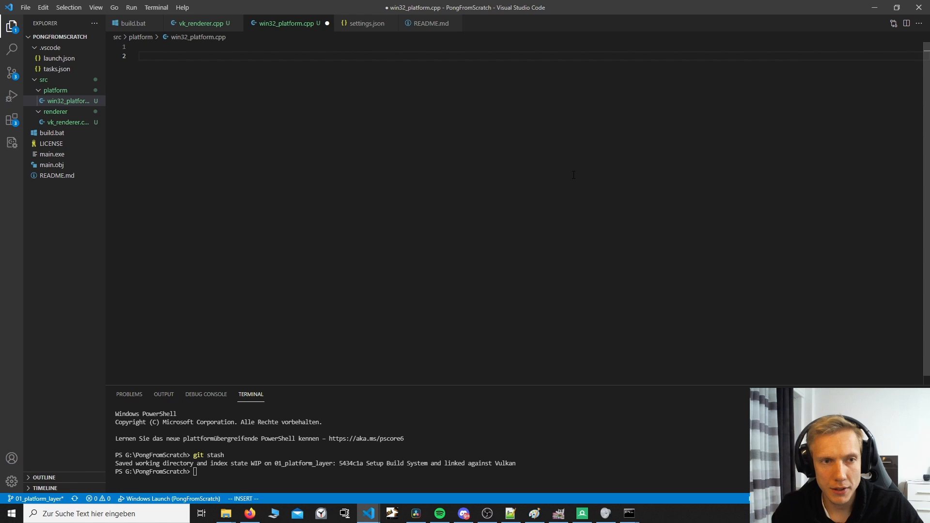
pyautogui.write('int m')
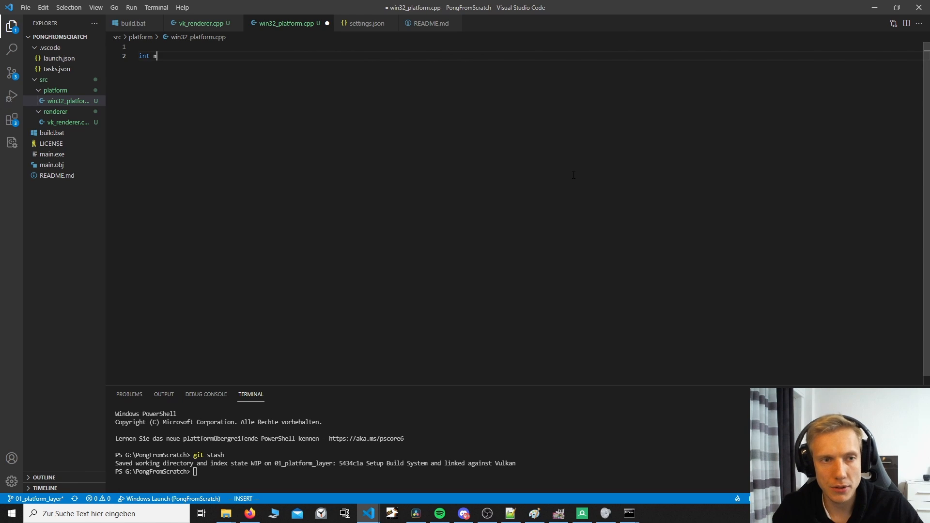
pyautogui.write('ain(){')
pyautogui.write('return 0;')
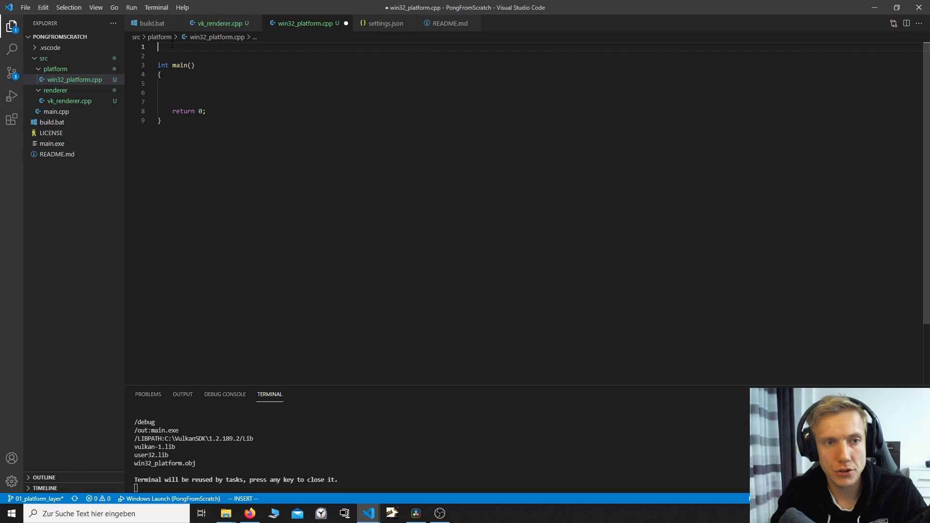
# Include <windows.h> and start a bool platform_create_window(HWND window) function.
pyautogui.write('boo')
pyautogui.click(540, 55)
pyautogui.write('{')
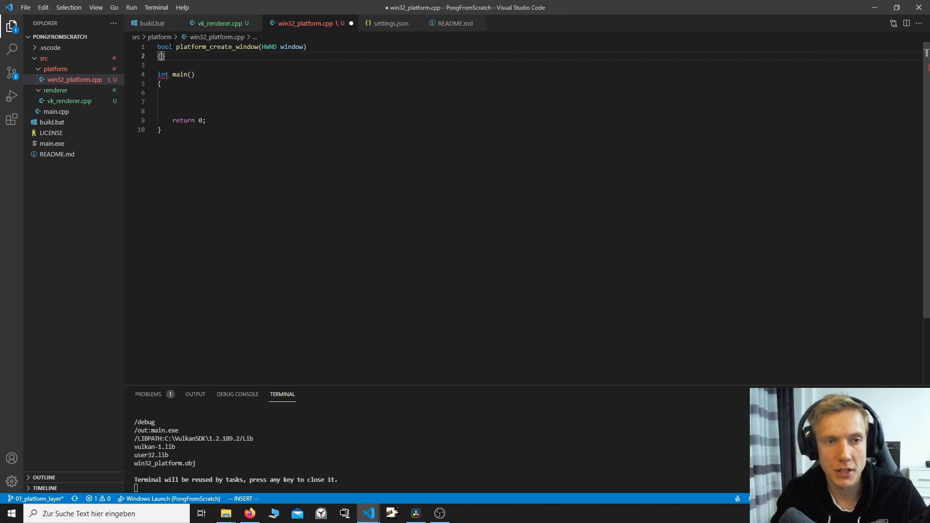
pyautogui.write('#include')
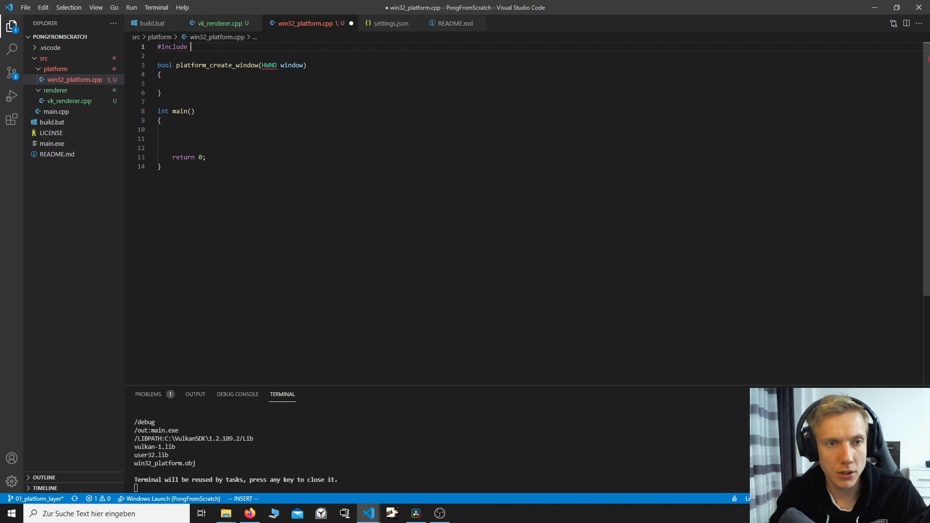
pyautogui.write('<windows.h>')
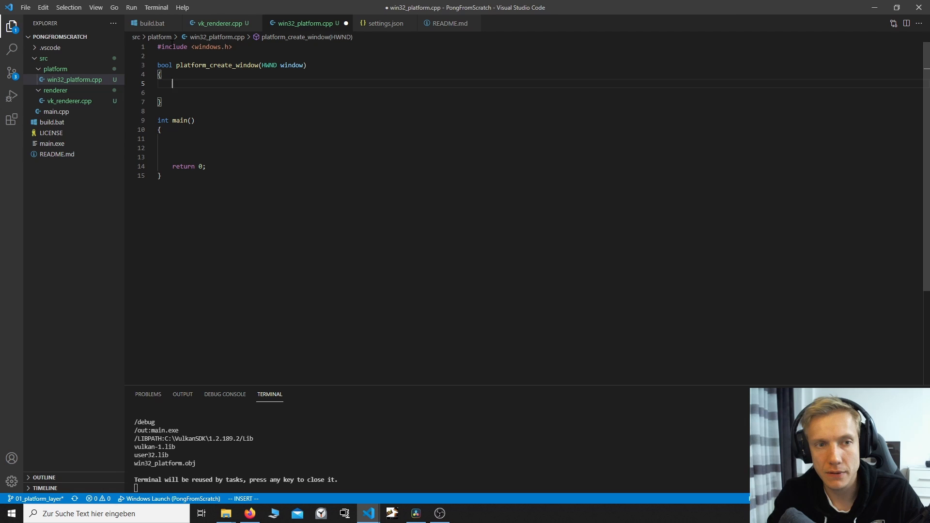
# Get the module instance with HINSTANCE instance = GetModuleHandleA(0);.
pyautogui.write('HINSTANCE instance = Get')
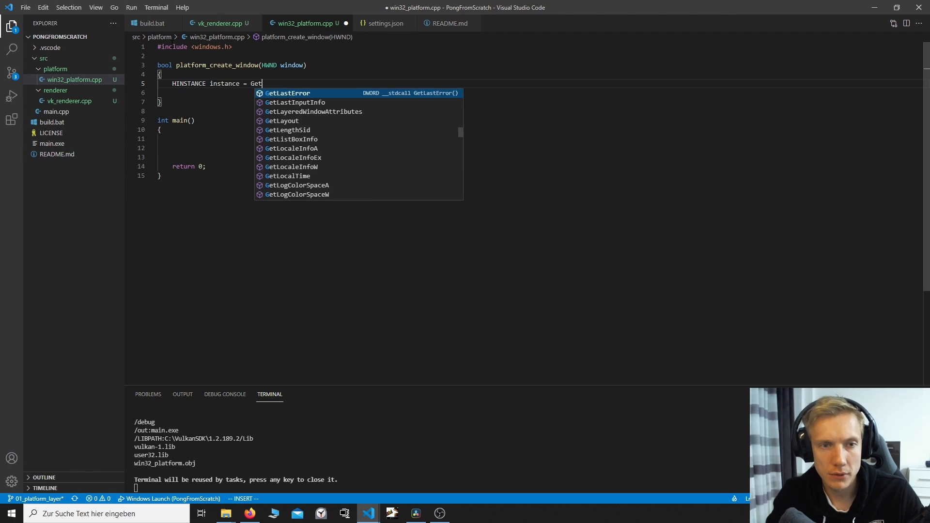
pyautogui.write('MOdulehand')
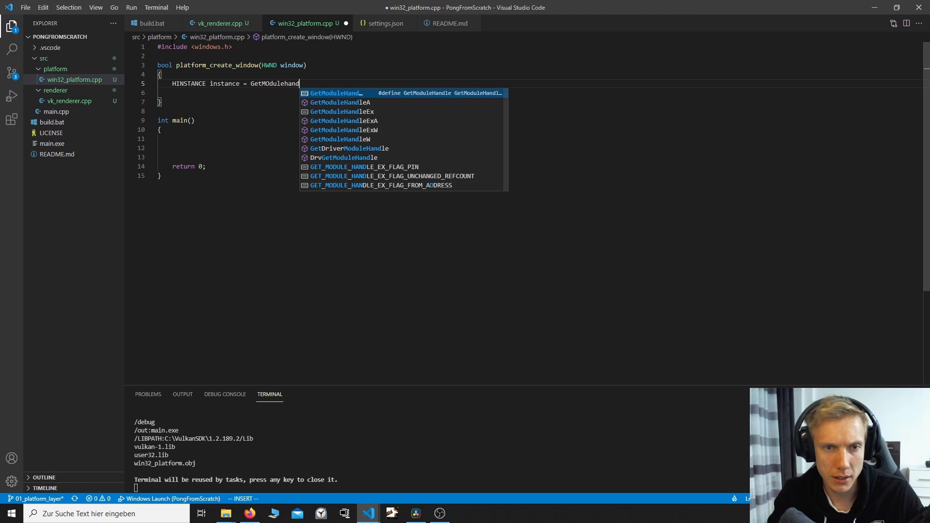
pyautogui.write('A(0);')
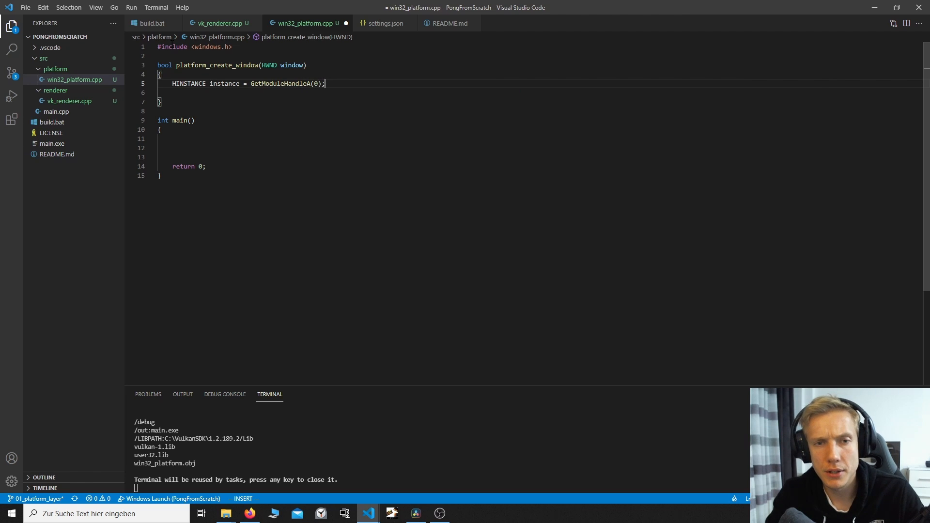
pyautogui.press('Enter')
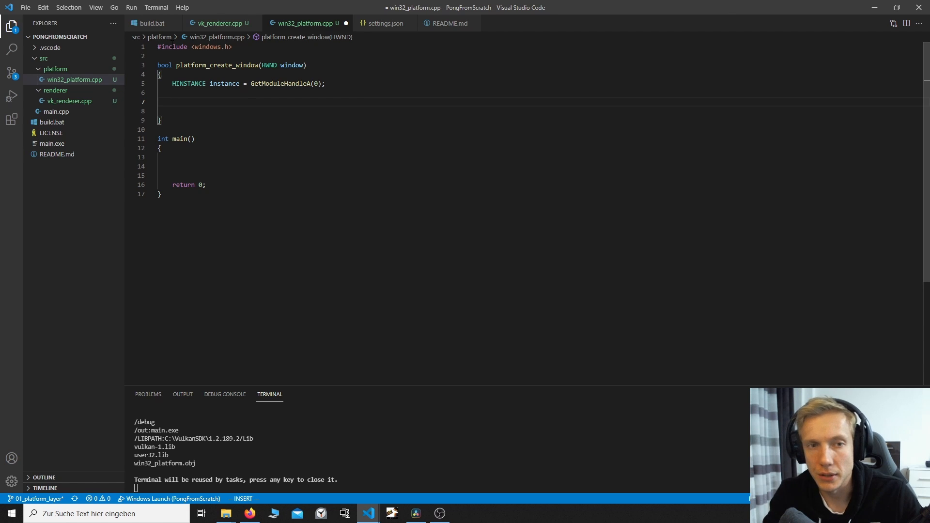
# Declare WNDCLASS wc and set wc.lpfnWndProc to platform_window_callback.
pyautogui.write('WND')
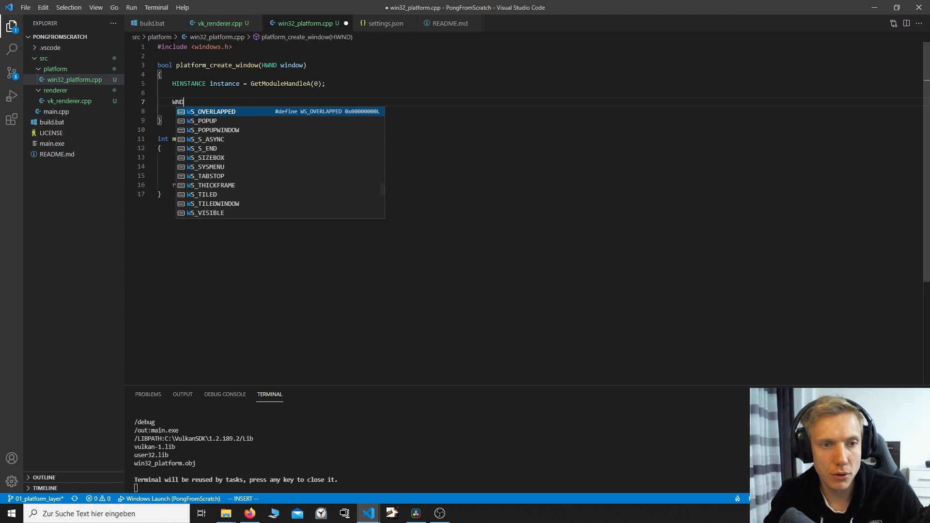
pyautogui.write('CLASS wc')
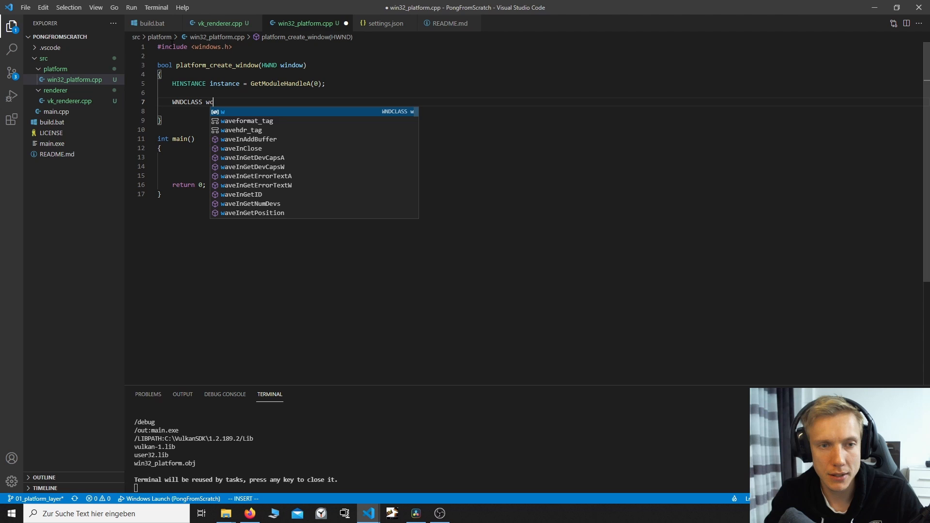
pyautogui.write(';')
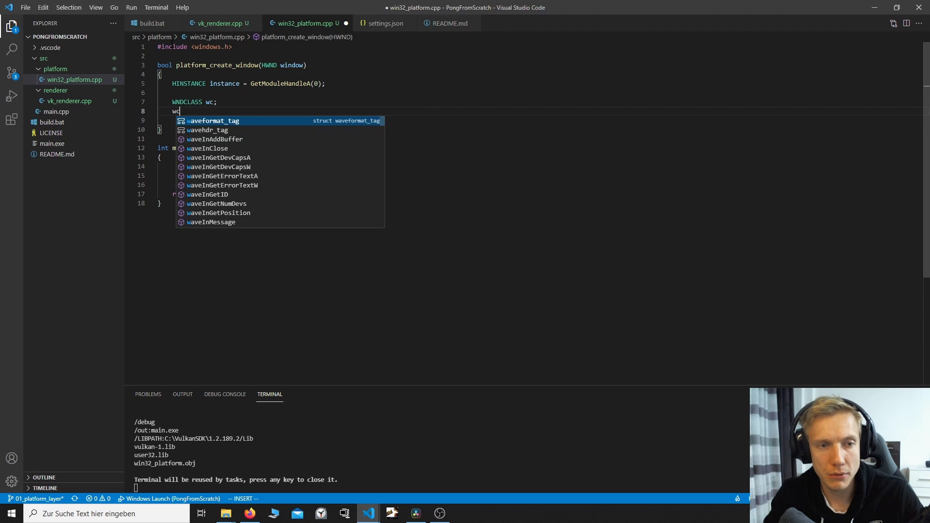
pyautogui.write('.')
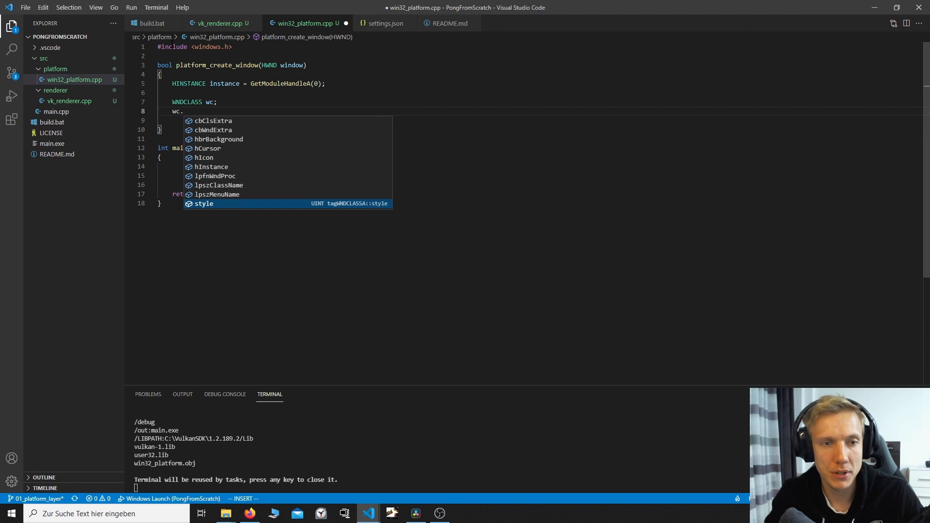
pyautogui.write('wndp')
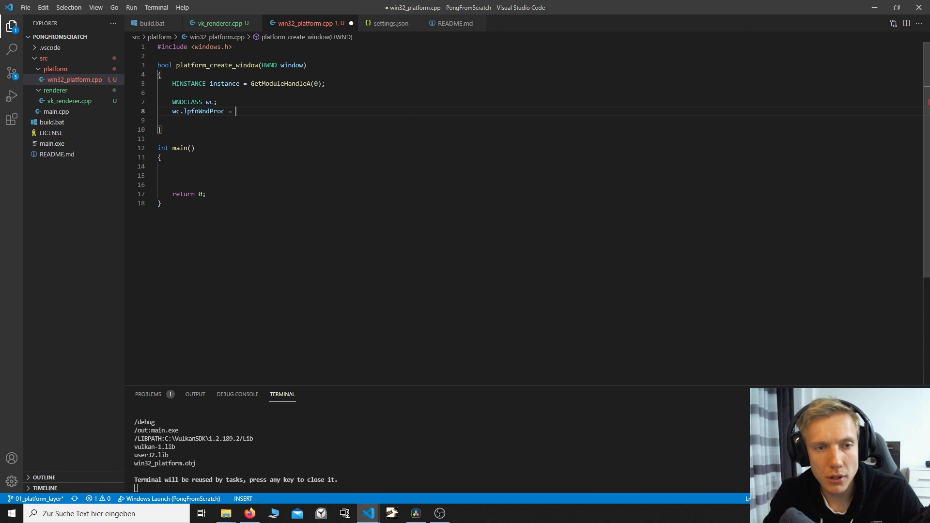
pyautogui.write('platform_window_callback;')
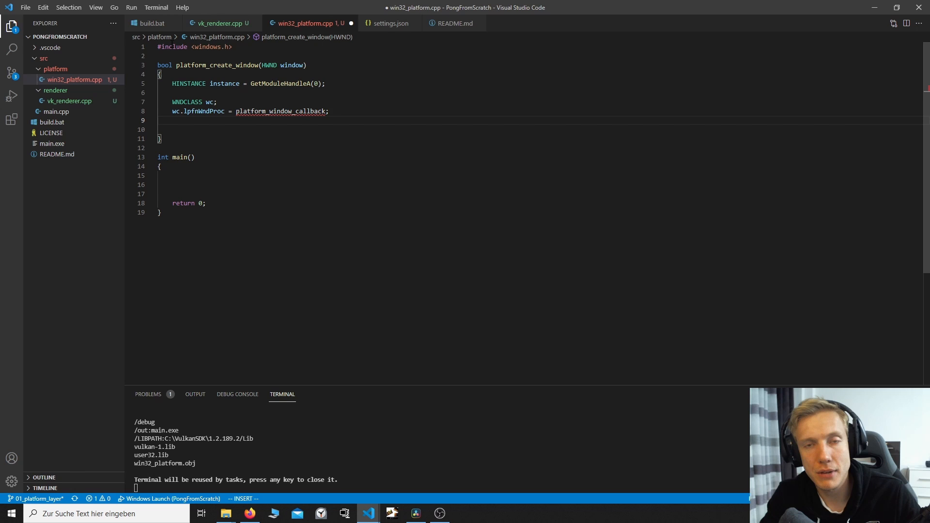
# Set wc.hInstance to instance and wc.lpszClassName to "vulkan_engine_class".
pyautogui.write('wc.')
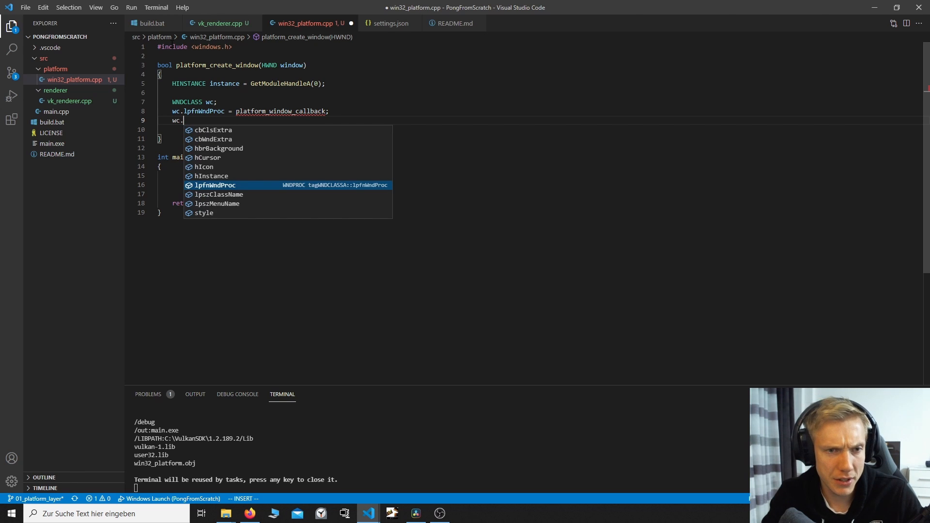
pyautogui.write('instance;')
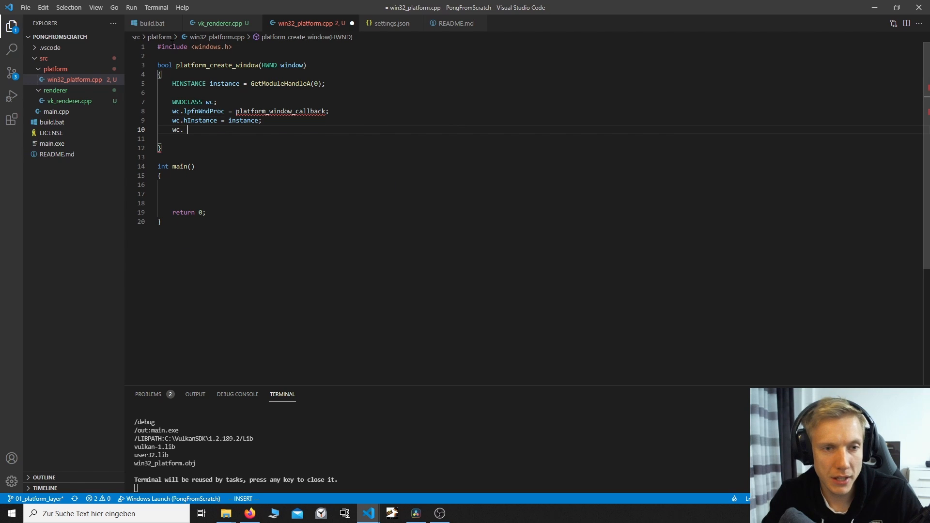
pyautogui.write('lpszClassName = ""')
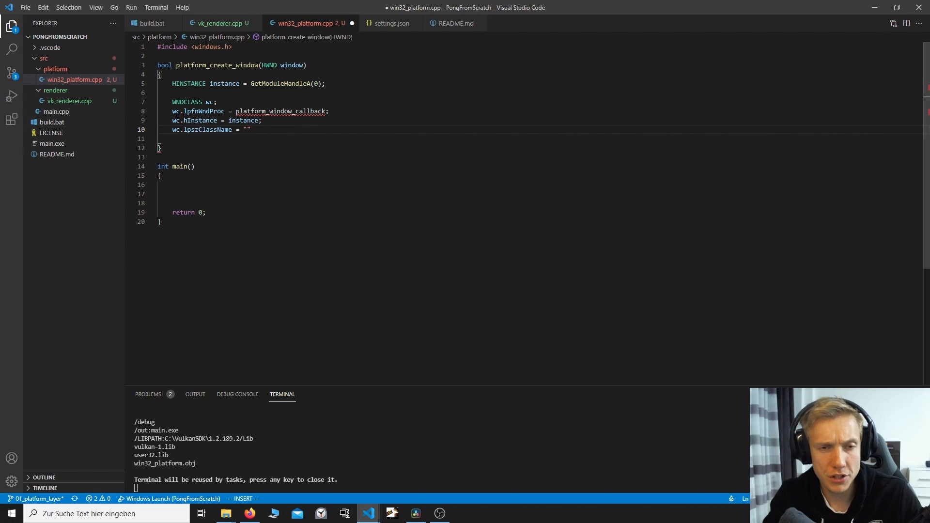
pyautogui.write('vulkan_engine_class')
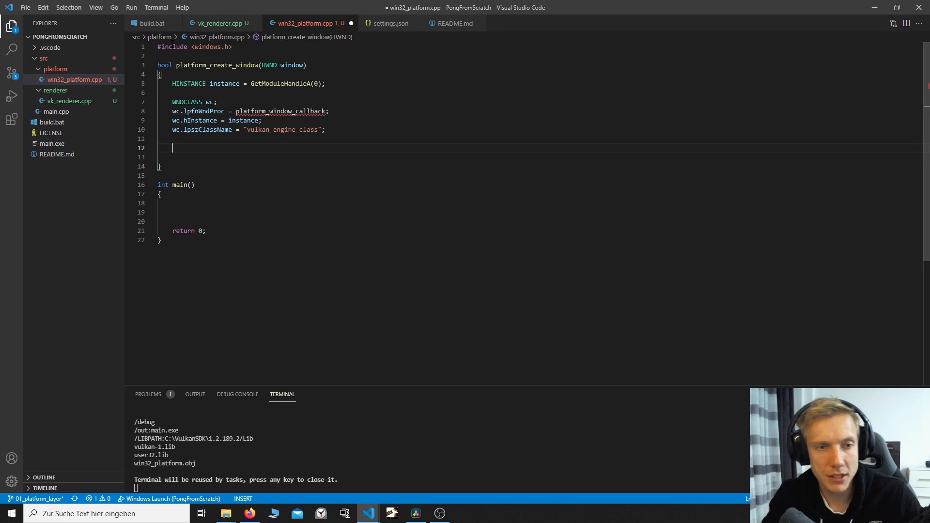
# Add an if (!RegisterClassA(&wc)) check calling MessageBoxA with "Failed registering window class".
pyautogui.write('RegisterClassA')
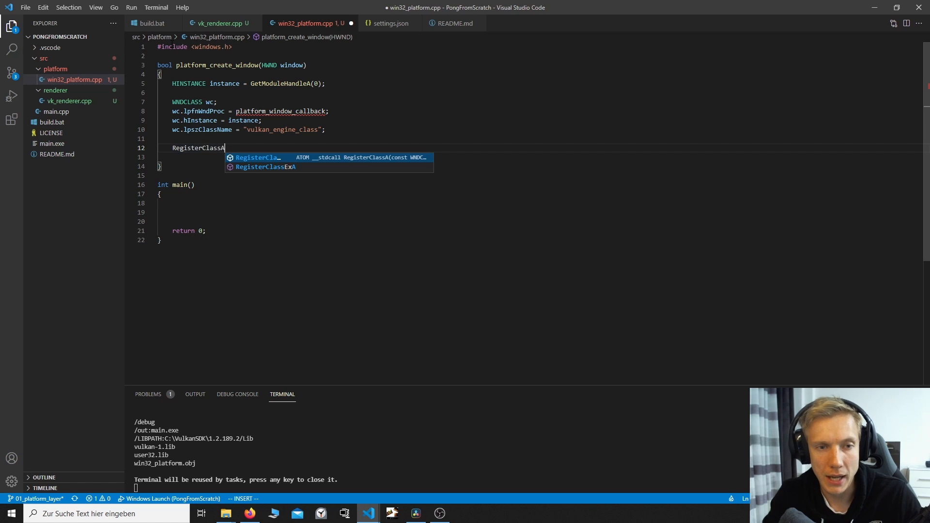
pyautogui.write('(&wc)){')
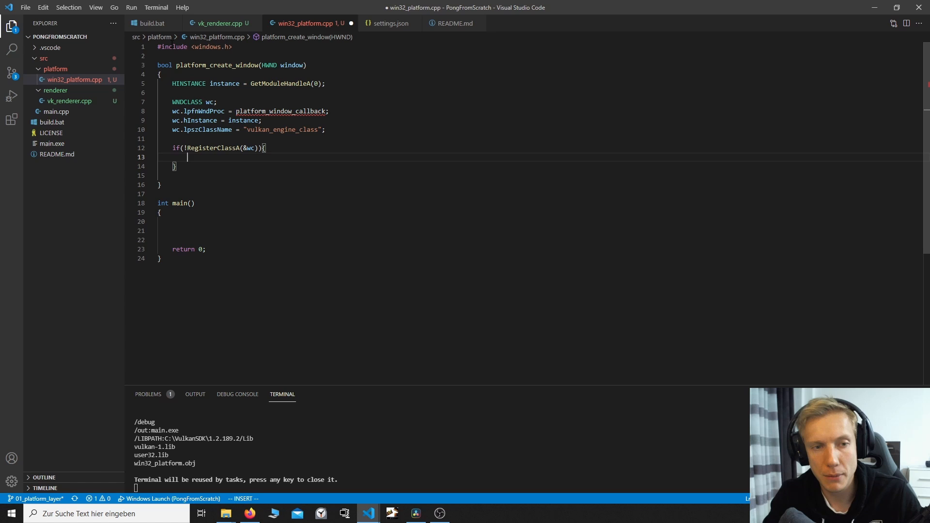
pyautogui.write('MessageBoxA(window,')
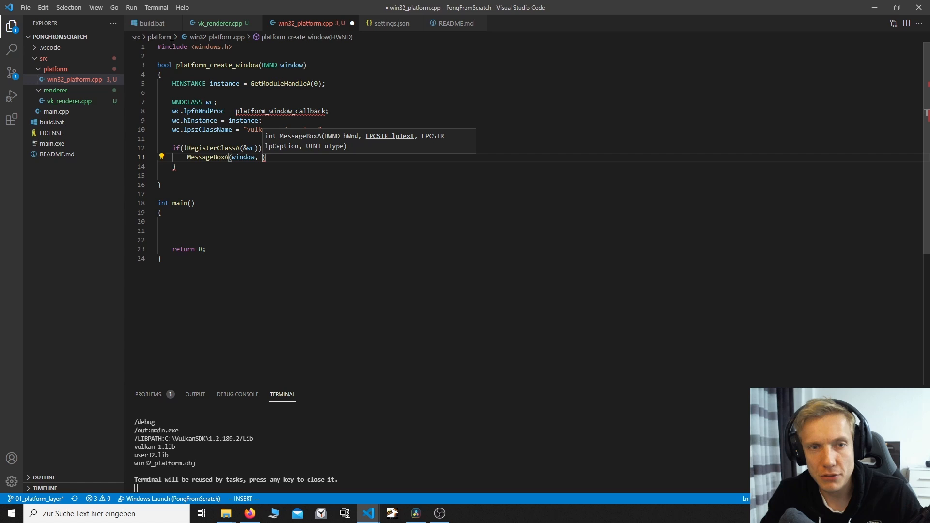
pyautogui.write('"Failed regist')
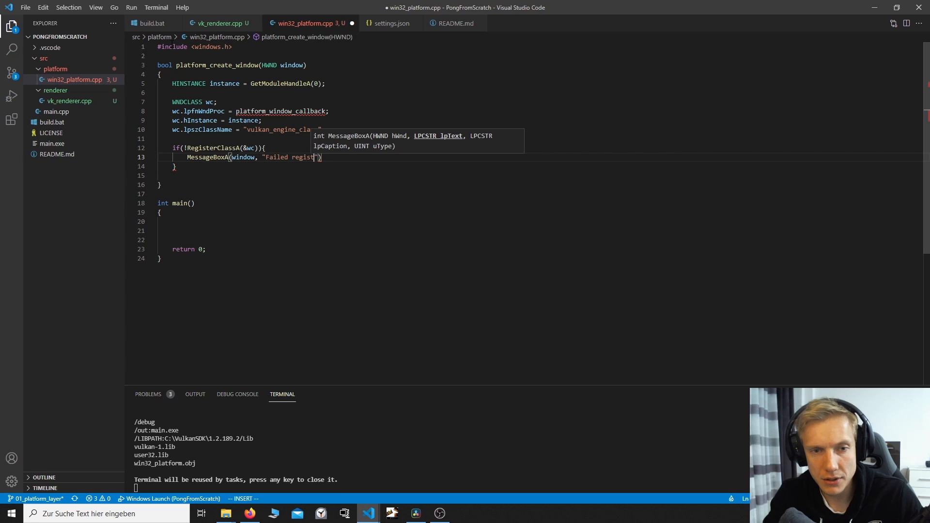
pyautogui.write('ering window class')
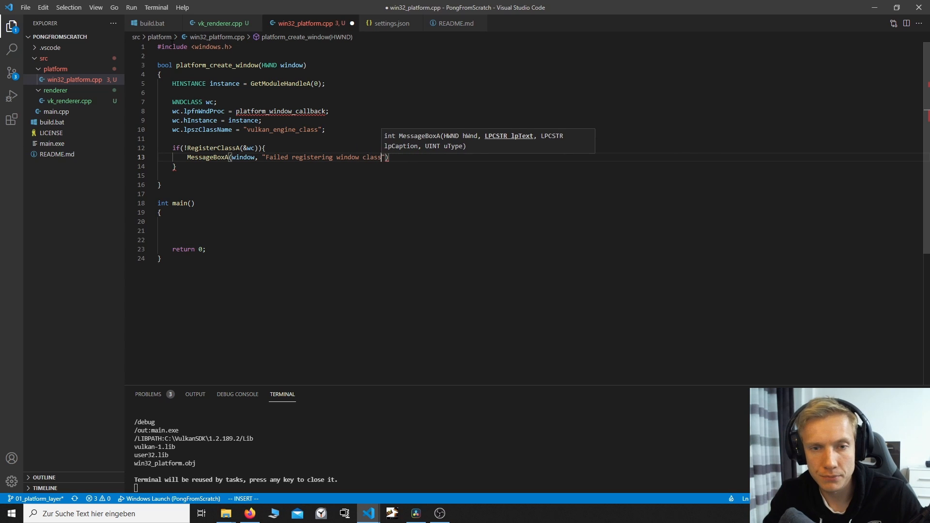
# Give the message box an "Error" title with MB_ICONEXCLAMATION | MB_OK and return false.
pyautogui.write(', "Error",')
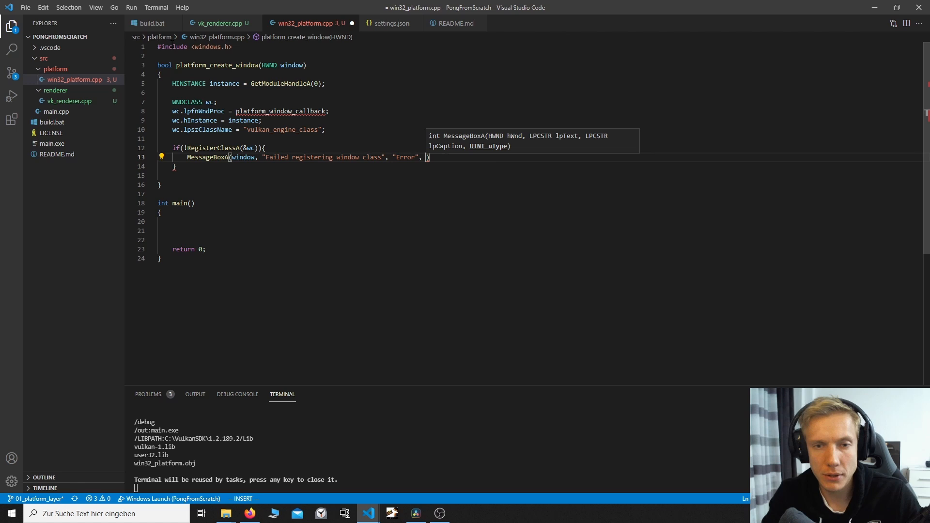
pyautogui.write('mb_e')
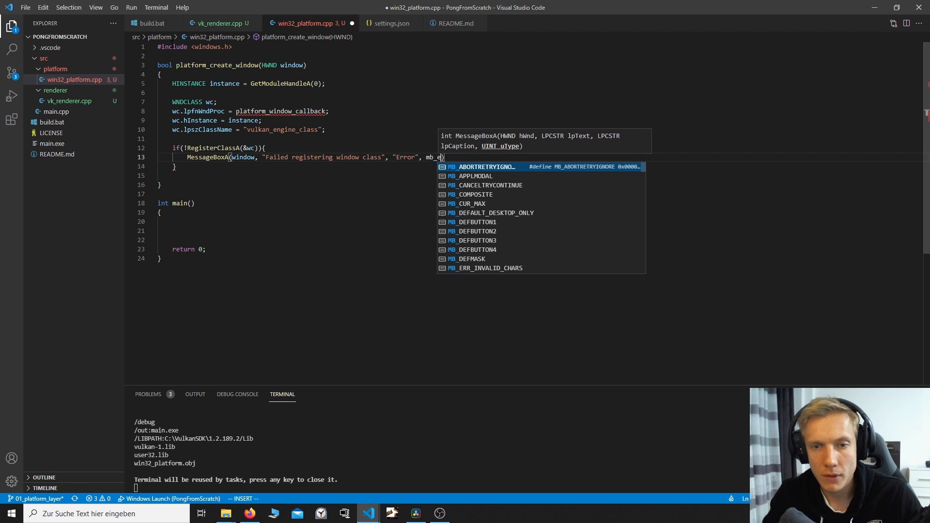
pyautogui.write('MB_ICONEXCLAMATION | MB_OK')
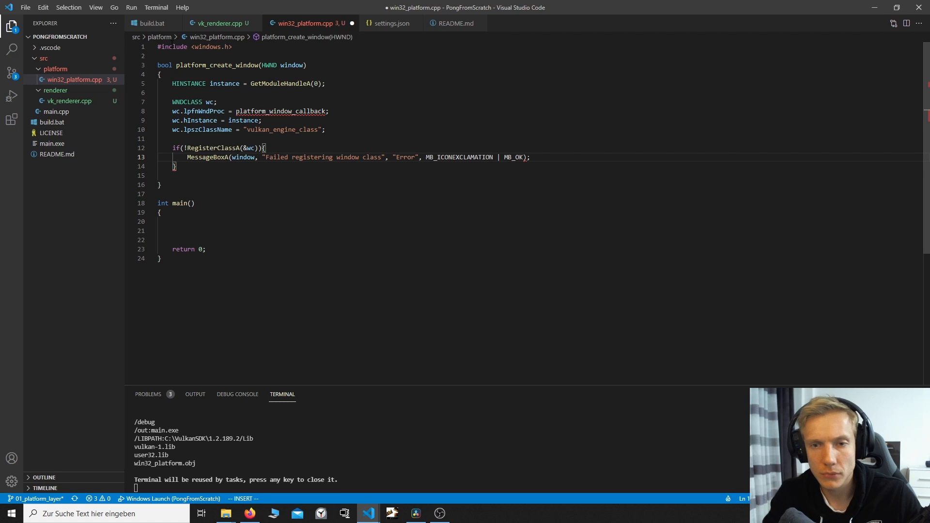
pyautogui.write('return false;')
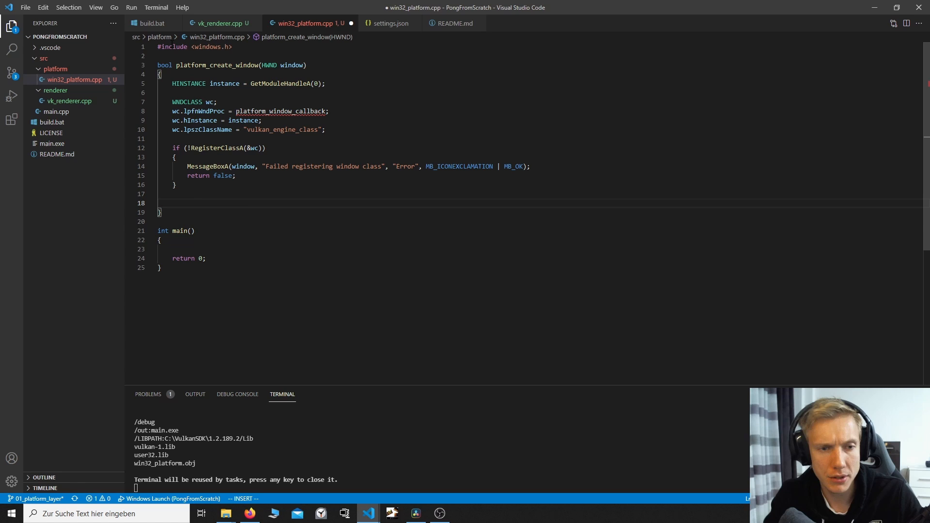
# Assign window from CreateWindowExA building a 1600x720 window with instance and zero arguments.
pyautogui.write('c')
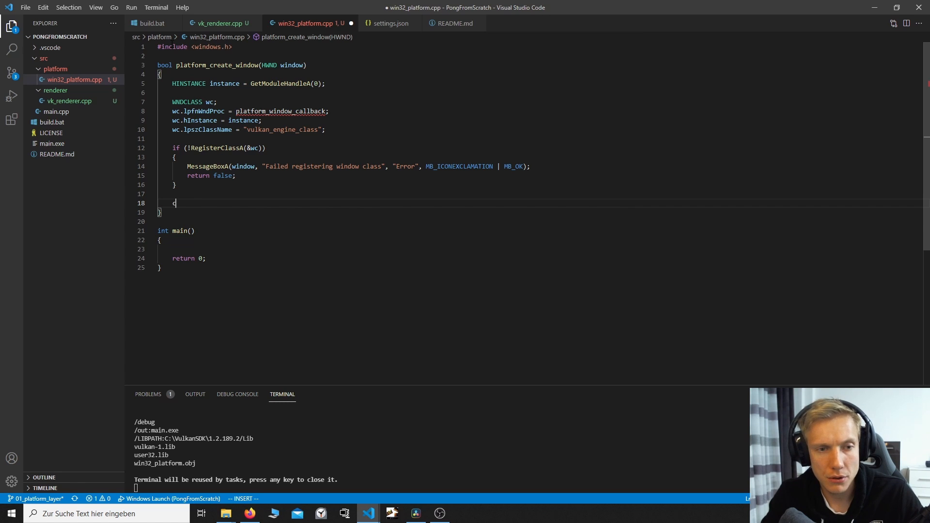
pyautogui.write('createwindowExA(')
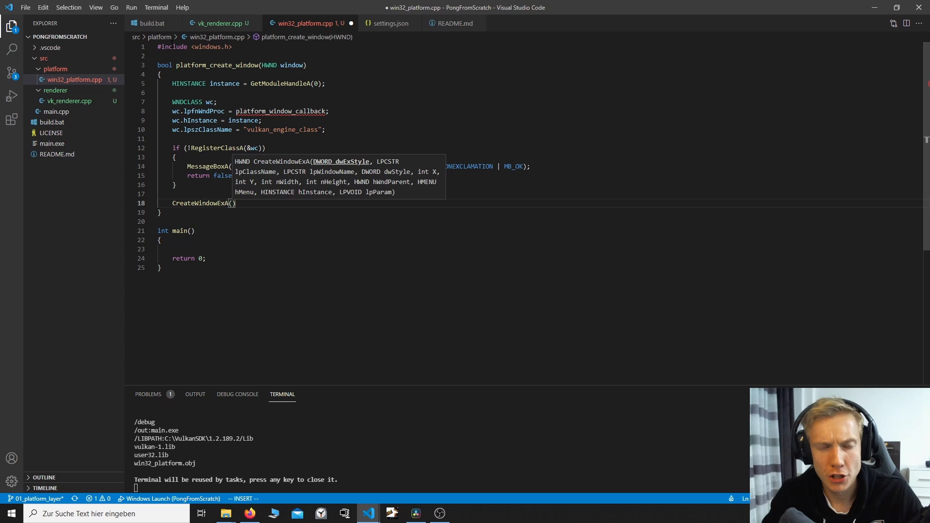
pyautogui.write('ws_')
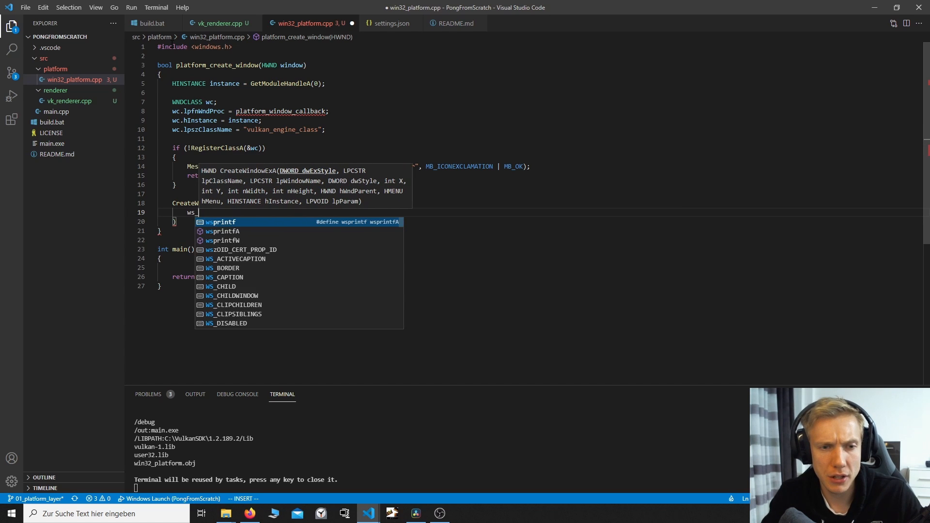
pyautogui.write('ex')
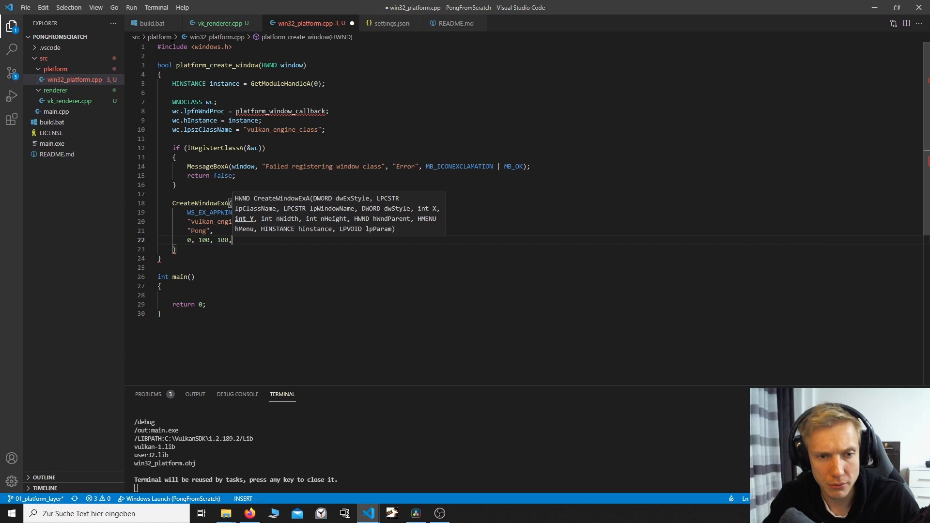
pyautogui.write('10')
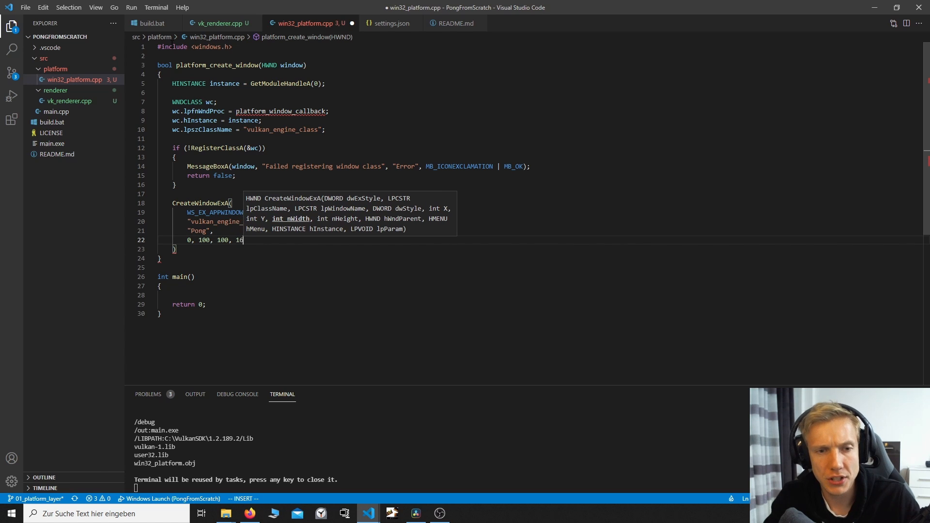
pyautogui.write('00, 720, 0, 0,')
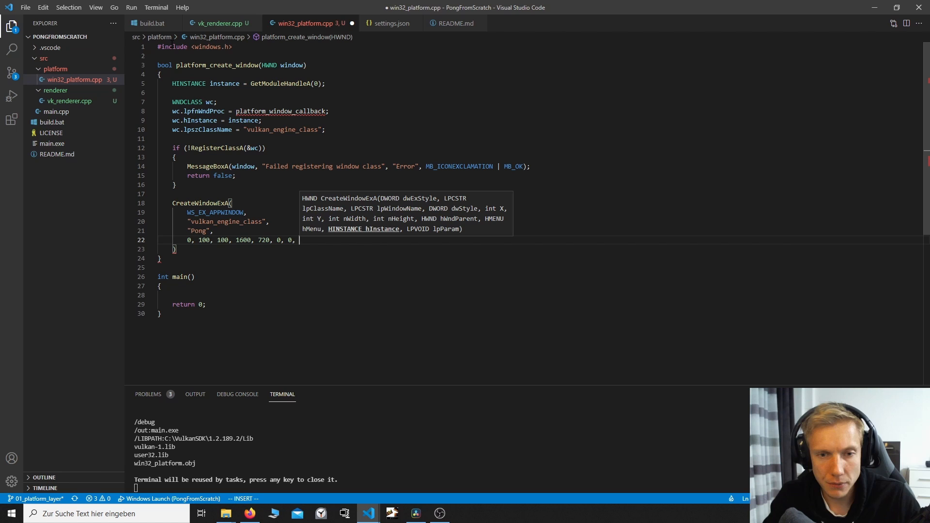
pyautogui.write('instance,')
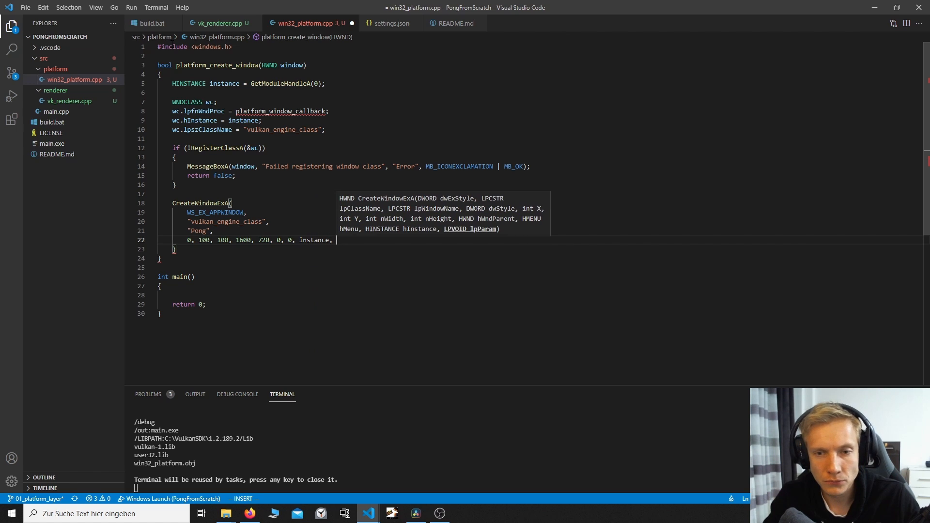
pyautogui.write('0);')
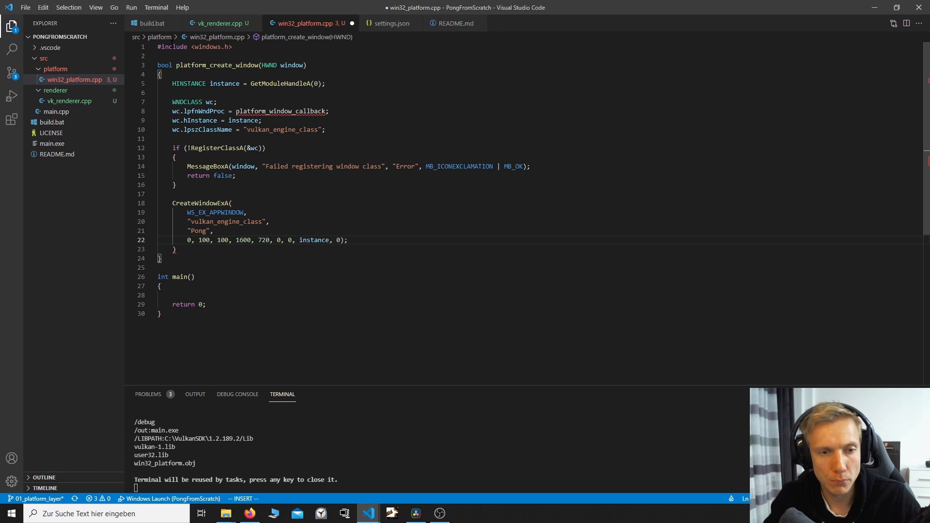
pyautogui.press('Escape')
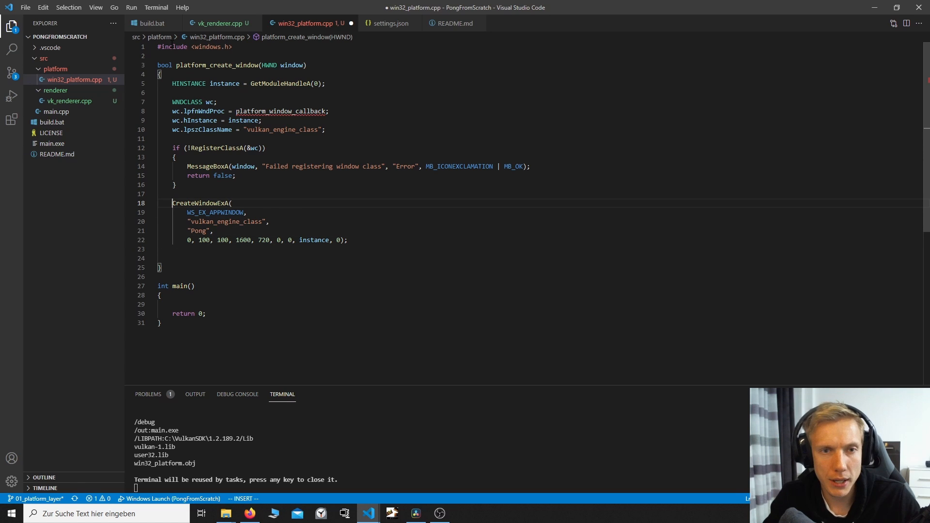
pyautogui.write('window =')
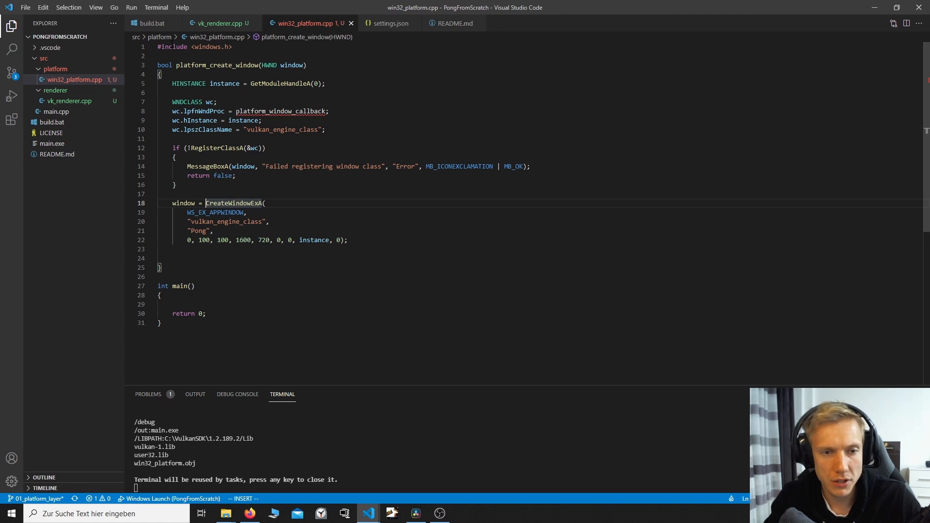
# Add an if on window showing MessageBoxA "Failed creating window", "Error" and returning false.
pyautogui.write('if(window ==0')
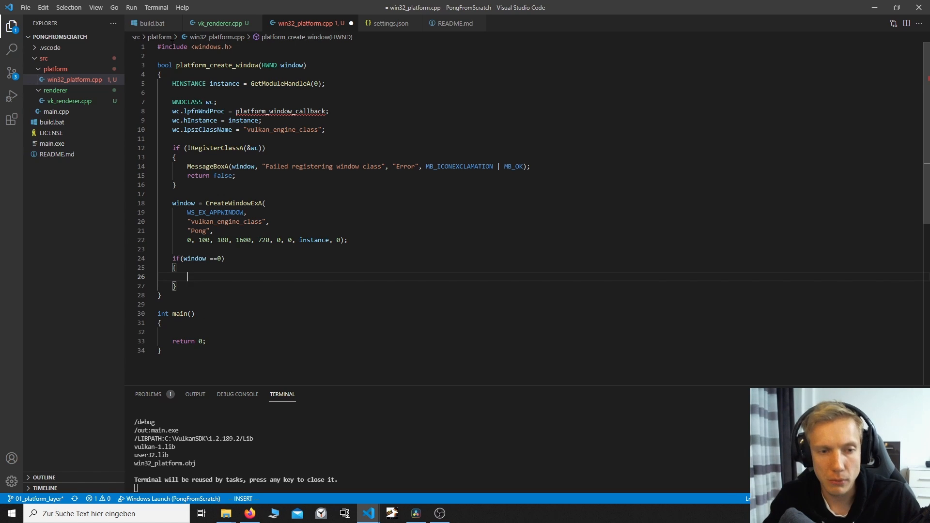
pyautogui.write('MessageBoxA(window,')
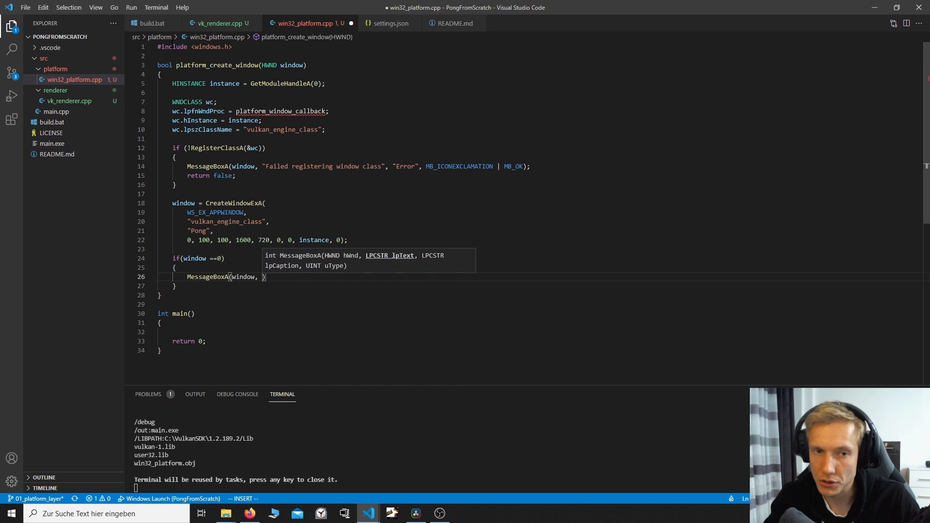
pyautogui.write('"')
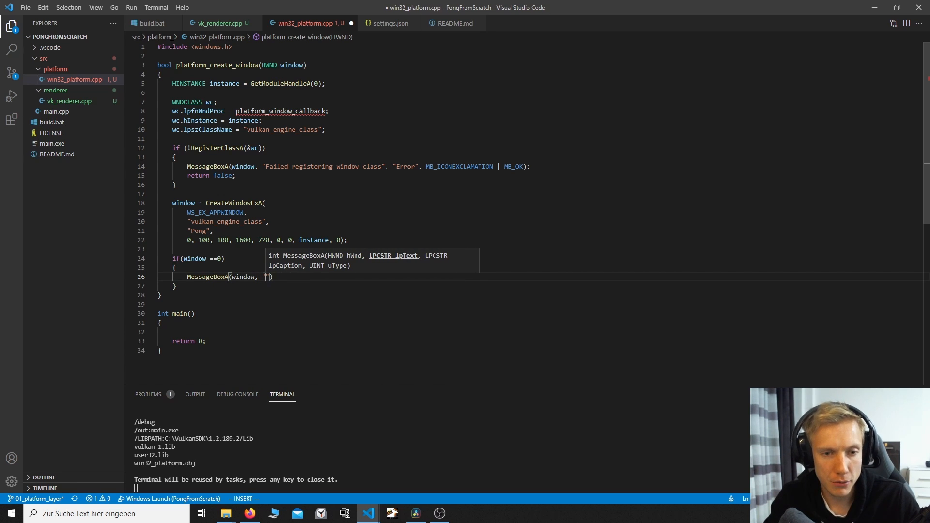
pyautogui.write('Failed')
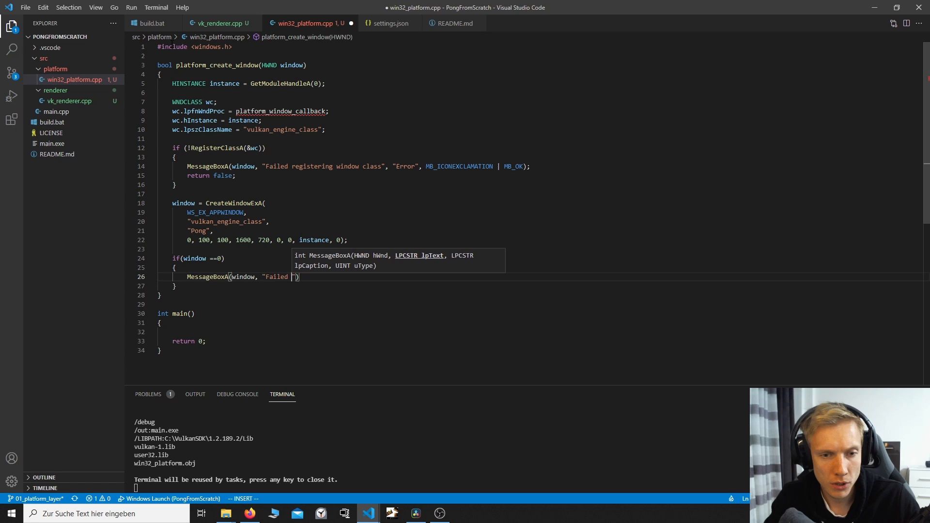
pyautogui.write('creating')
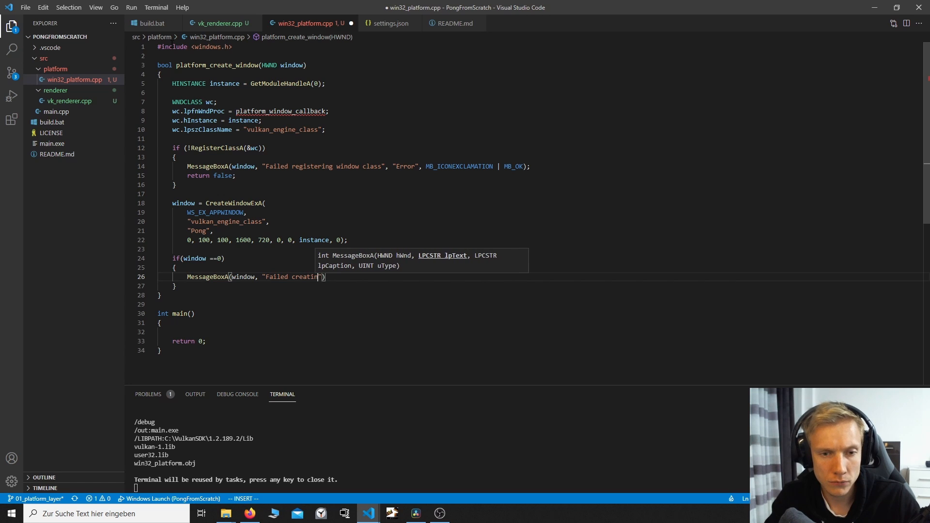
pyautogui.write('g window", "Error", MB_ICONEXCLAMATION | MB_OK')
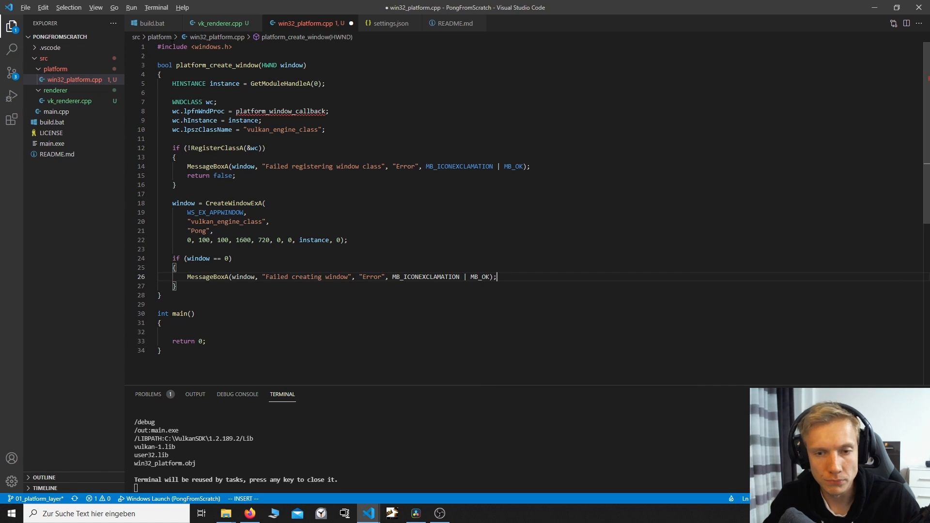
pyautogui.write('return false;')
pyautogui.write('ShowWindow(window, ')
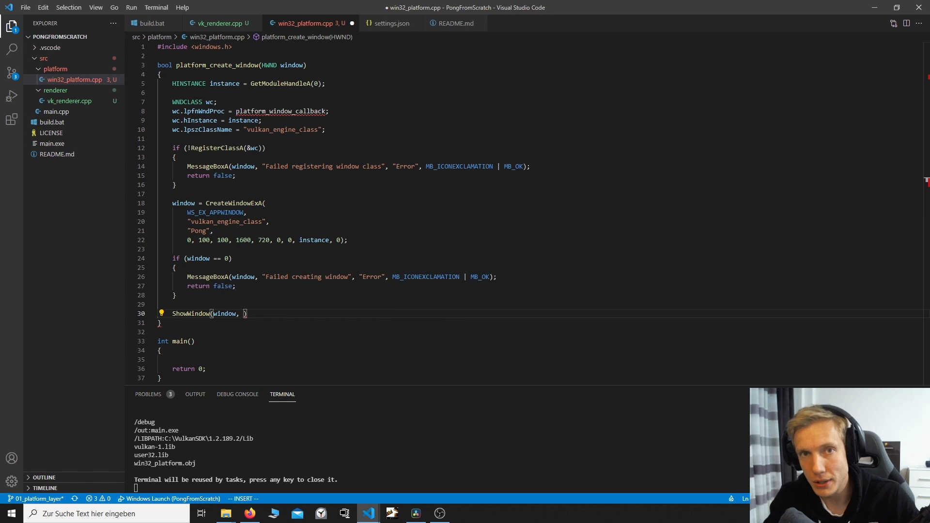
# End platform_create_window with ShowWindow(window, SW_SHOW).
pyautogui.write('sw')
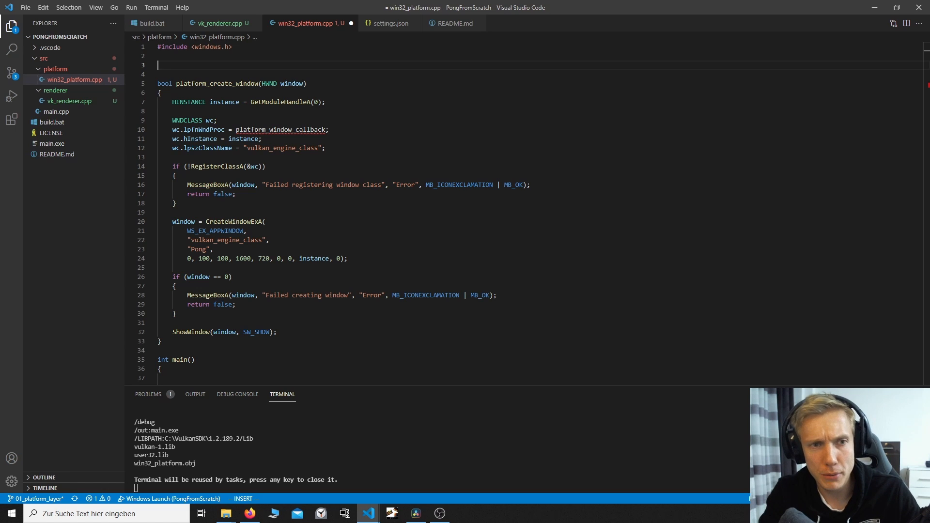
# Write LRESULT CALLBACK platform_window_callback returning DefWindowProcA(window, msg, wParam, lParam).
pyautogui.write('L')
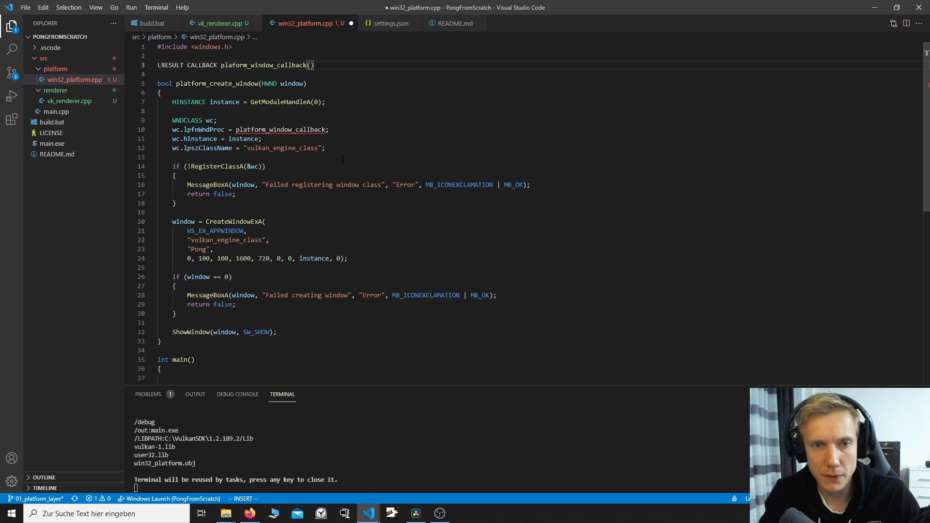
pyautogui.write('HWND')
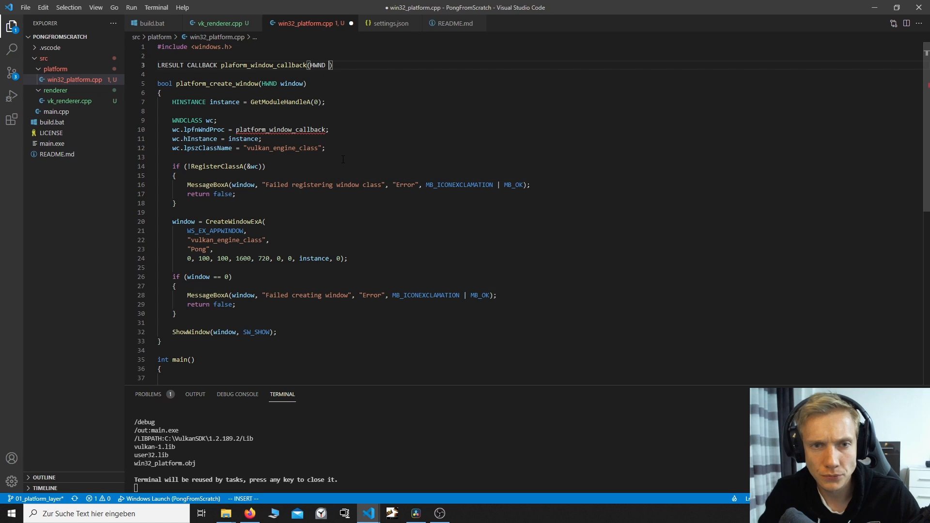
pyautogui.write('window, UINT msg, WPARAM wParam, LPARAM lParam')
pyautogui.write('{')
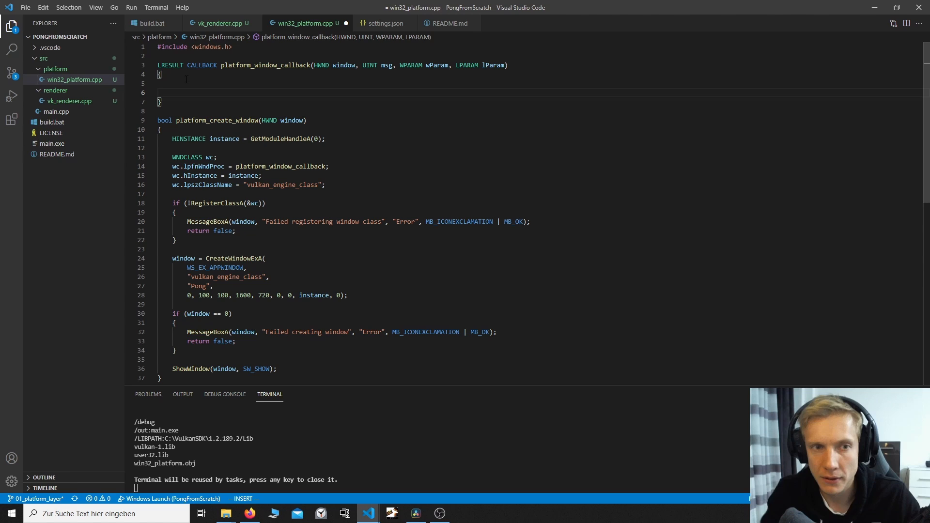
pyautogui.write('return')
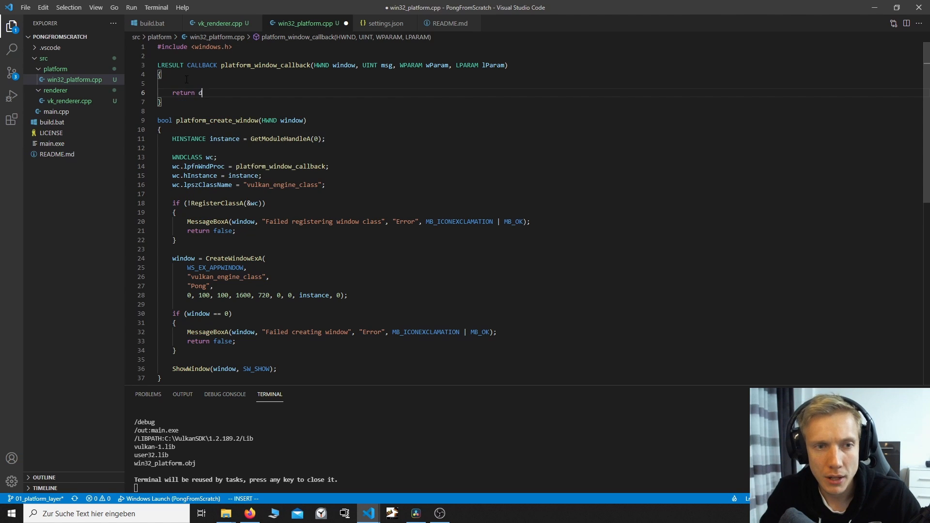
pyautogui.write('defwin')
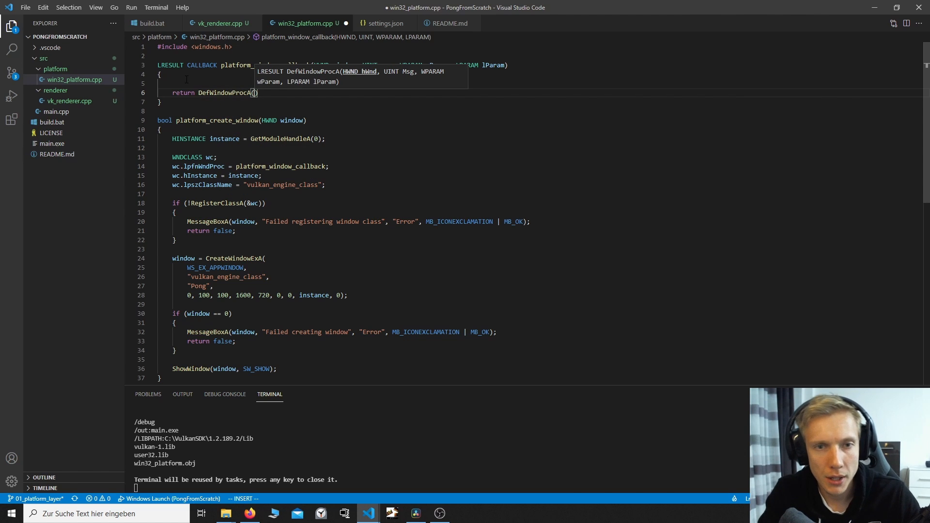
pyautogui.write('window,')
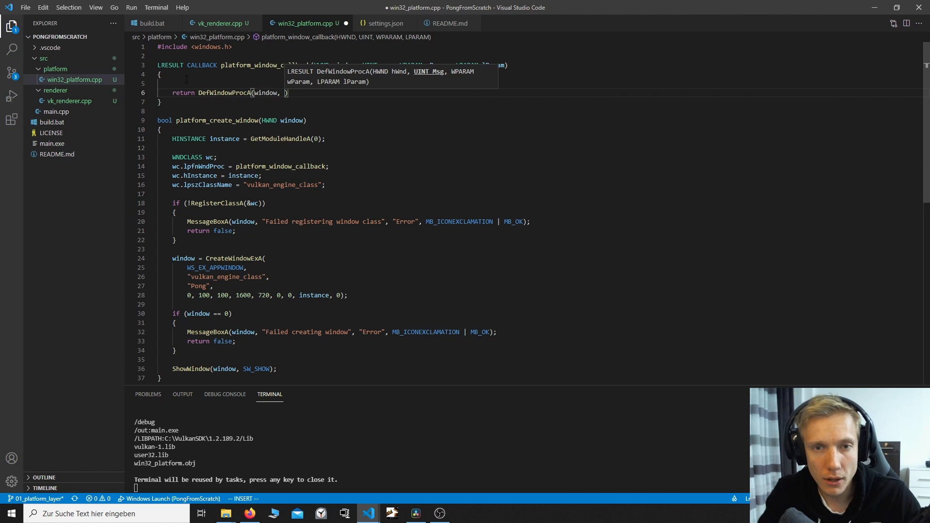
pyautogui.write('msg, wParam, lParam')
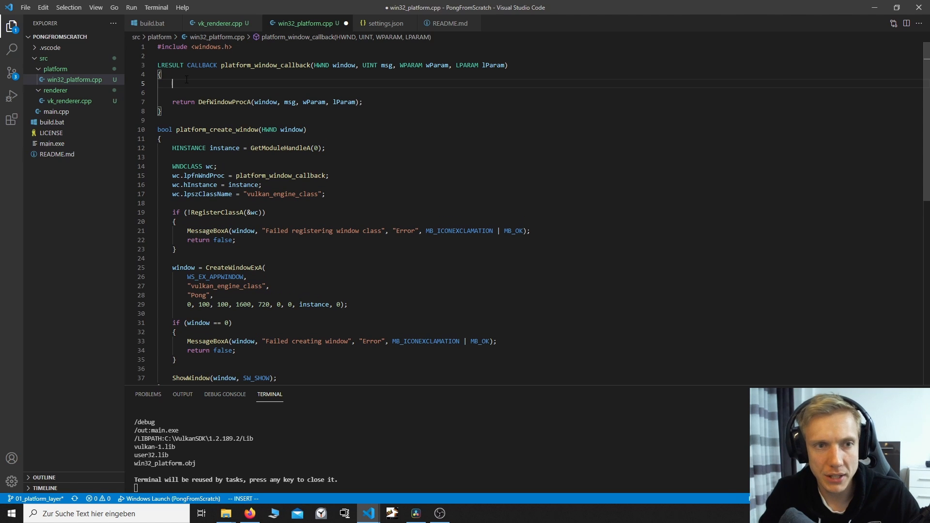
# Add a switch on msg handling WM_CLOSE and declare static bool running = true at the top.
pyautogui.write('s')
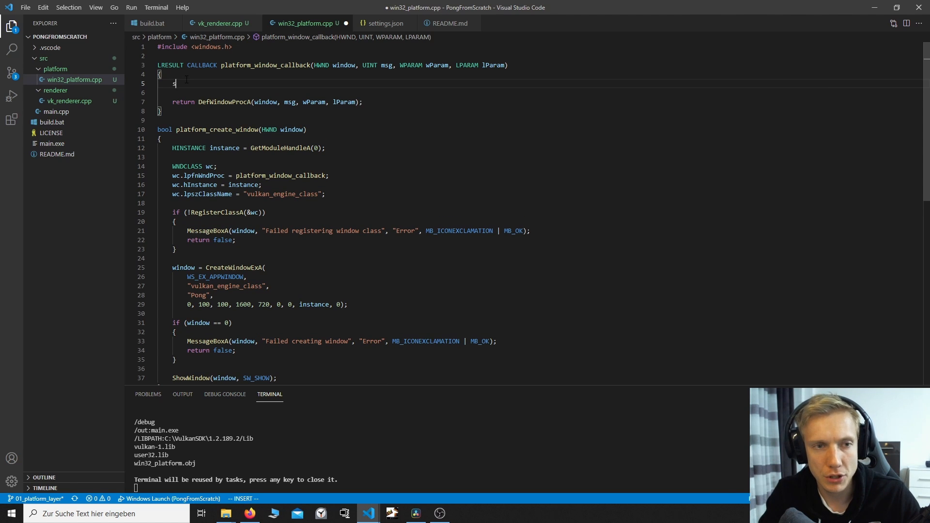
pyautogui.write('witch(msg){')
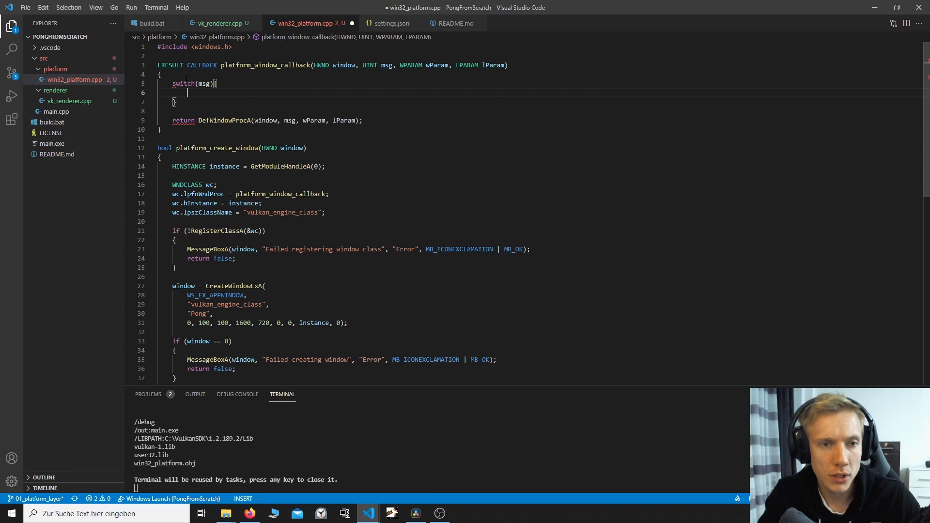
pyautogui.write('case wm')
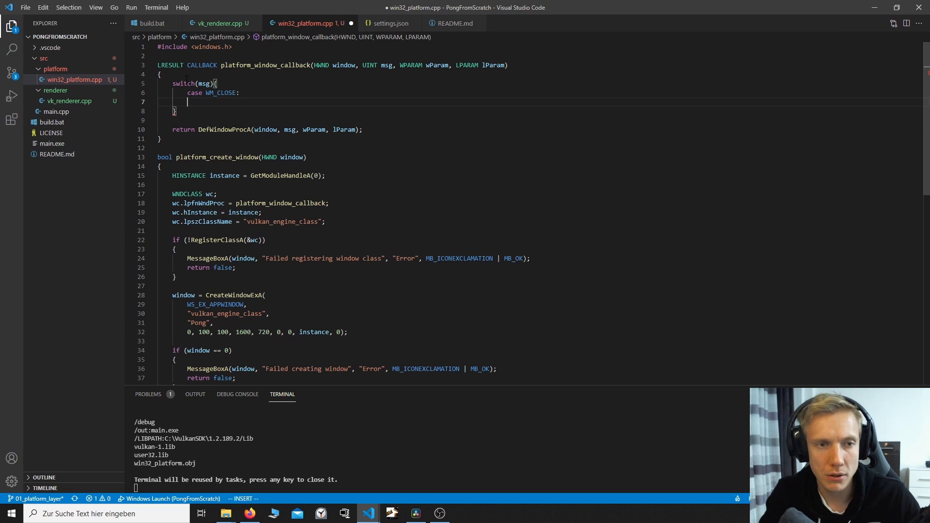
pyautogui.write('break;')
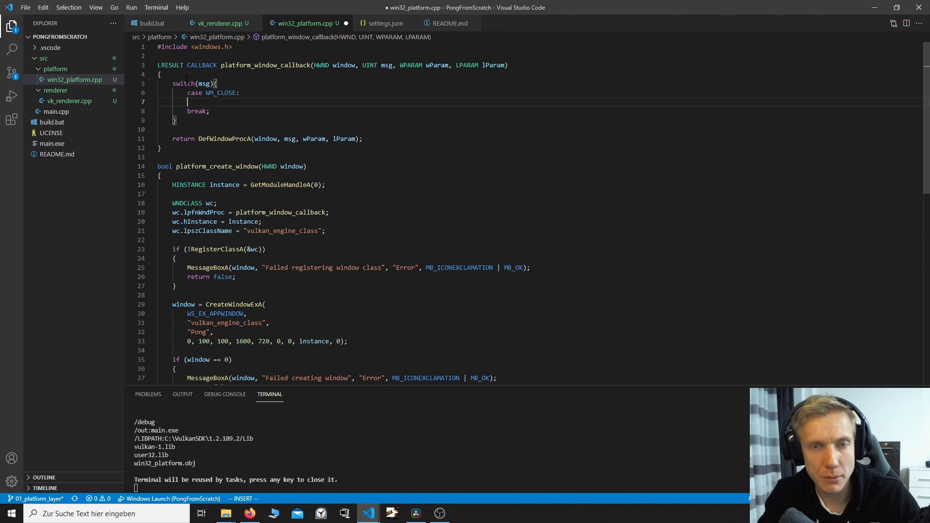
pyautogui.write('running = false;')
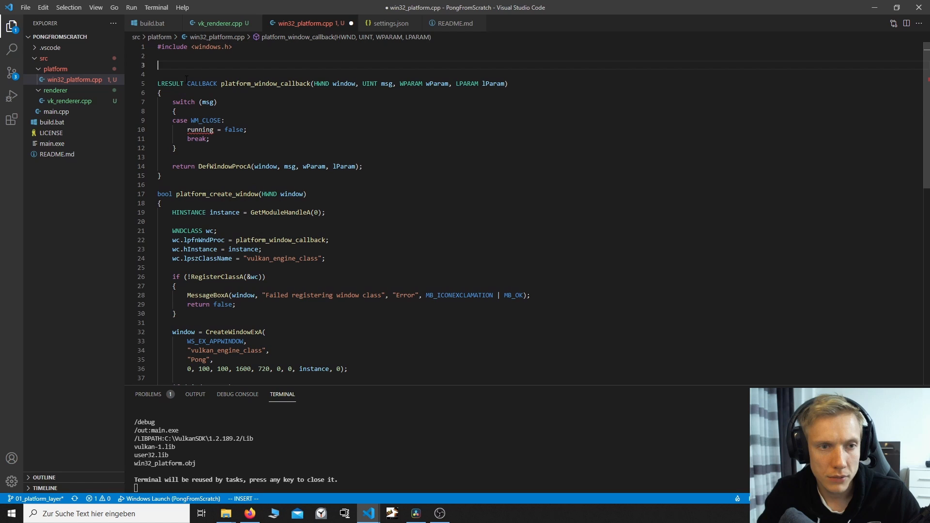
pyautogui.write('static')
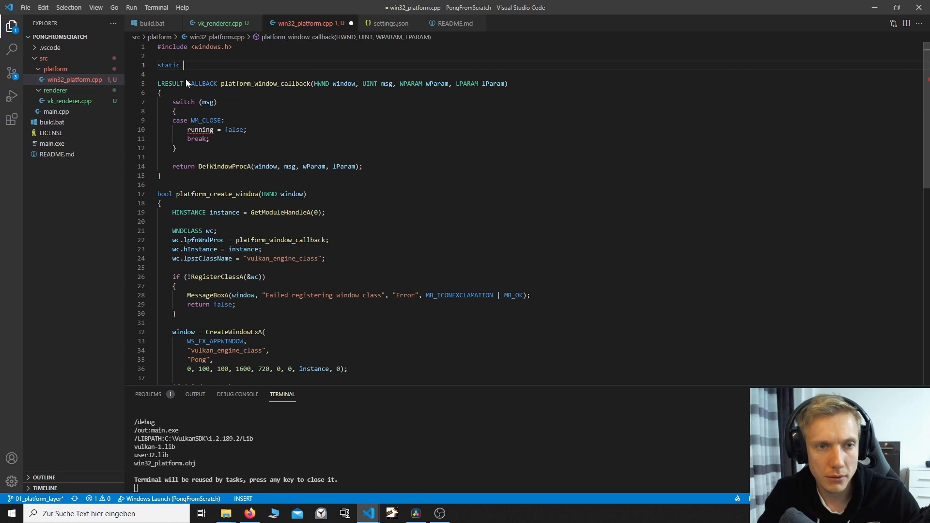
pyautogui.write('bool runnign = t')
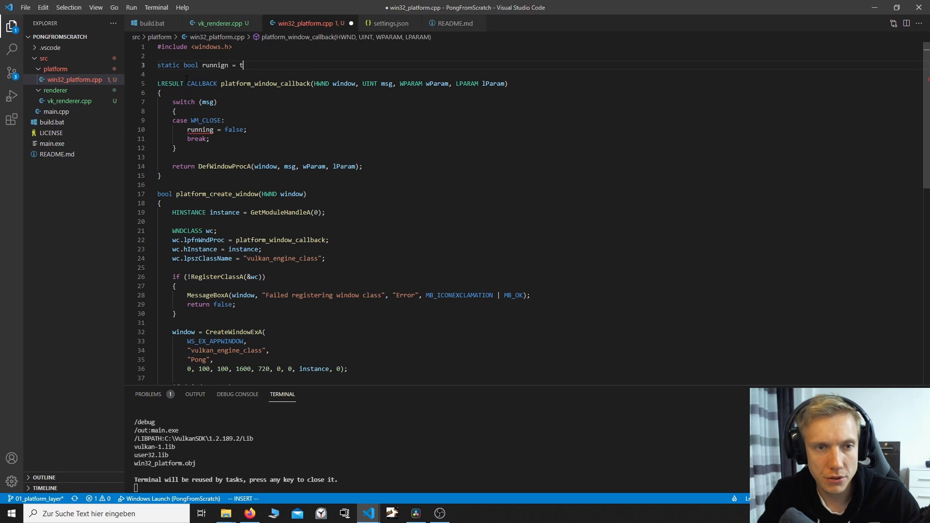
pyautogui.press('Escape')
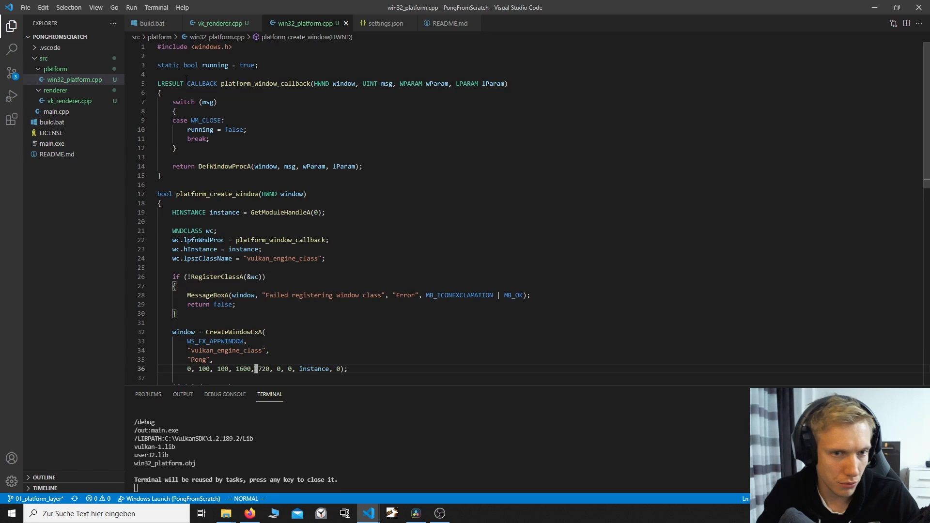
pyautogui.write('p')
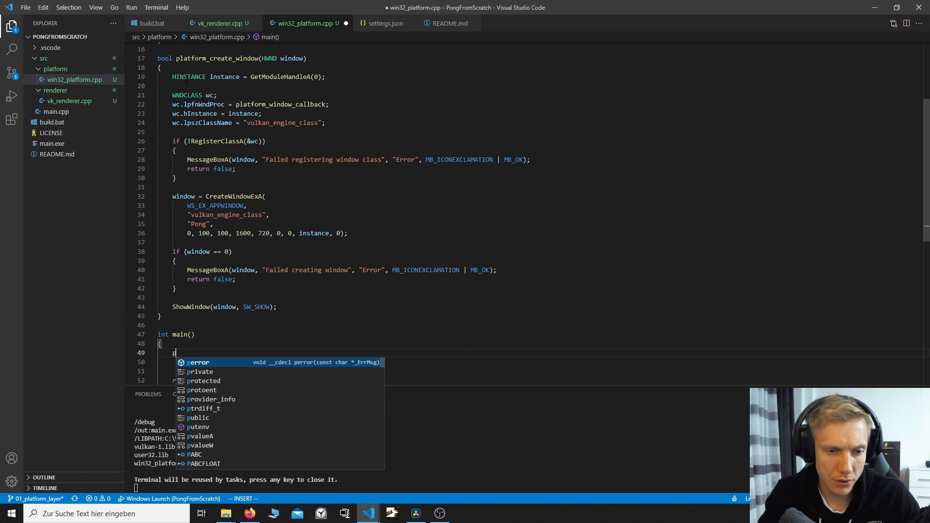
# In main, declare HWND window = 0 and return -1 inside an if calling platform_create_window(window).
pyautogui.write('platform_create_window()')
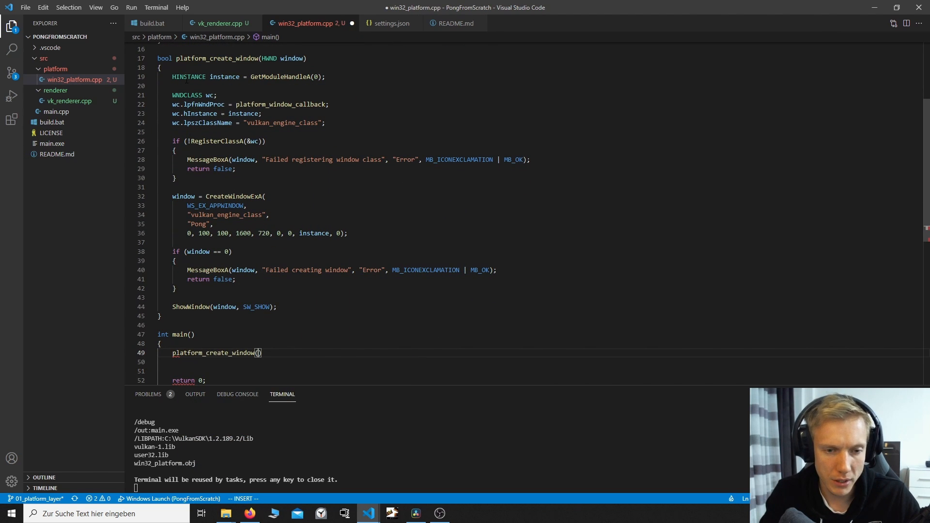
pyautogui.write('window')
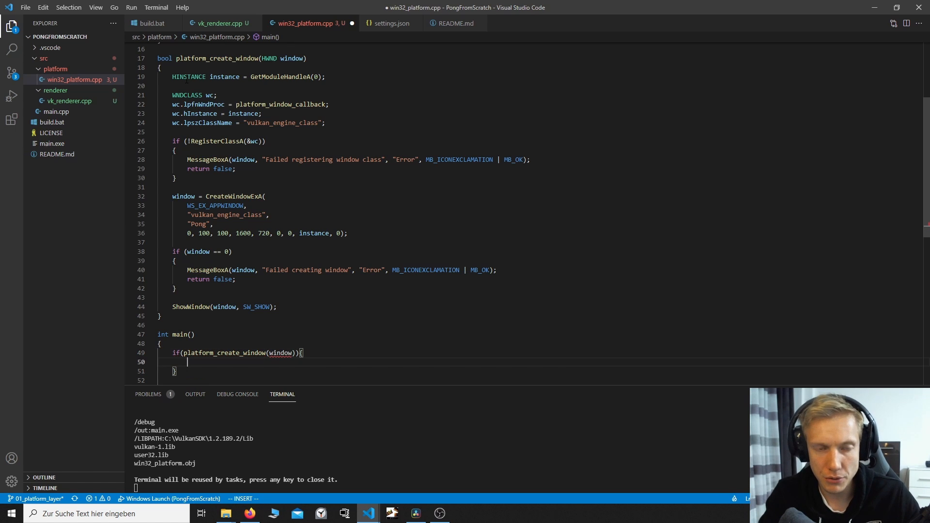
pyautogui.write('return -1;')
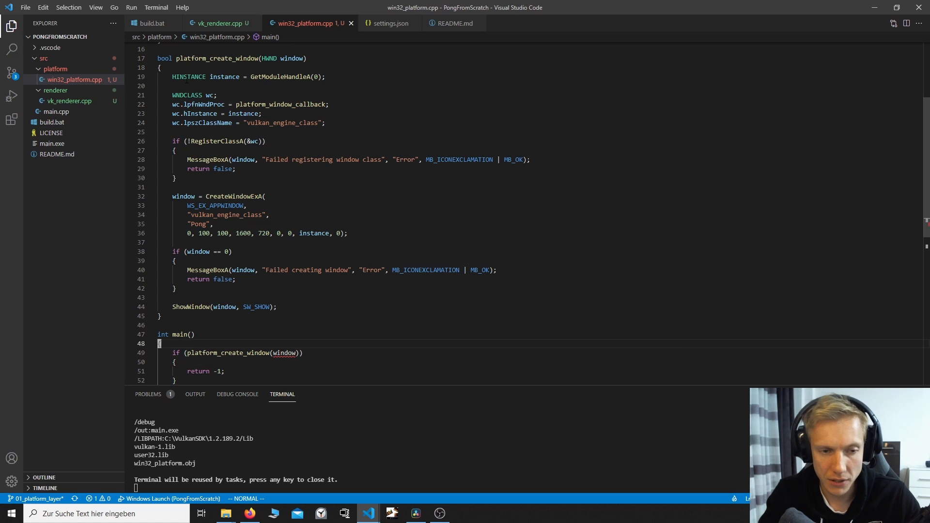
pyautogui.write('HWND window;')
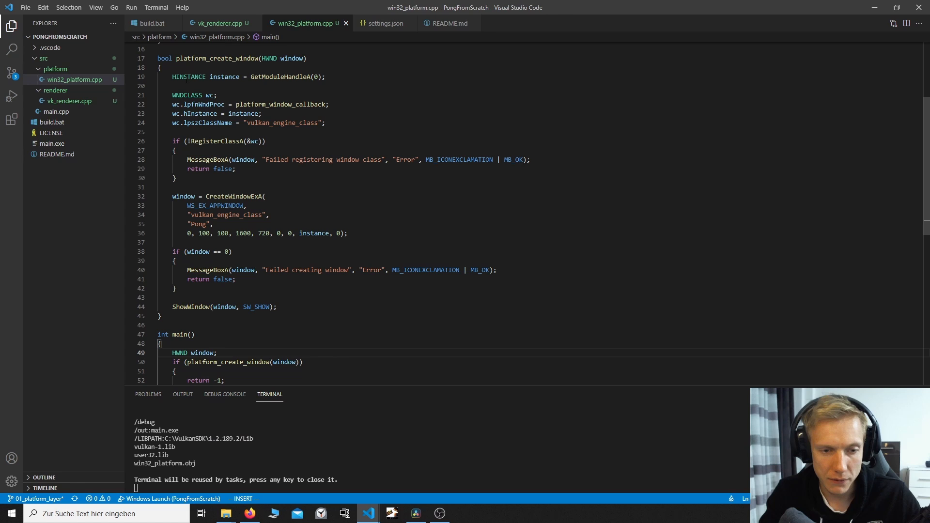
pyautogui.write('= 0')
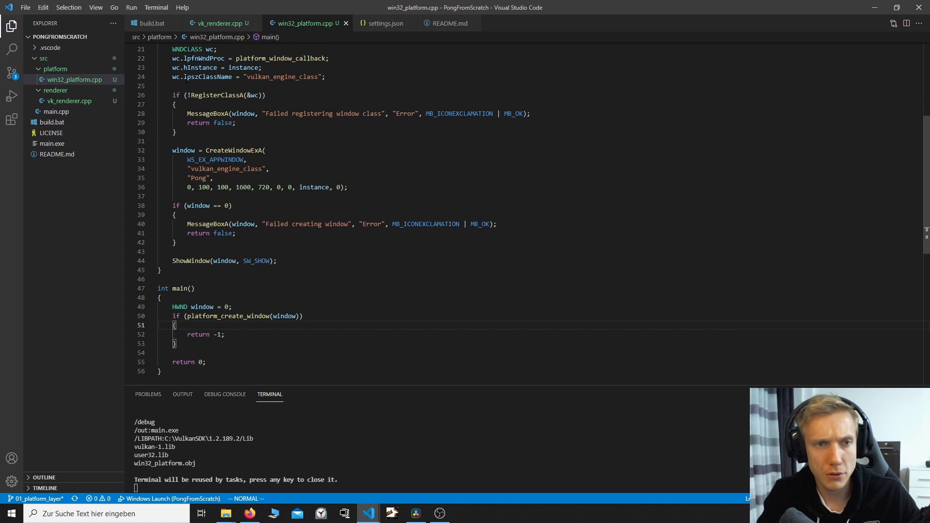
# Fix build.bat's source path to src/platform/win32_platform.cpp and run the build.
pyautogui.click(153, 24)
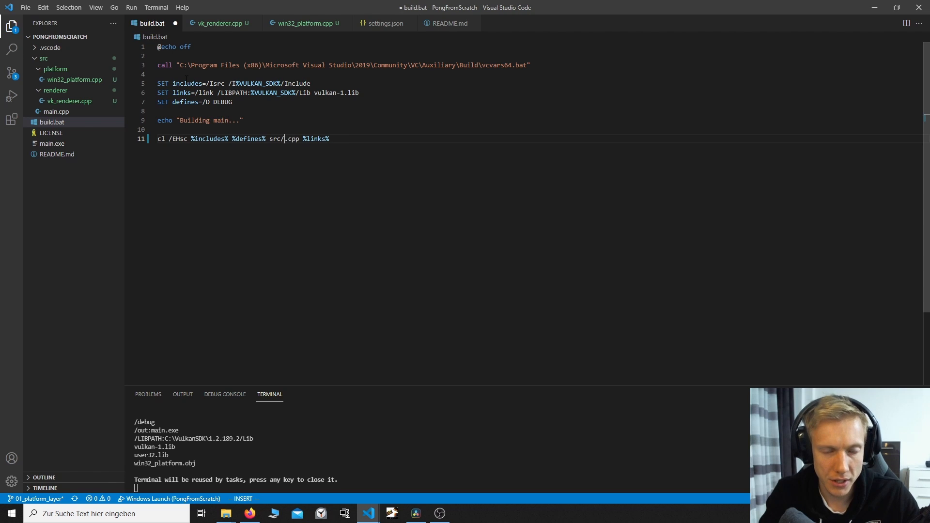
pyautogui.write('win32_plat')
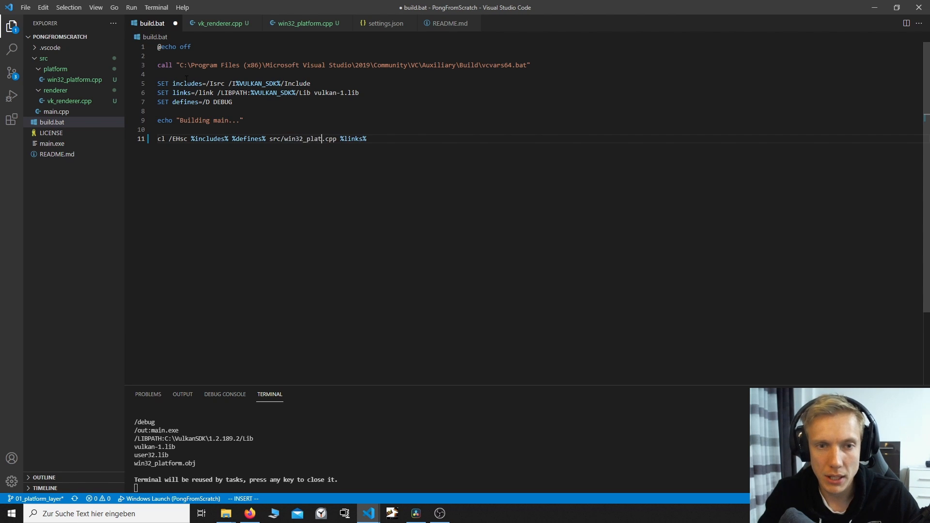
pyautogui.press('Escape')
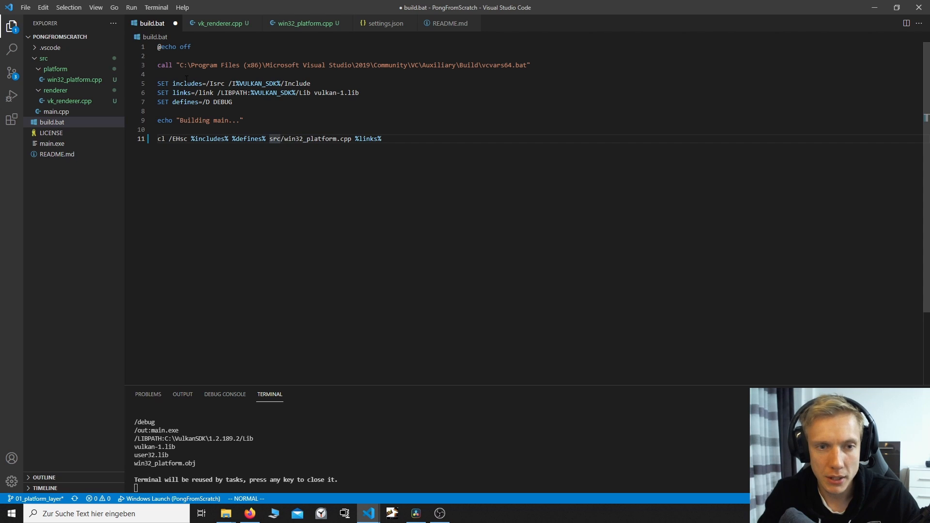
pyautogui.write('platform/')
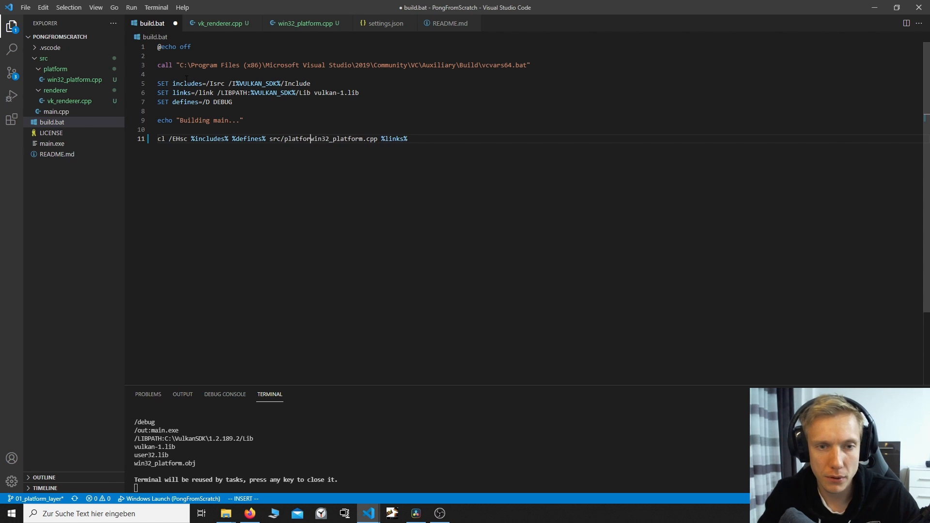
pyautogui.press('Escape')
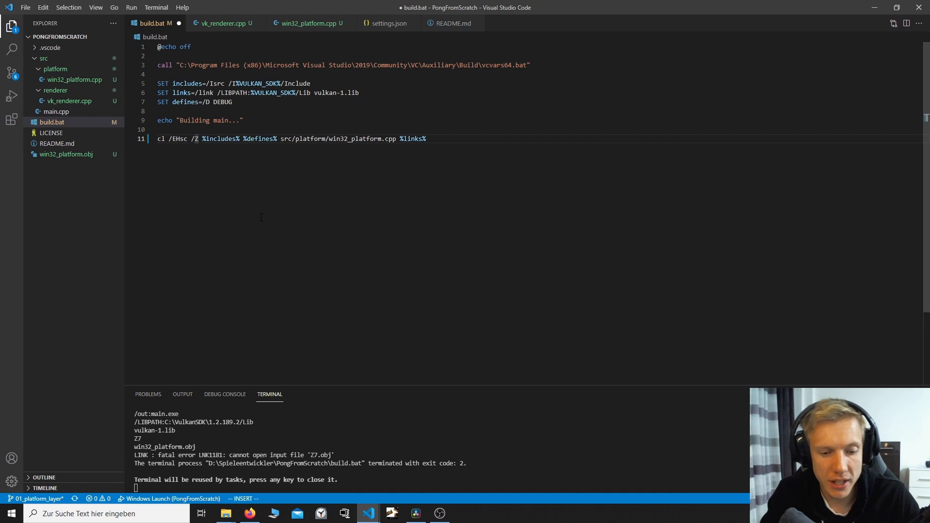
# Add /Z7 and /Fe"main" compiler flags, rebuild, and look up the unresolved user32 symbols.
pyautogui.write('7')
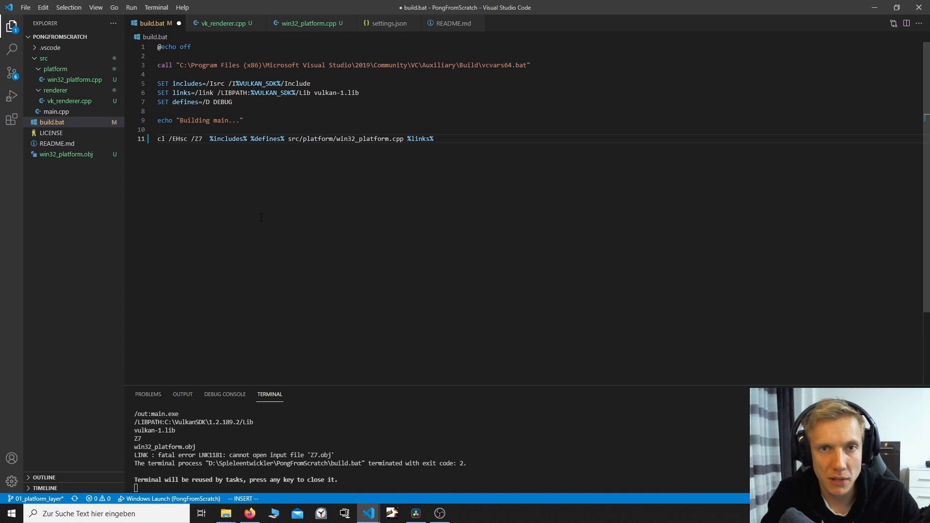
pyautogui.press('ctrl+s')
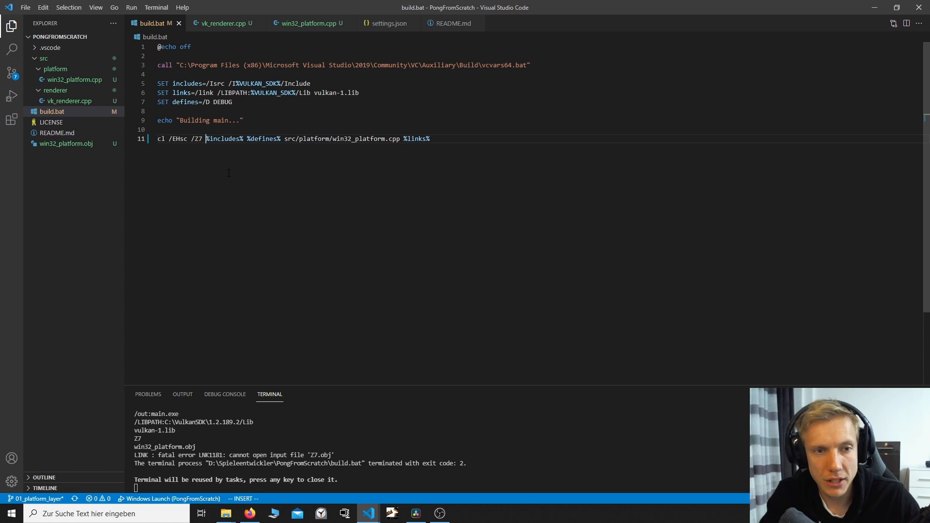
pyautogui.write('/Fe')
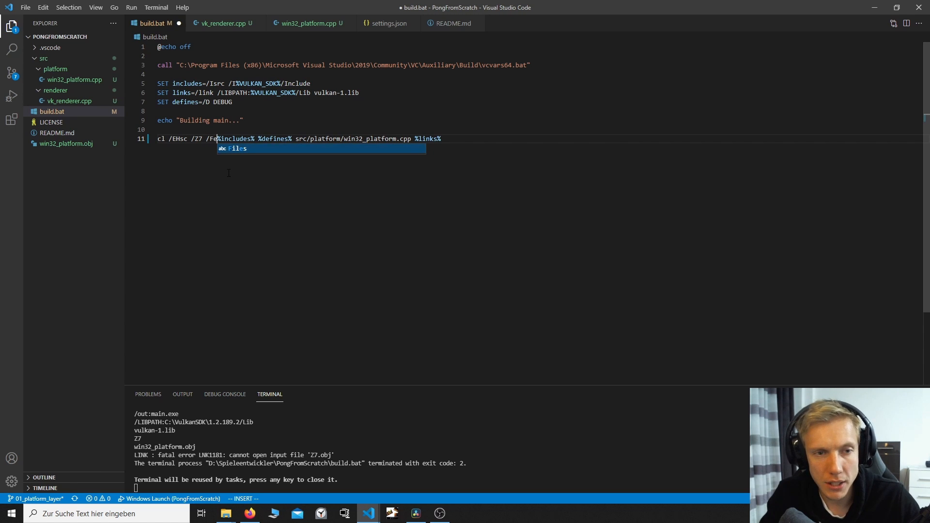
pyautogui.write('"main"')
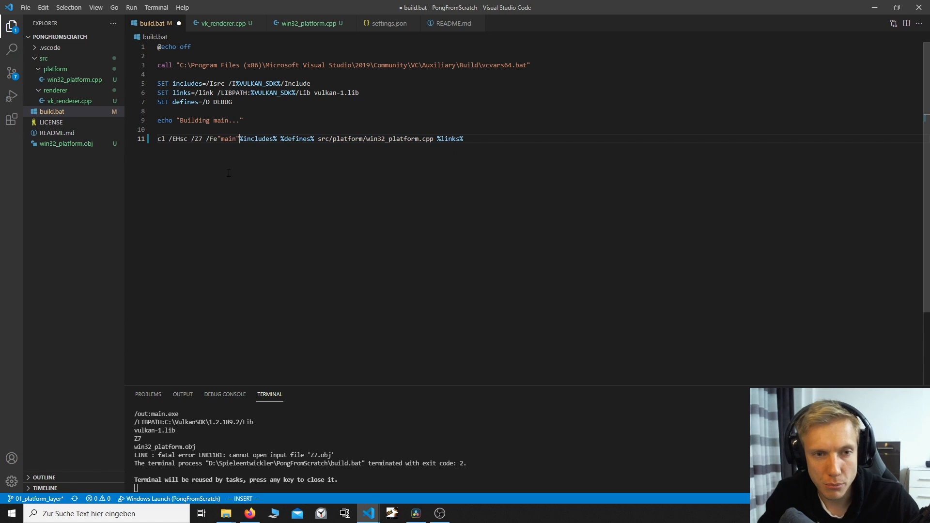
pyautogui.press('ctrl+shift+b')
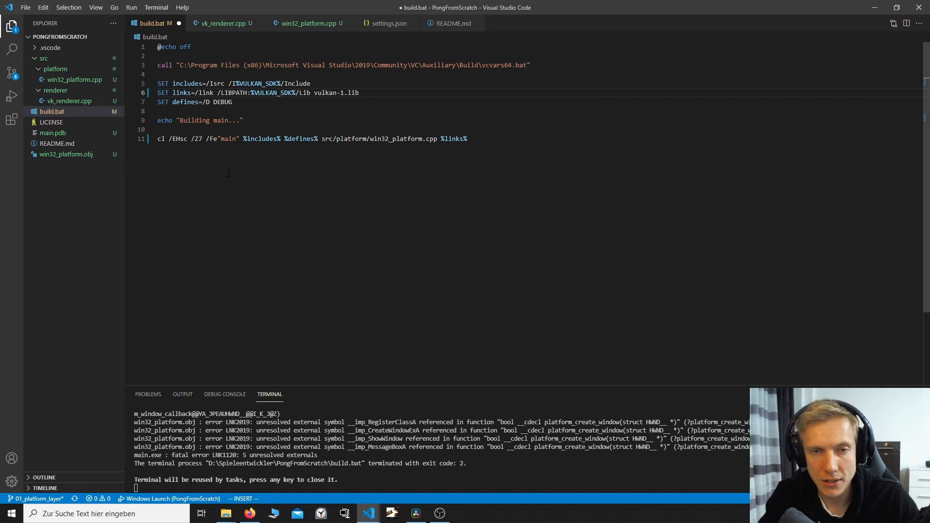
pyautogui.write('user3')
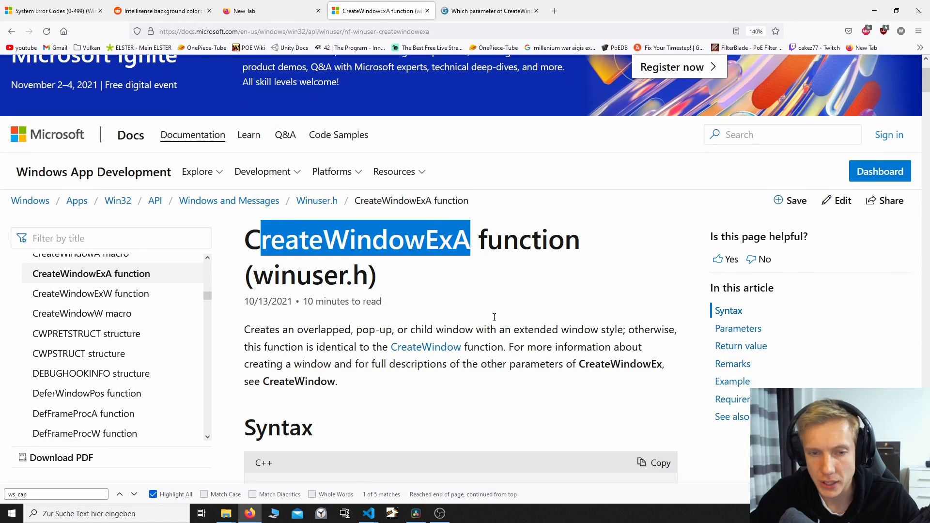
# Find User32.lib in the CreateWindowExA Requirements table and return to the editor.
pyautogui.scroll(-3)
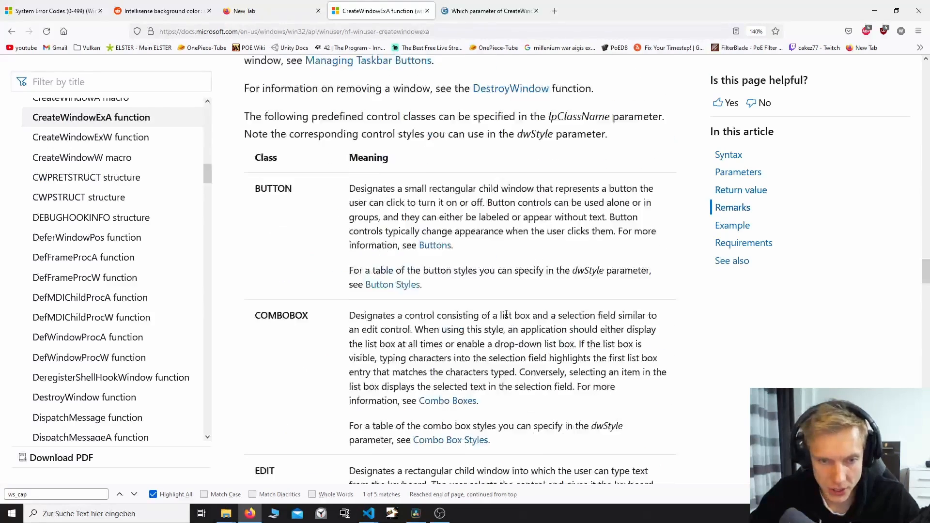
pyautogui.click(744, 243)
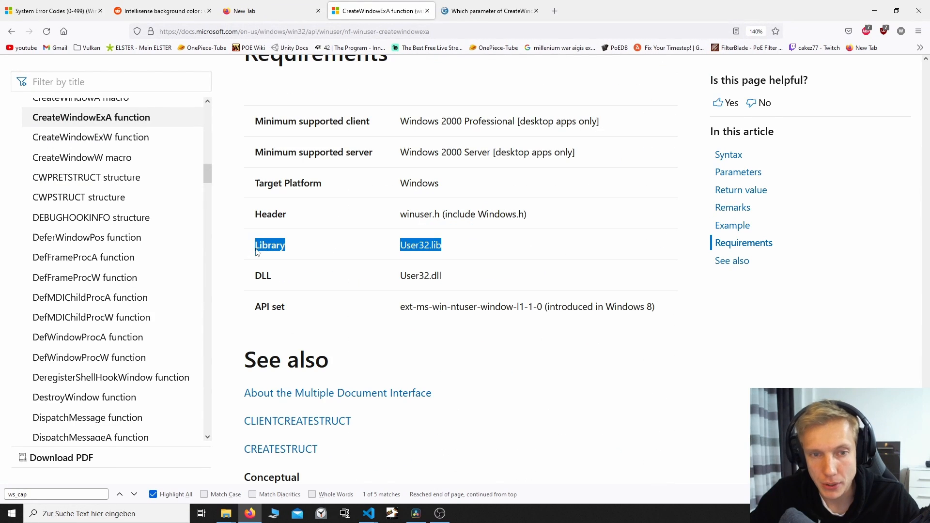
pyautogui.moveTo(241, 252)
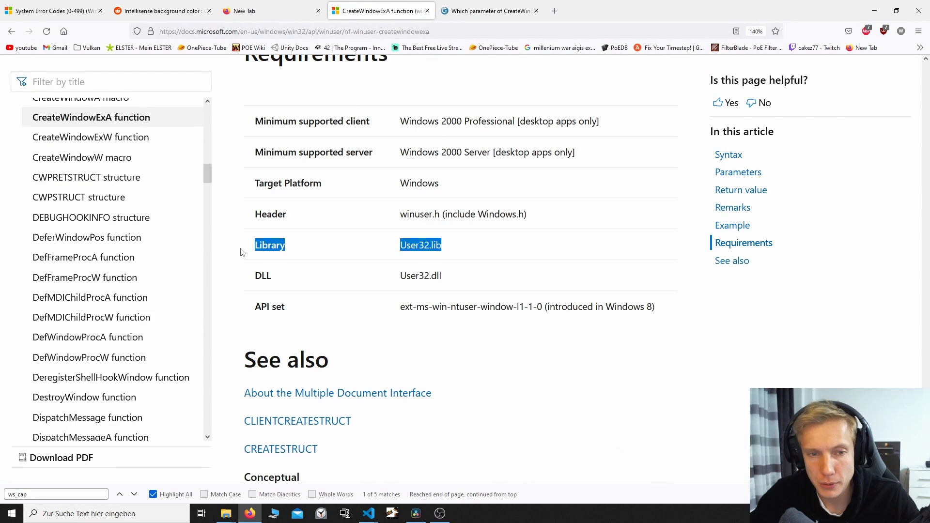
pyautogui.click(369, 513)
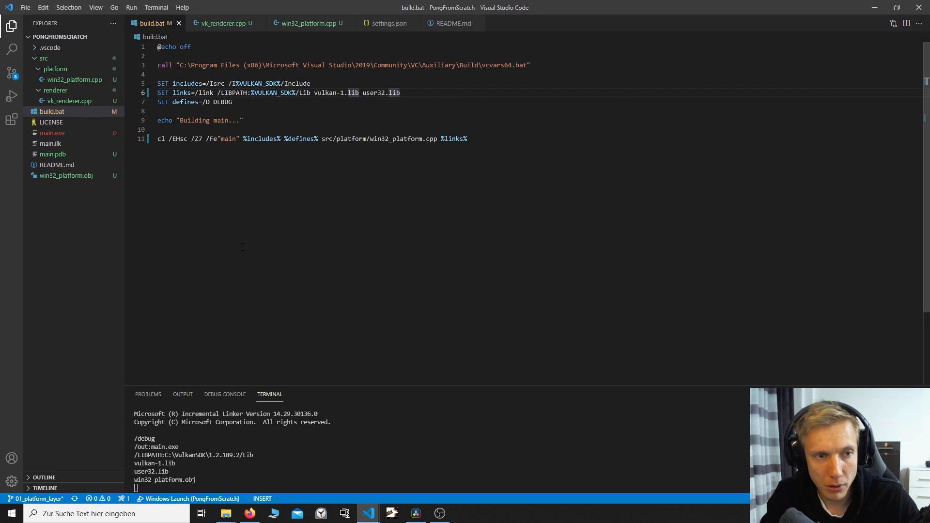
# Run the program, dismiss the registration error, zero-initialize WNDCLASS wc with {}, and start a while loop.
pyautogui.click(307, 23)
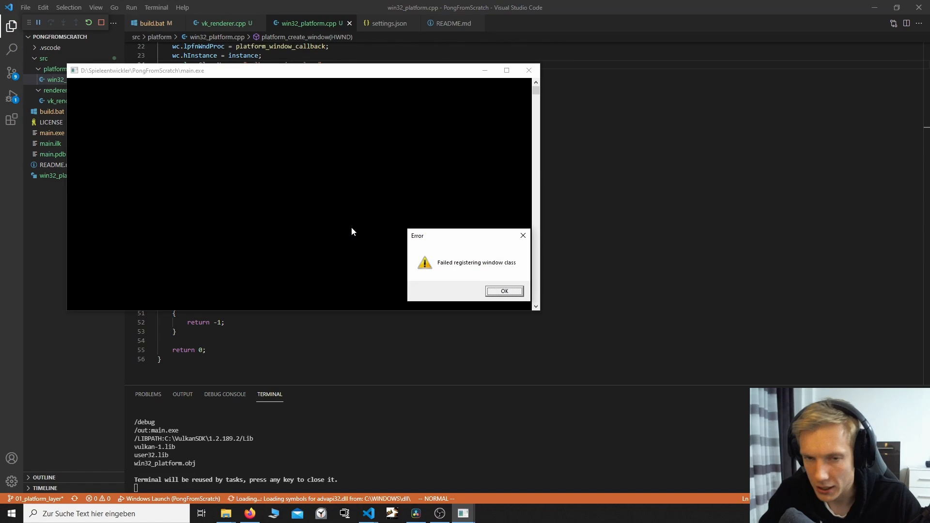
pyautogui.click(504, 291)
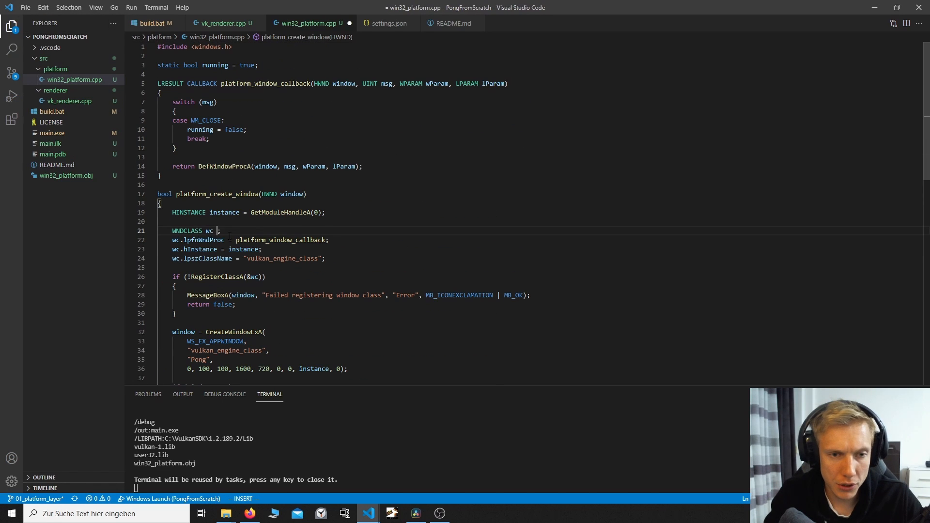
pyautogui.press('Escape')
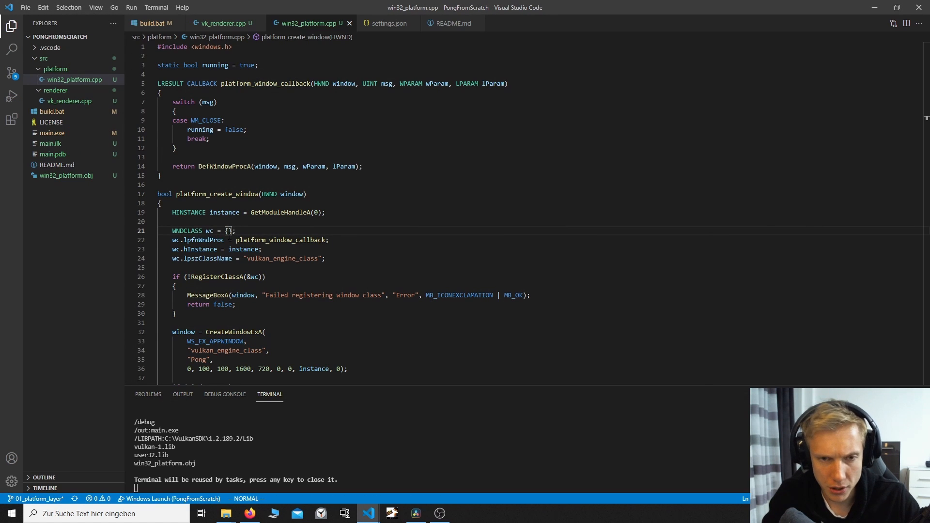
pyautogui.write('while(')
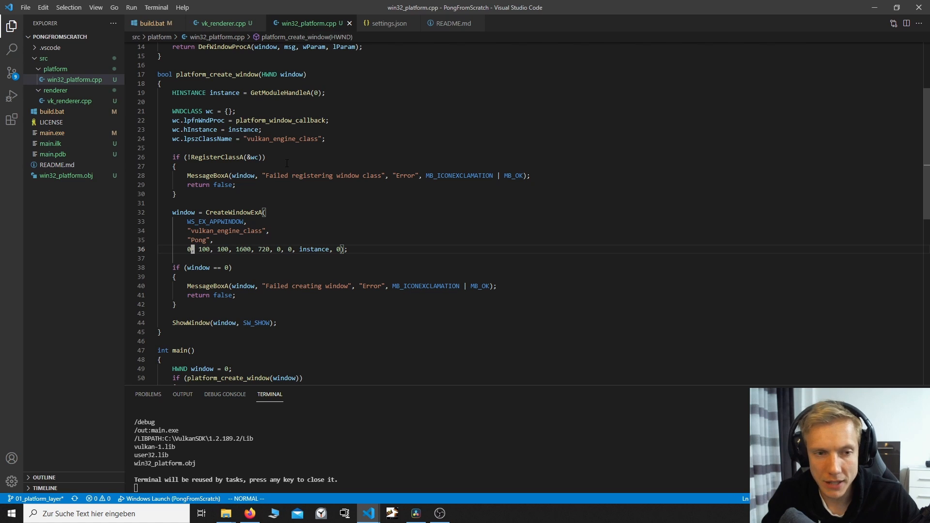
# Replace the 0 style with WS_CAPTION | WS_SYSMENU | WS_MINIMIZEBOX | WS_MAXIMIZEBOX | WS_OVERLAPPED.
pyautogui.press('i')
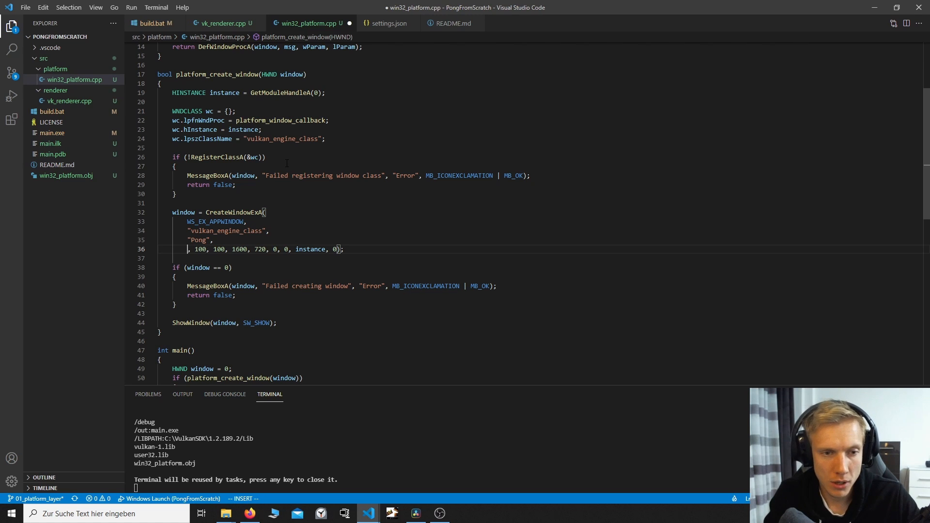
pyautogui.write('ws_ca')
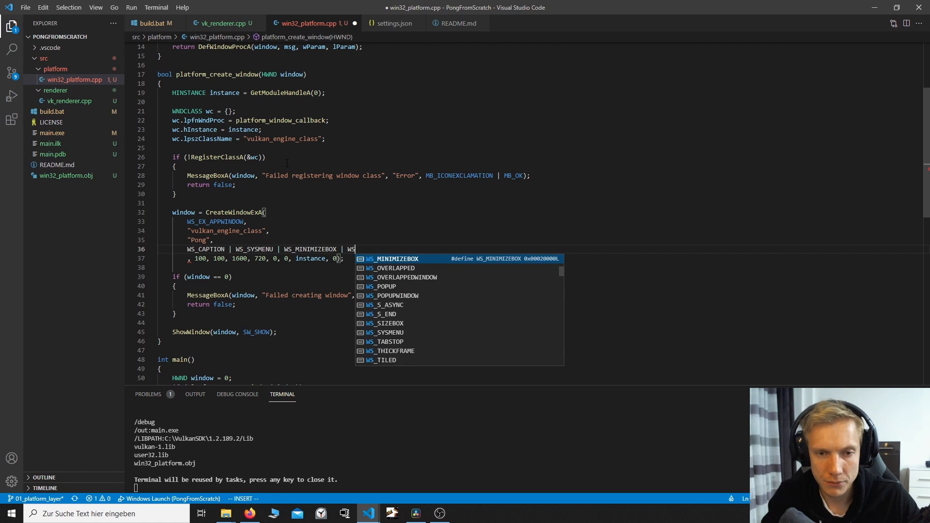
pyautogui.write('_MAXIMIZEBOX | WS_OVERLAPPED,')
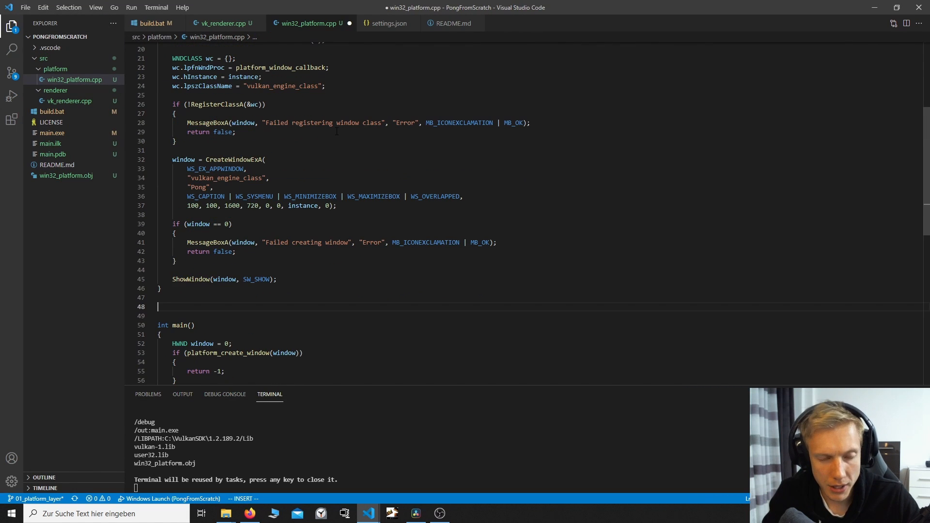
# Write void platform_update_window with a MSG pumped by a PeekMessageA(&msg, window, 0, 0, PM_REMOVE) loop.
pyautogui.write('void')
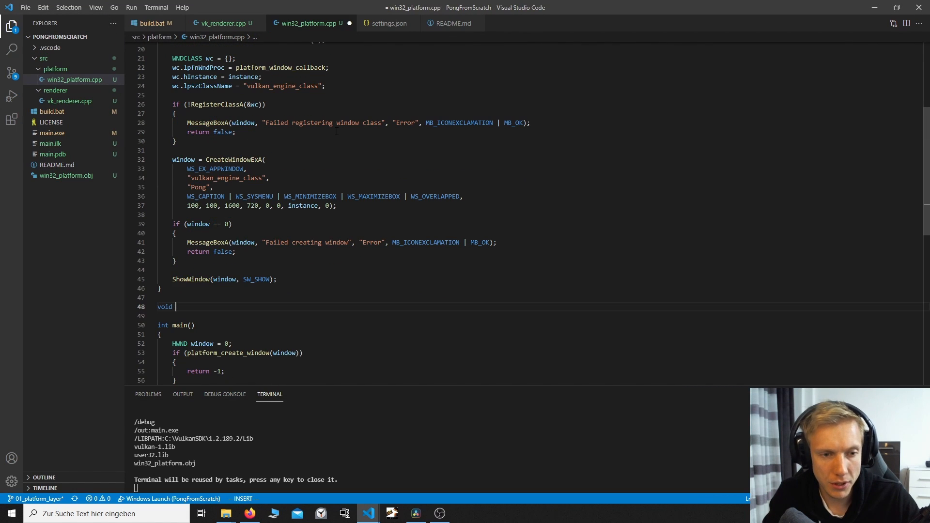
pyautogui.write('platform_upd')
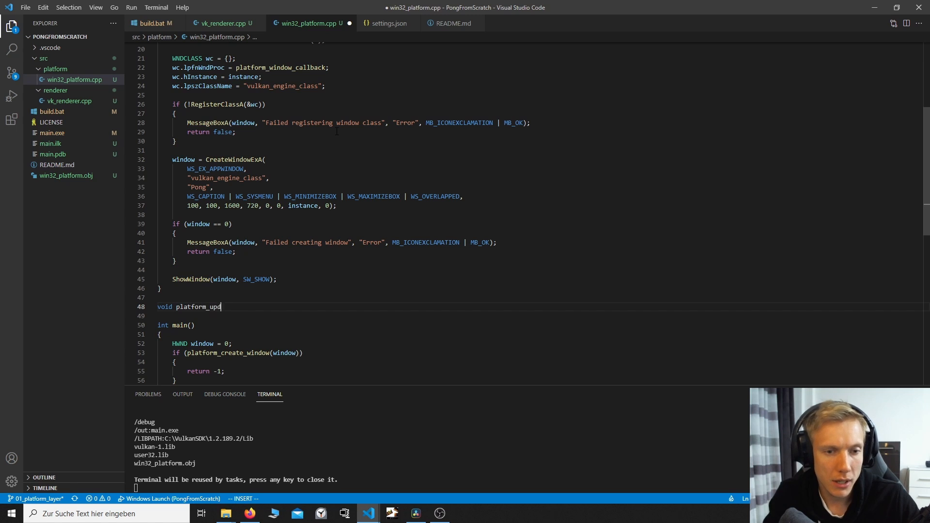
pyautogui.write('ate_window(HWND window')
pyautogui.click(540, 315)
pyautogui.write('{')
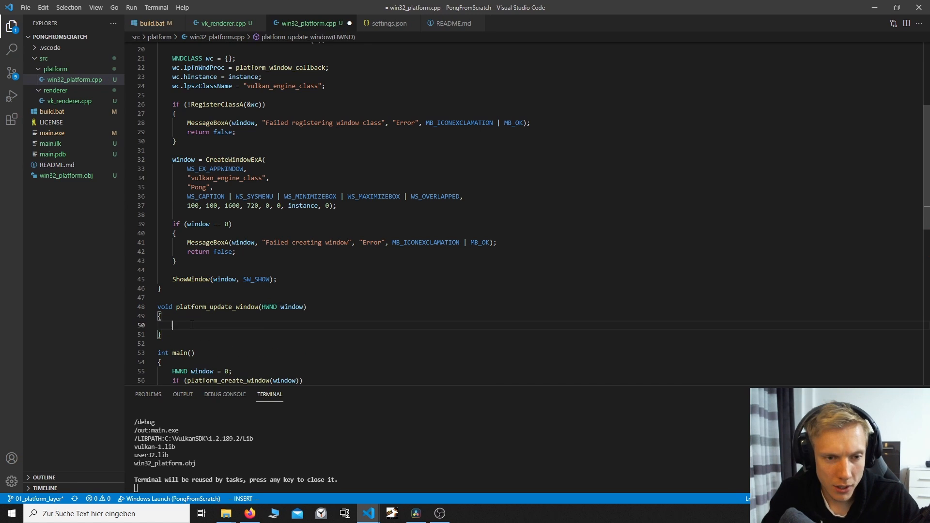
pyautogui.write('MSG msg;')
pyautogui.write('while(')
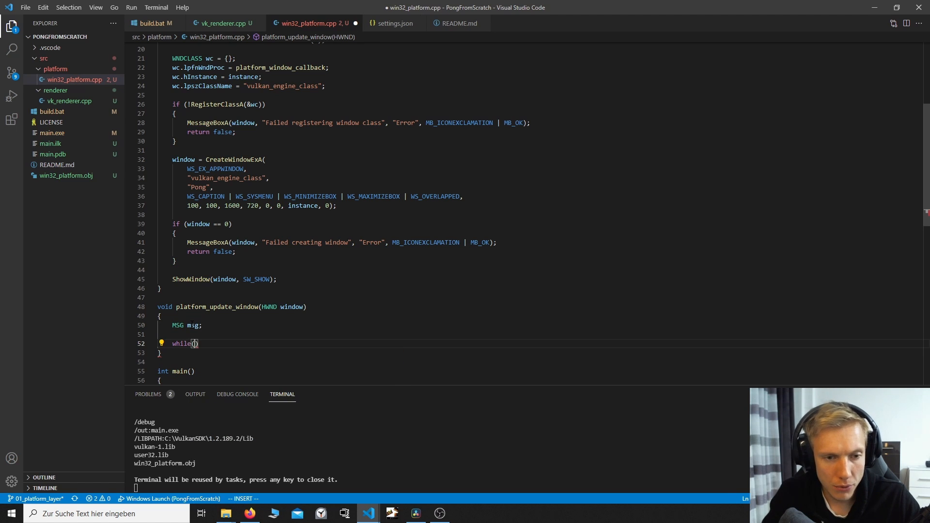
pyautogui.write('PeekMessageA(')
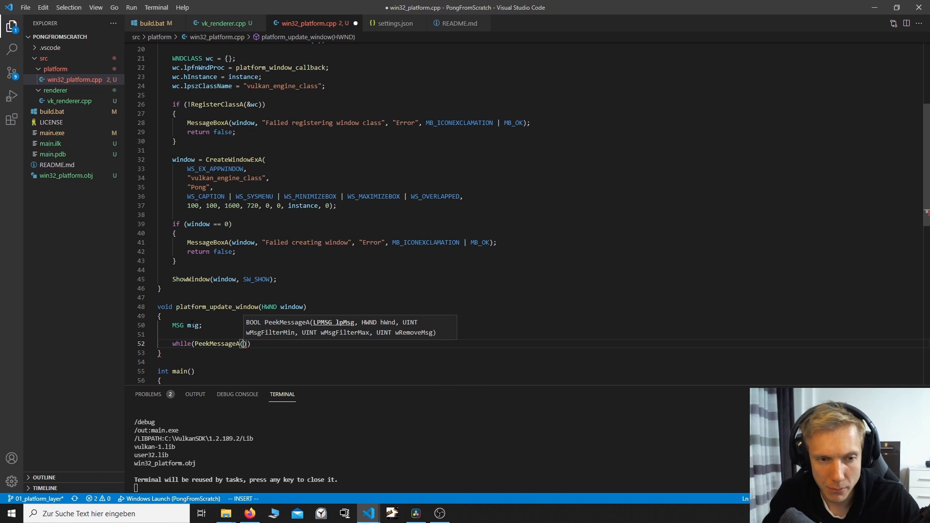
pyautogui.write('&msg, wdi')
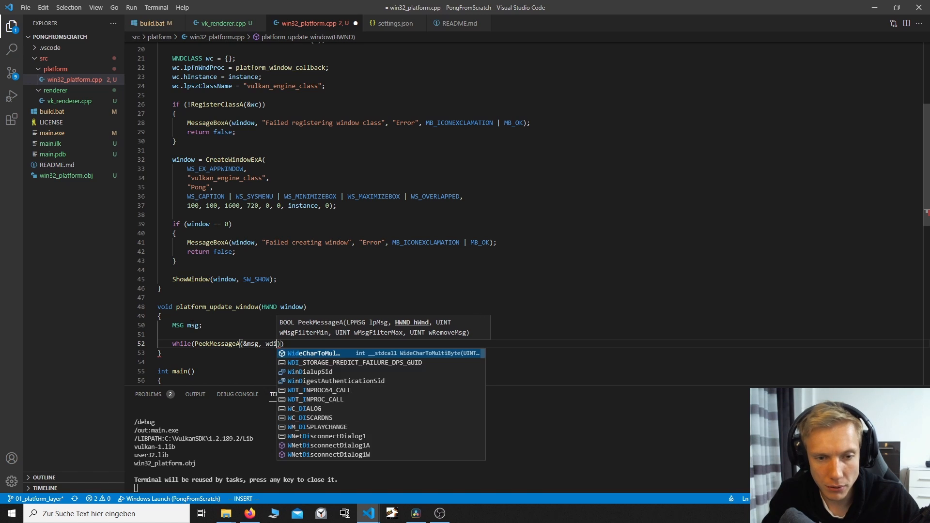
pyautogui.write('window, 0, 0,')
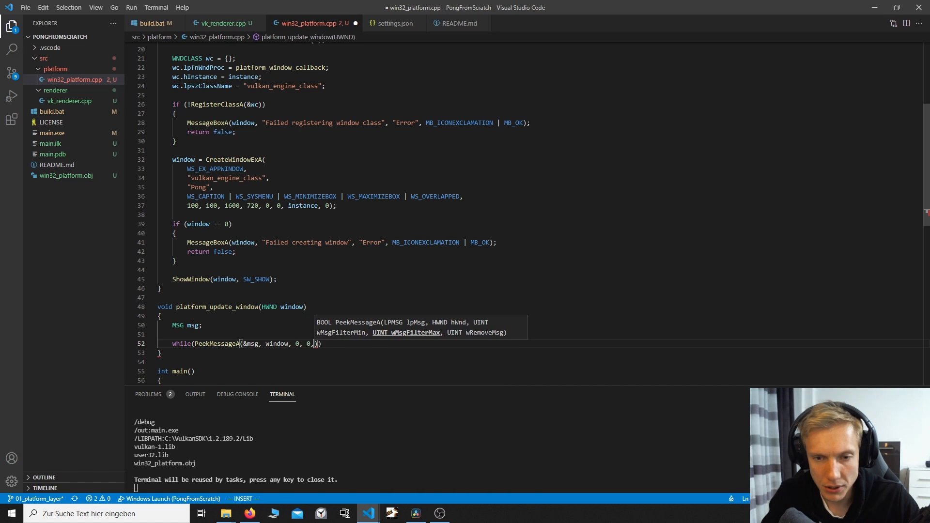
pyautogui.write('PM_REMOVE')
pyautogui.write('{')
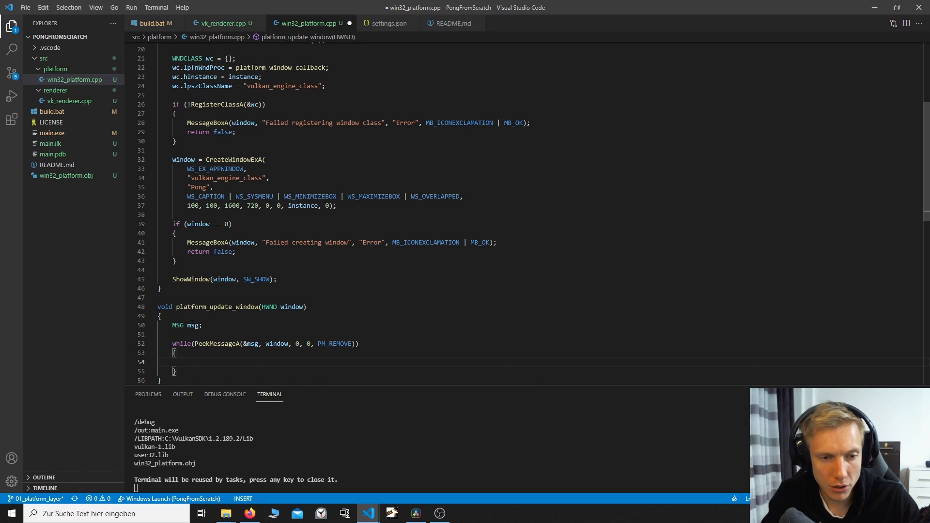
# Call TranslateMessage and DispatchMessageA per message, then call platform_update_window from main's loop.
pyautogui.write('TranslateMessage(')
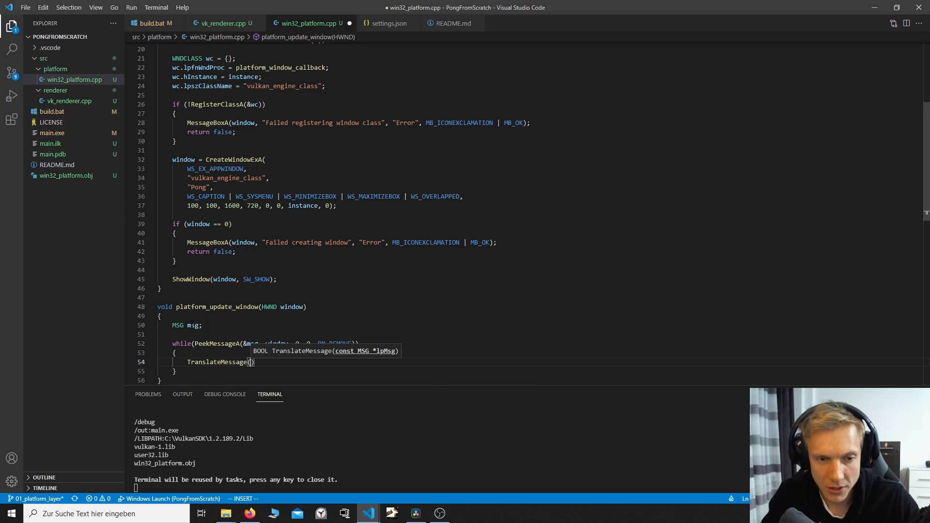
pyautogui.write('&msg);')
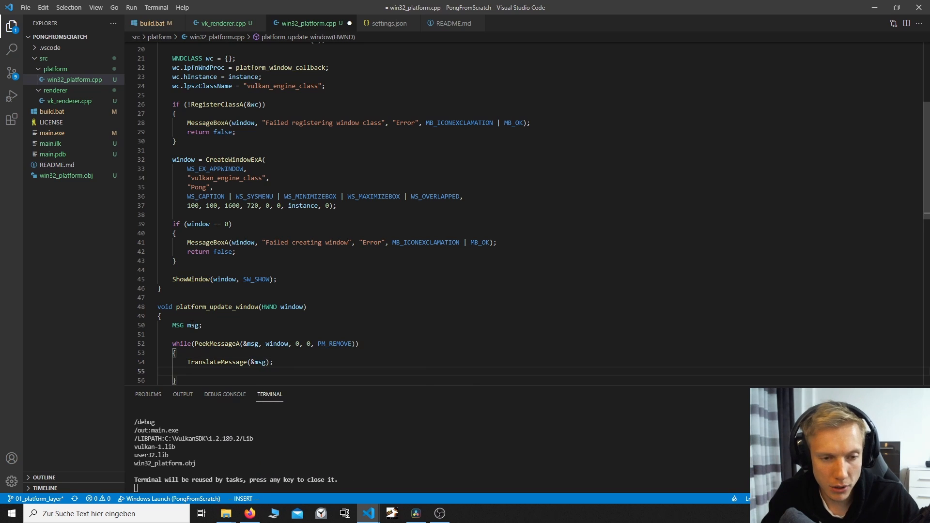
pyautogui.write('dispatchMessageA(')
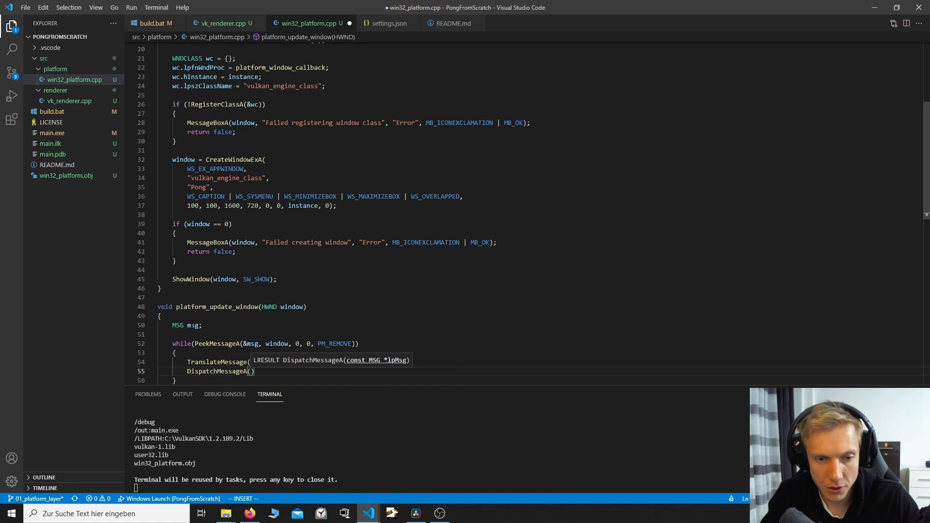
pyautogui.press('Escape')
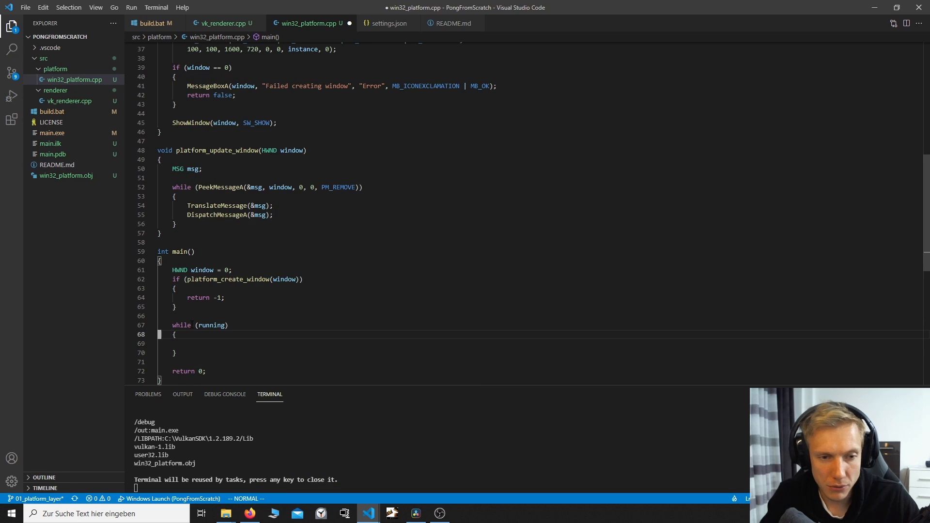
pyautogui.press('o')
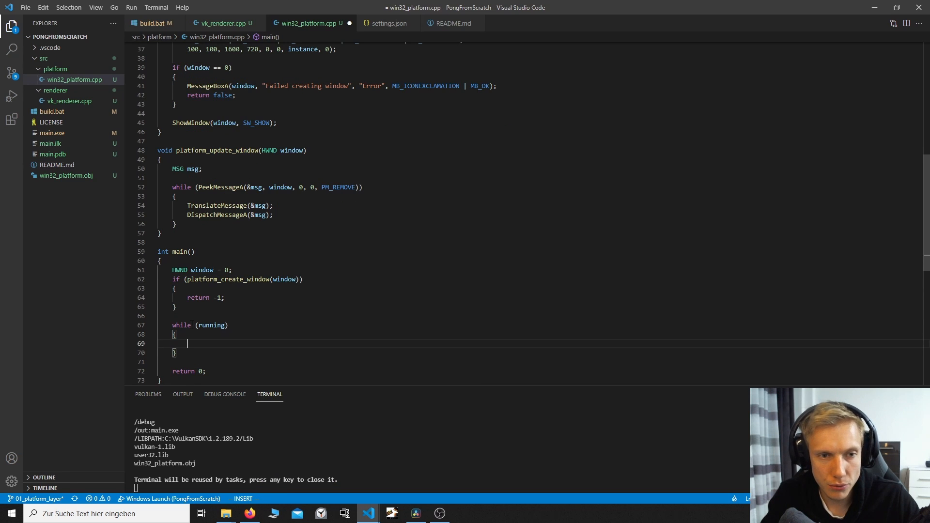
pyautogui.write('platform_')
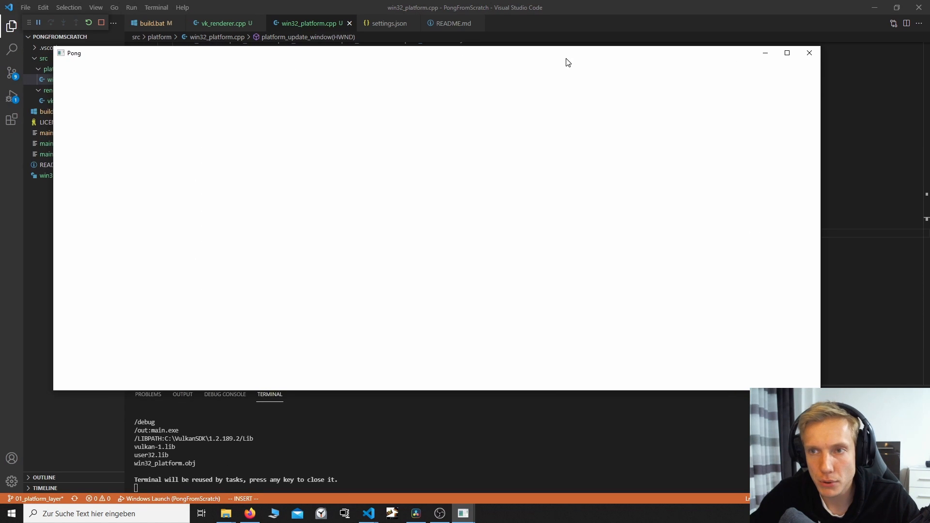
pyautogui.moveTo(314, 69)
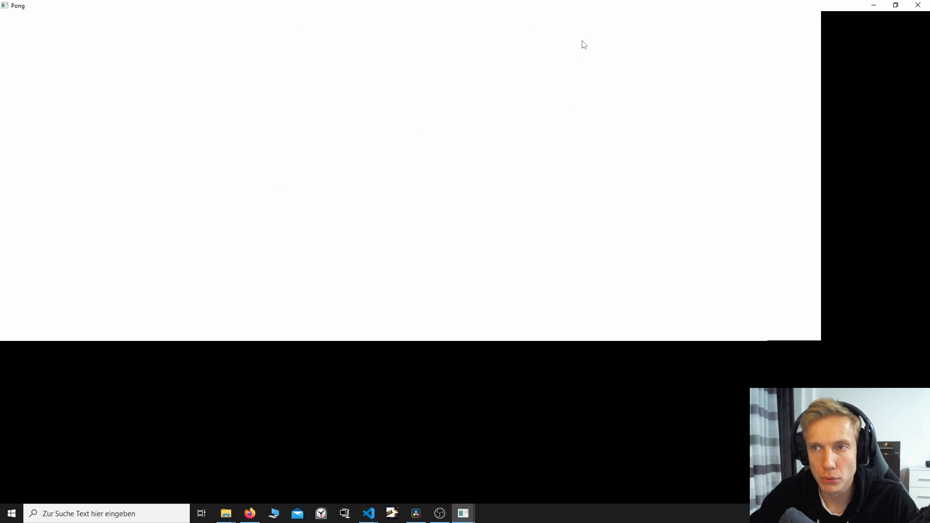
# Close the running Pong window before adding WS_THICKFRAME to the style flags.
pyautogui.click(369, 514)
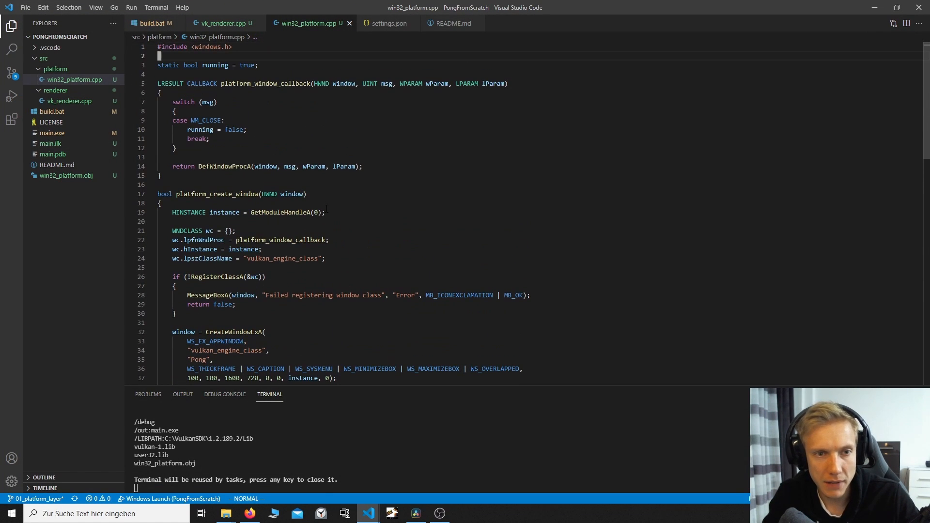
# Add wc.hCursor = LoadCursor(NULL, IDC_ARROW); to the window class after lpszClassName.
pyautogui.click(199, 129)
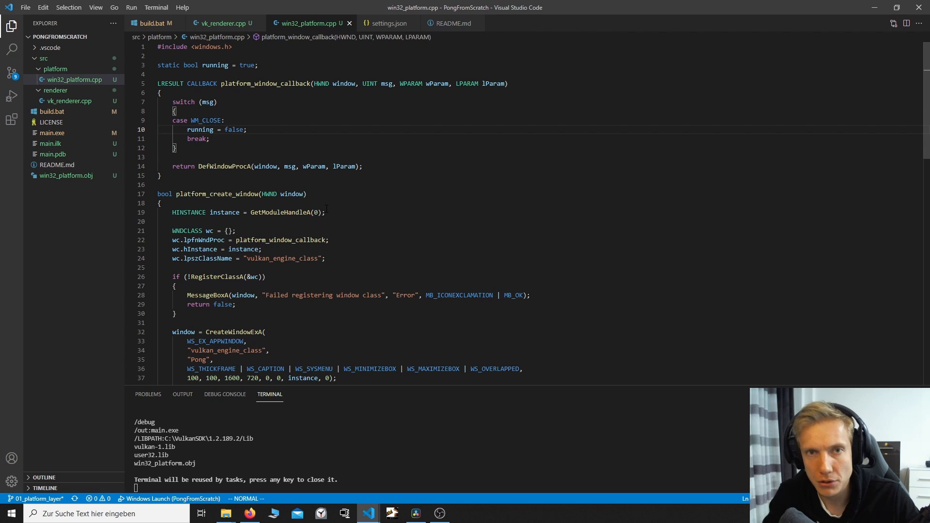
pyautogui.click(12, 96)
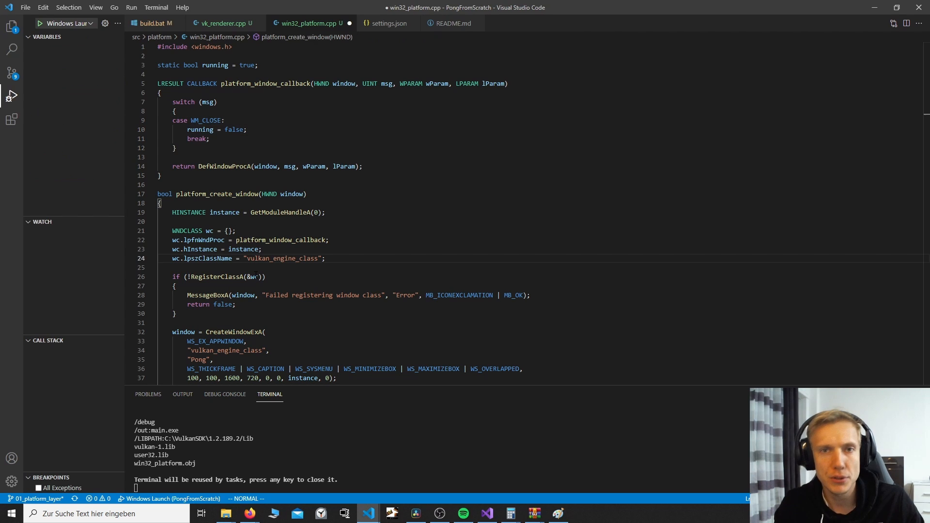
pyautogui.write('w')
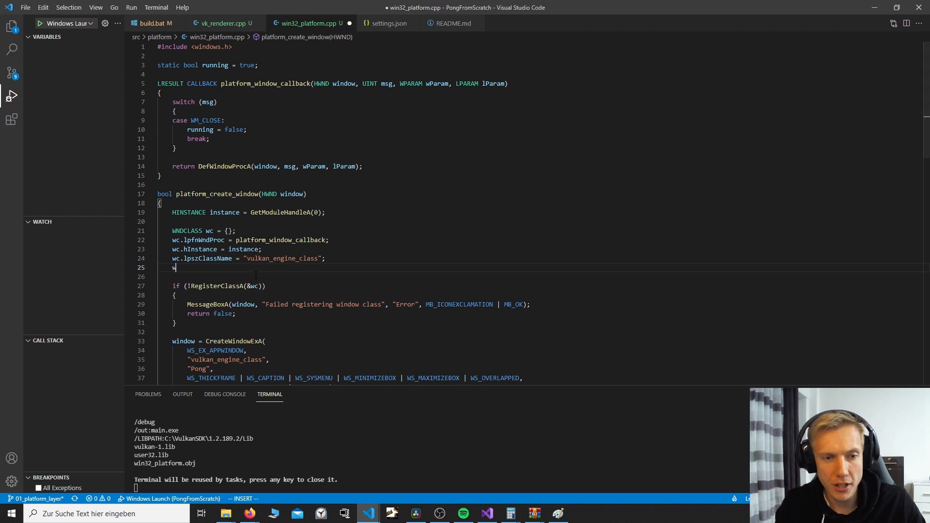
pyautogui.write('c.hCursor =')
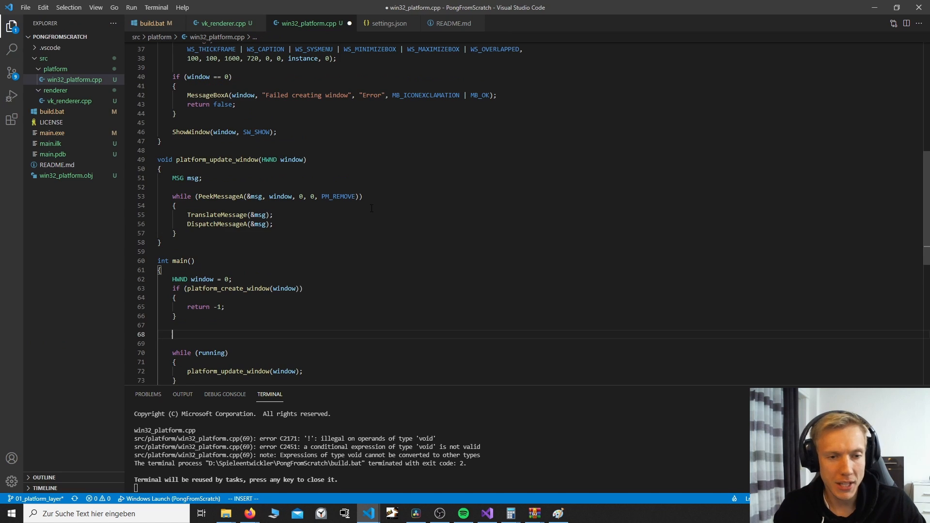
# Make main return -1 when vk_init() fails and negate the platform_create_window check, then save.
pyautogui.write('if()')
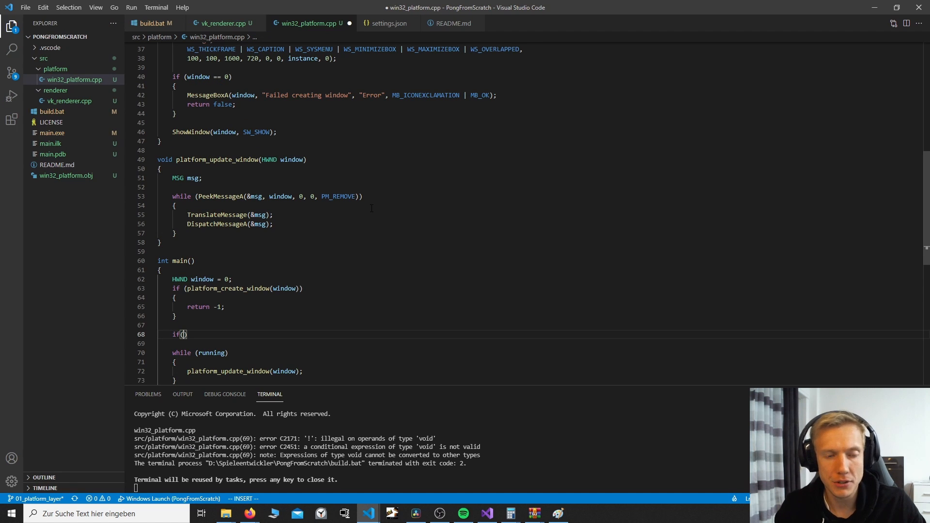
pyautogui.write('!vk_init(')
pyautogui.write('{')
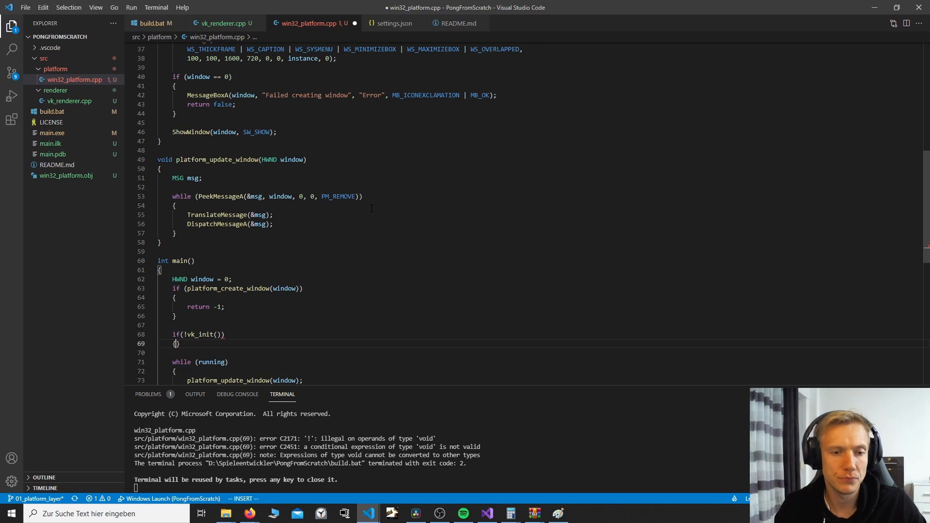
pyautogui.write('return')
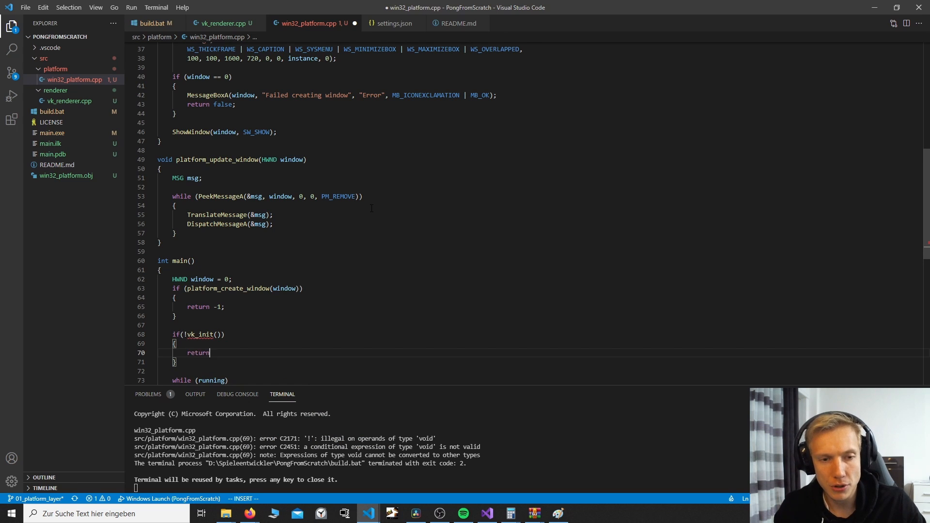
pyautogui.write('-1;')
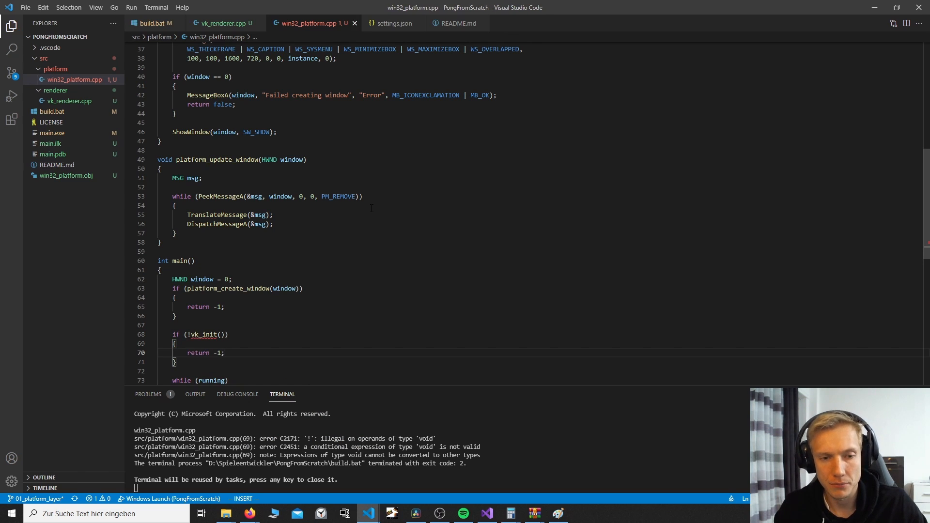
pyautogui.press('Escape')
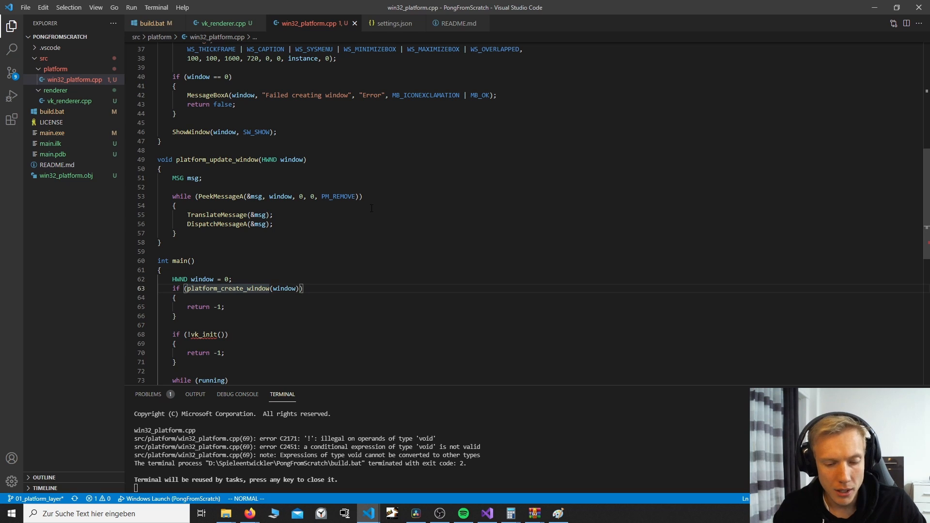
pyautogui.write('!')
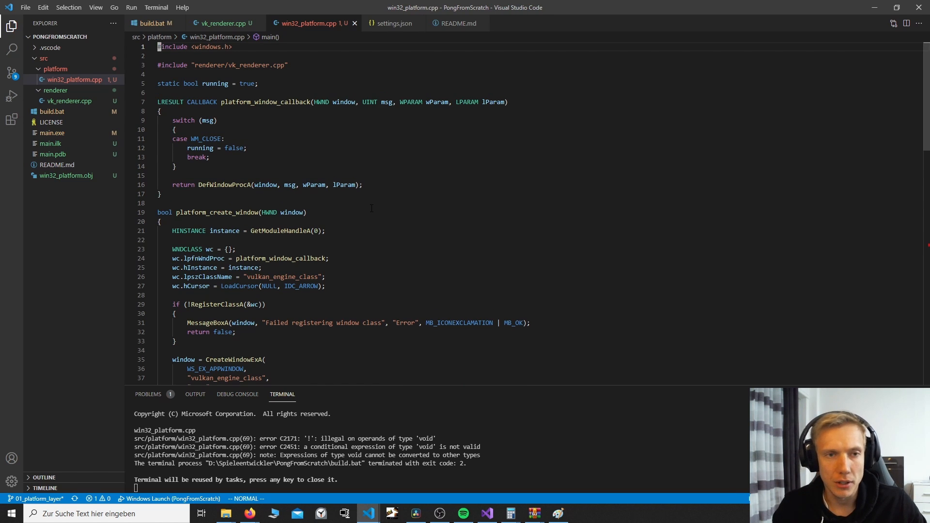
# End vk_init in vk_renderer.cpp with return true; and save.
pyautogui.click(223, 24)
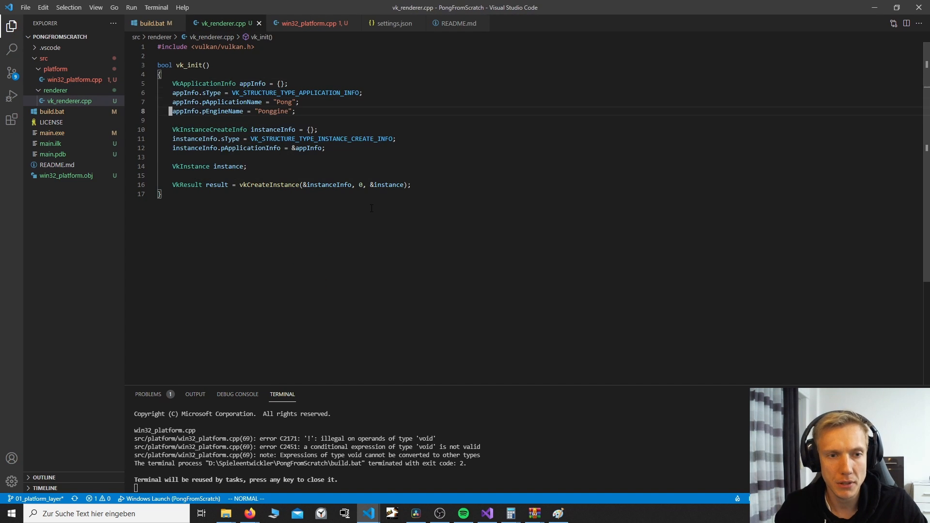
pyautogui.write('return true;')
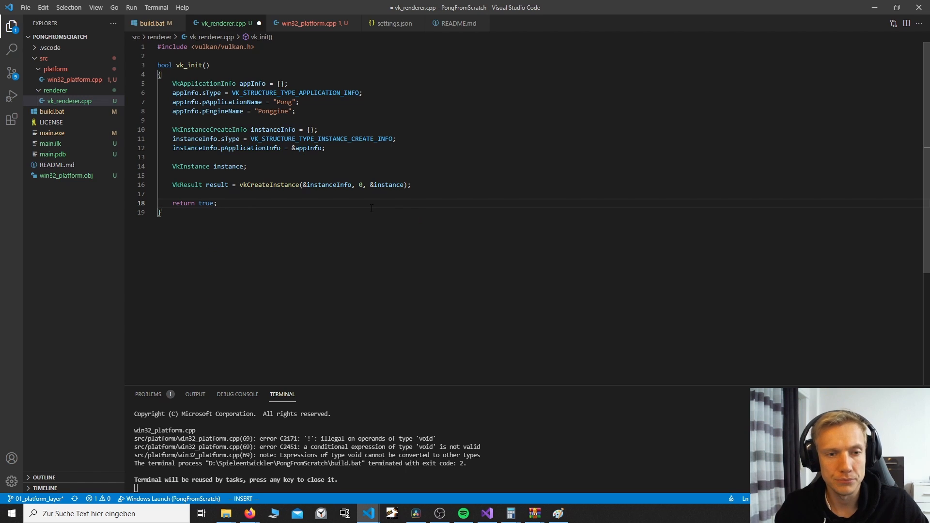
pyautogui.press('Escape')
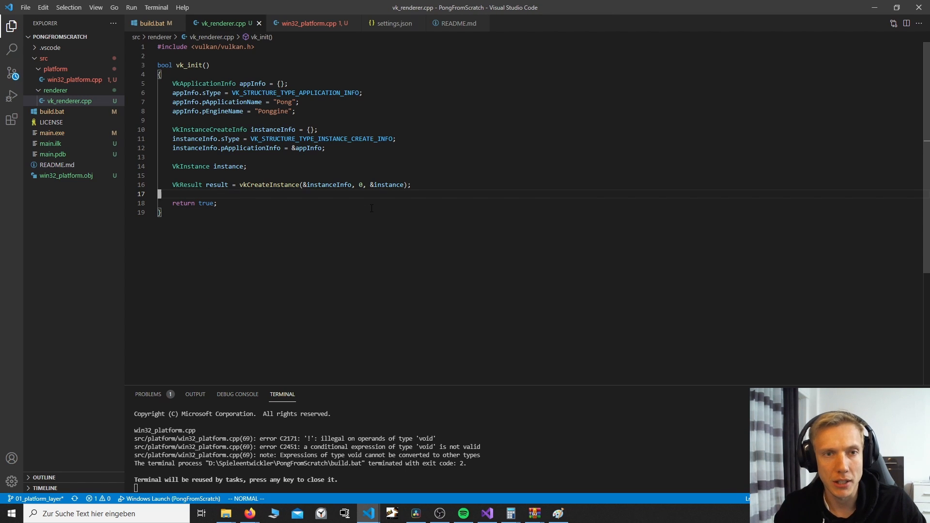
# Make platform_create_window return true after ShowWindow, run the build, and close the Pong window.
pyautogui.click(308, 24)
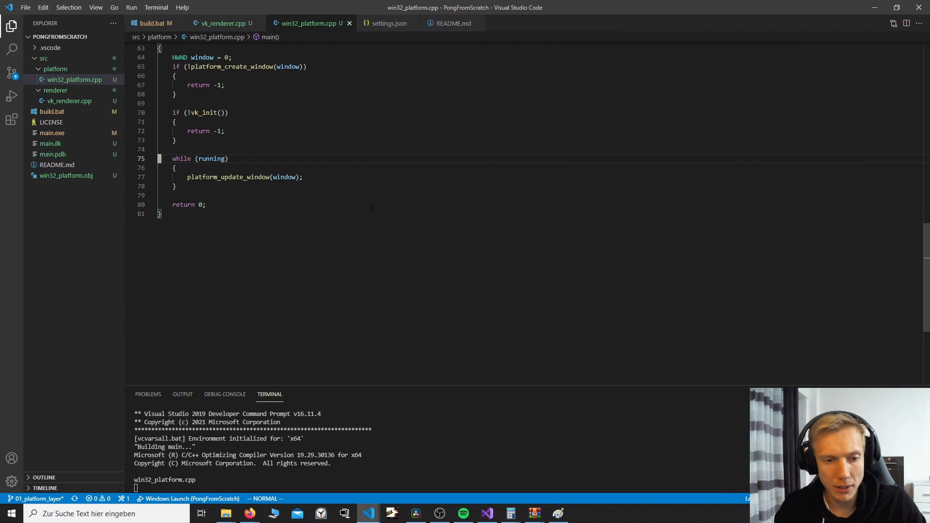
pyautogui.scroll(3)
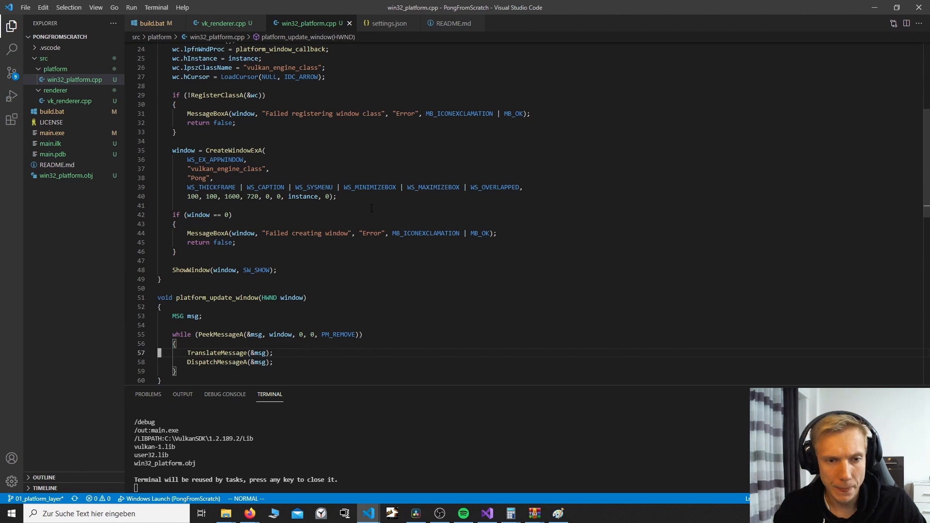
pyautogui.write('retu')
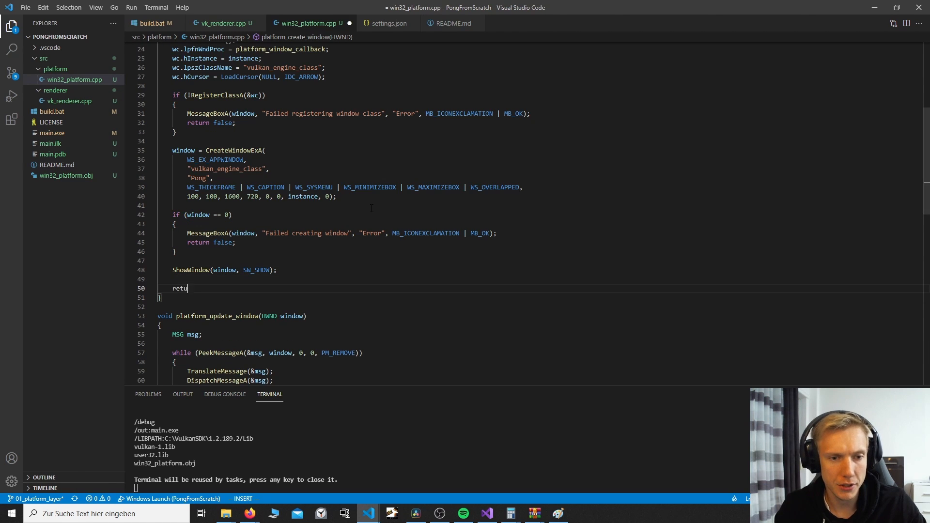
pyautogui.write('rn true;')
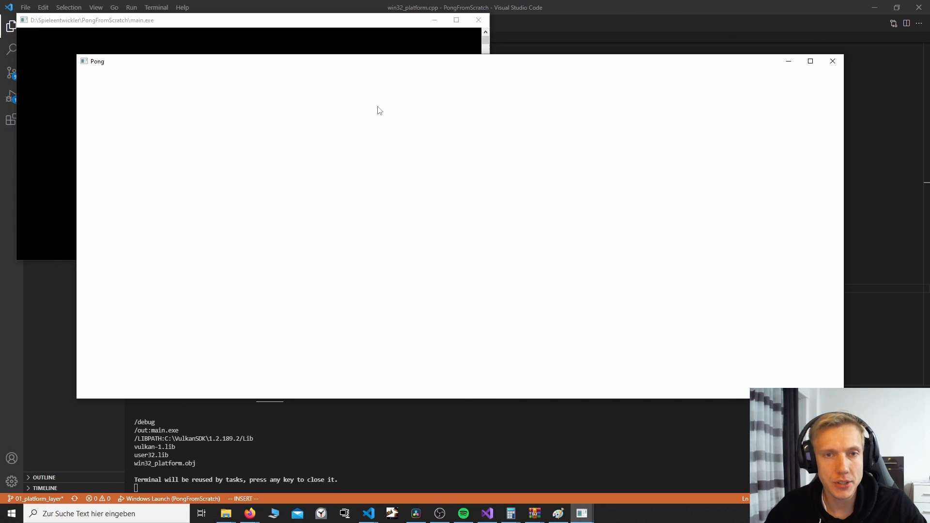
pyautogui.moveTo(832, 62)
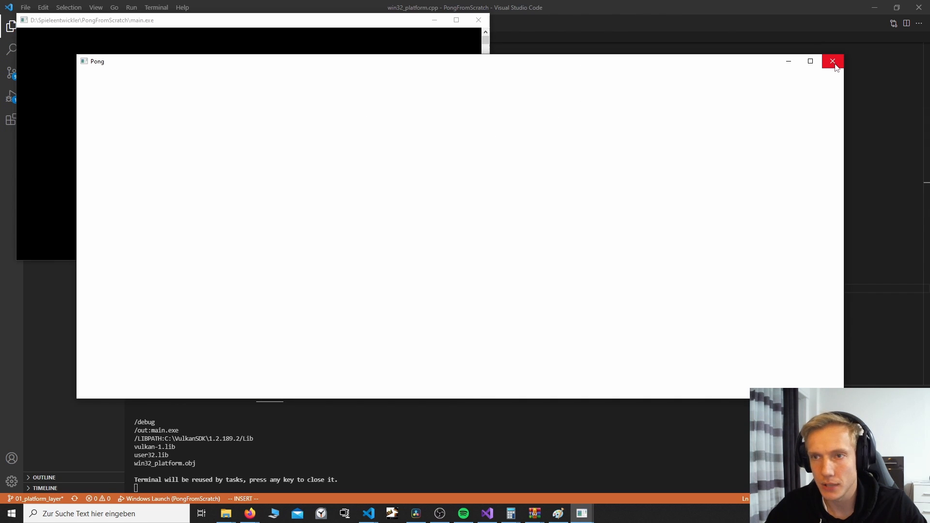
pyautogui.click(832, 62)
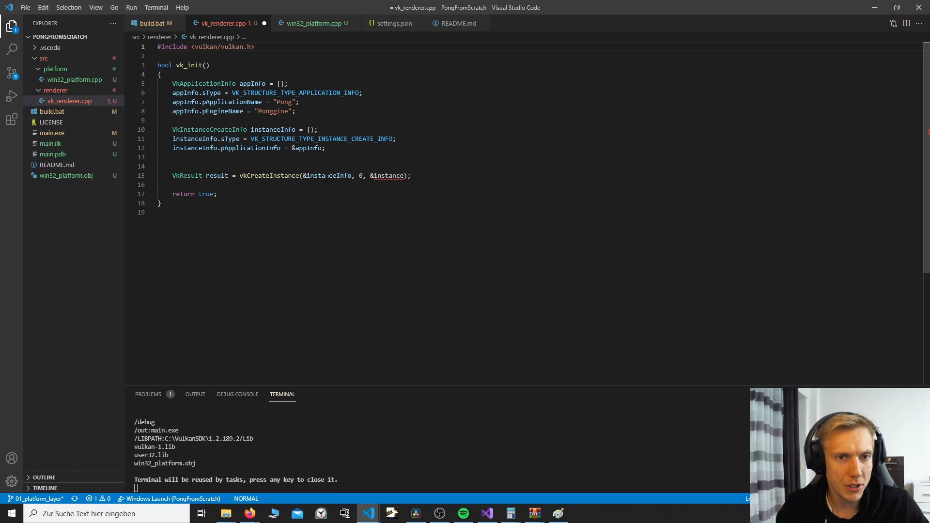
# Define struct VkContext { VkInstance instance; } and make vk_init take VkContext* vkcontext, filling &vkcontext->instance.
pyautogui.write('struct')
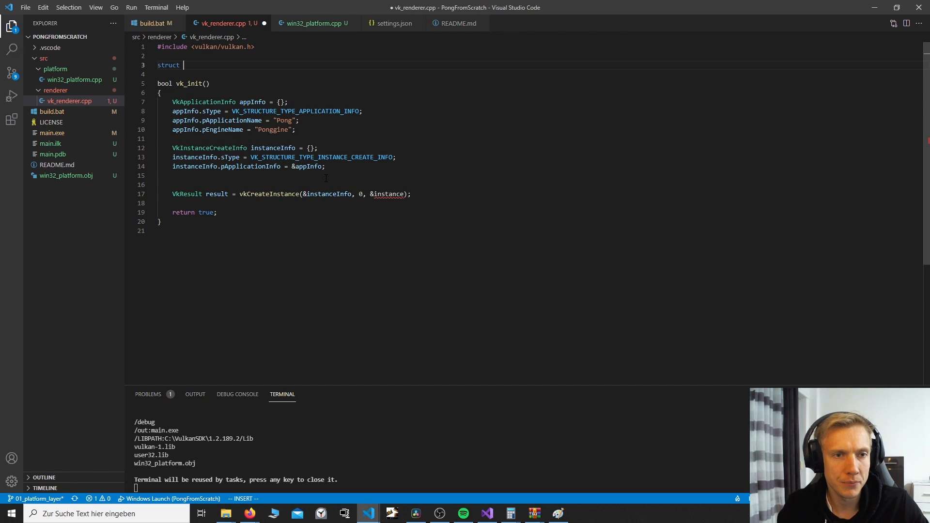
pyautogui.write('VkContext{')
pyautogui.write('VkInstance instance;')
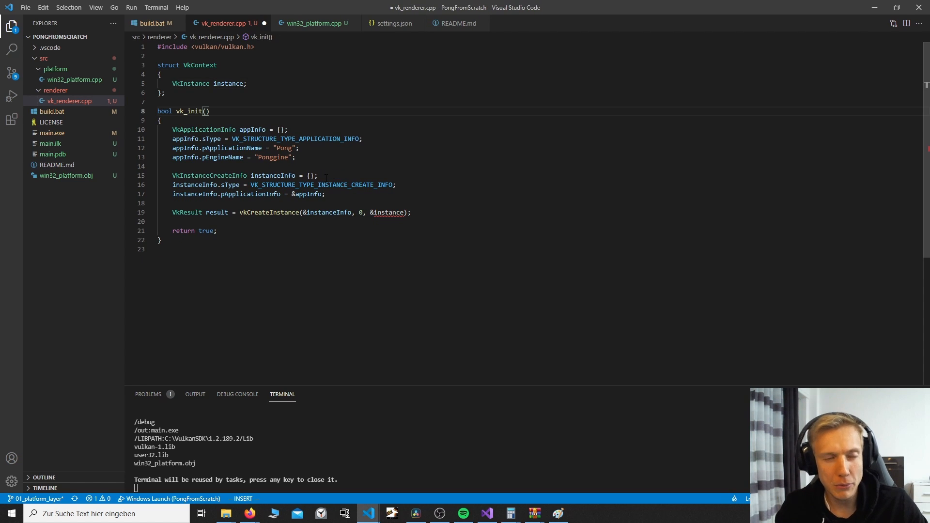
pyautogui.write('VkContext* v')
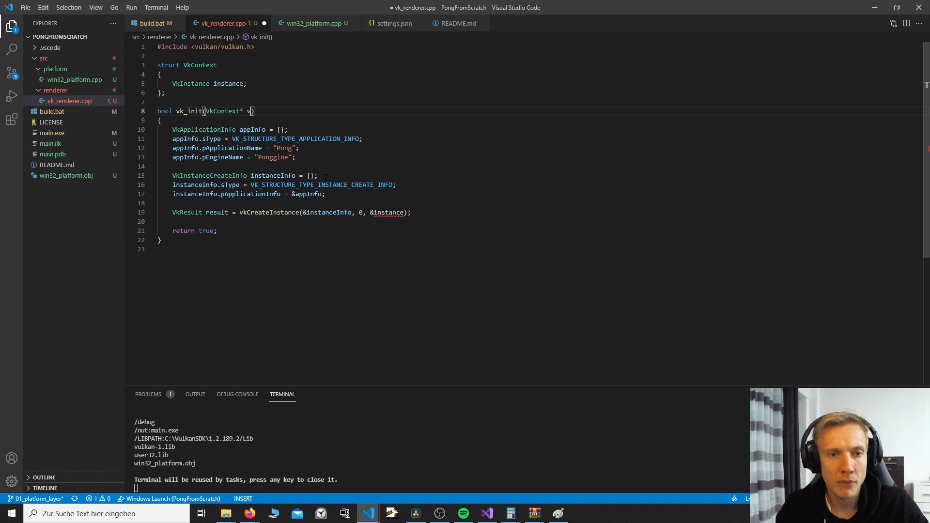
pyautogui.write('kcontext')
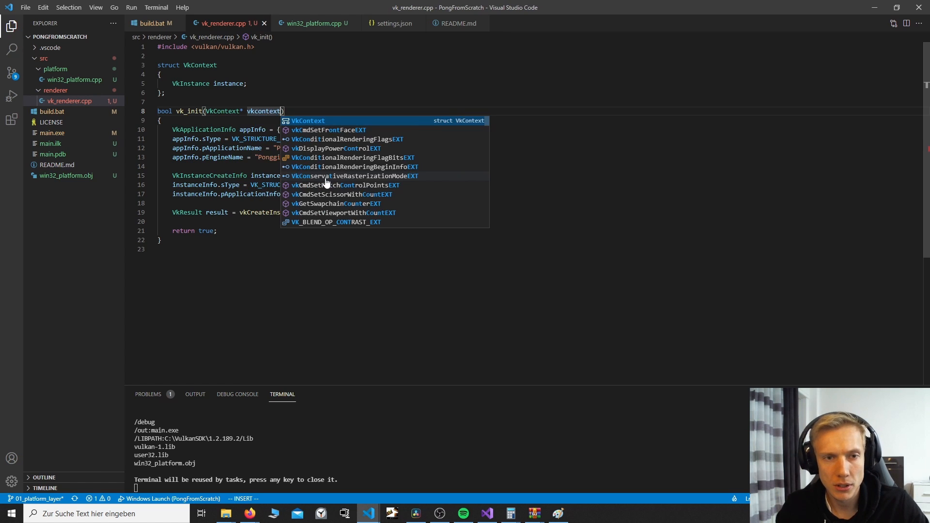
pyautogui.press('Escape')
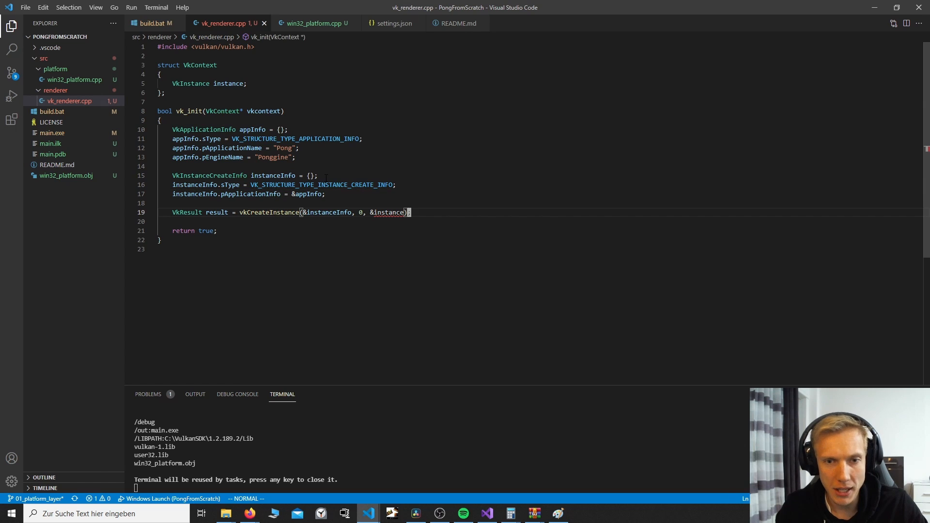
pyautogui.write('&vkcontext->')
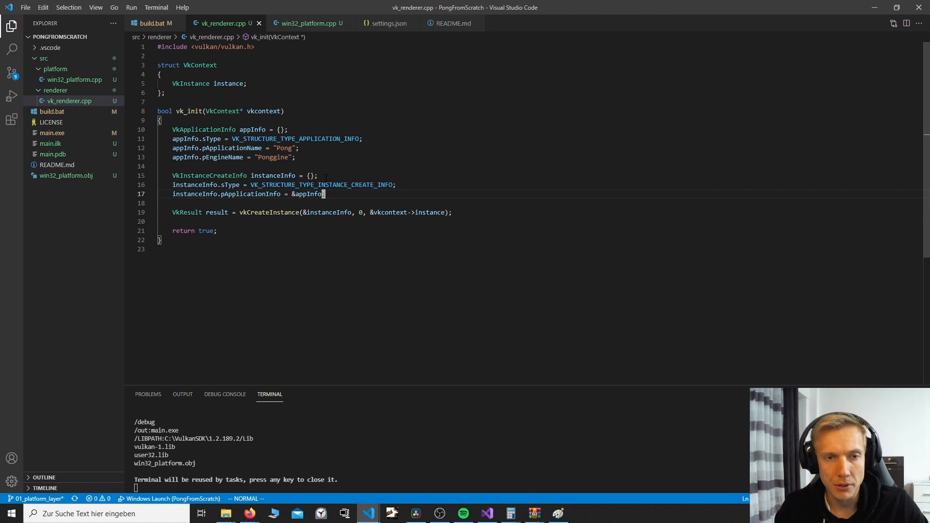
# Declare VkContext vkcontext = {}; in main and pass &vkcontext to vk_init.
pyautogui.click(307, 23)
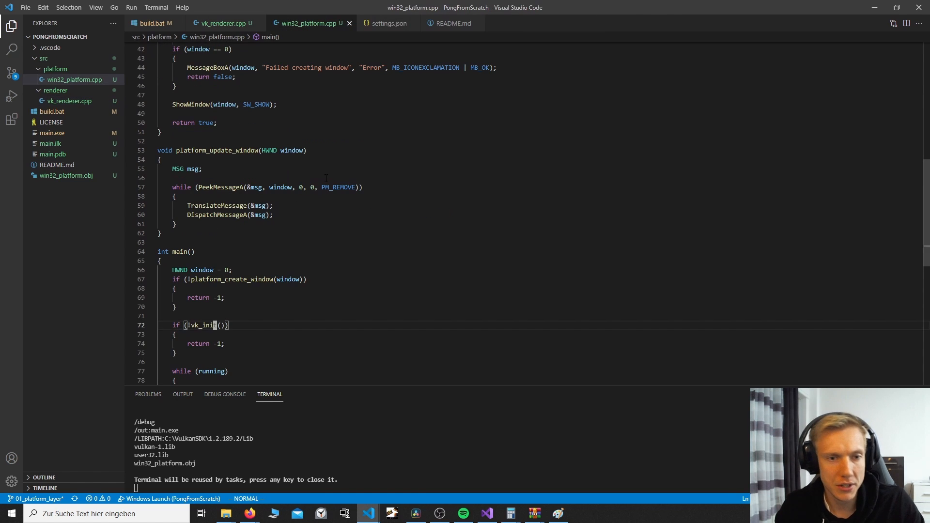
pyautogui.scroll(-3)
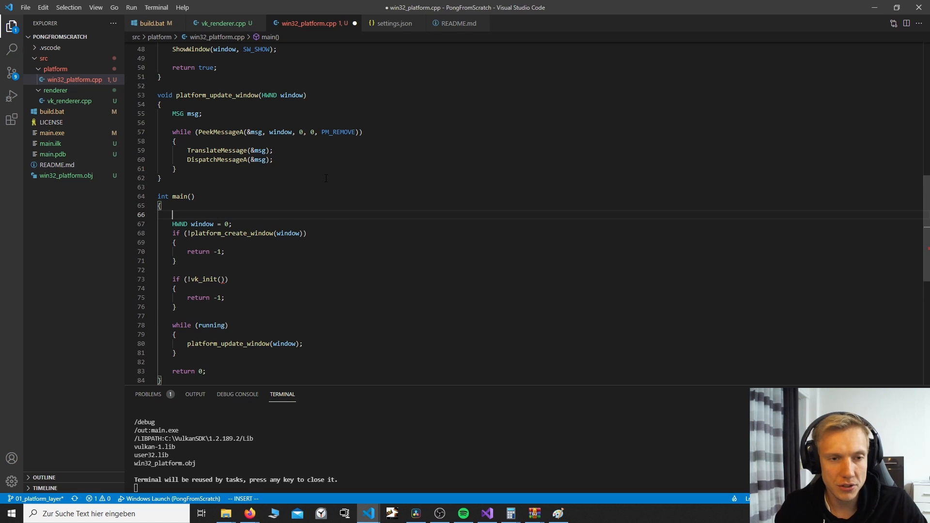
pyautogui.write('Vkcontext vkcontext = {};')
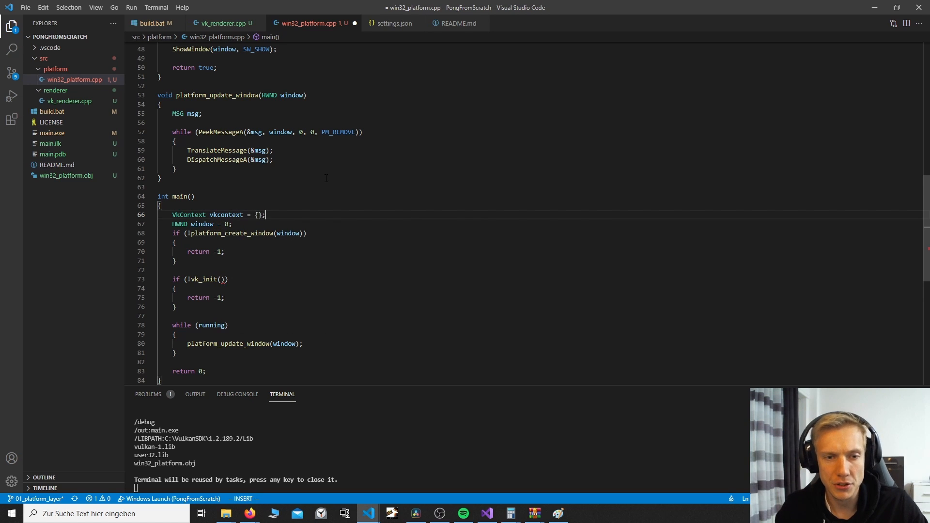
pyautogui.click(219, 279)
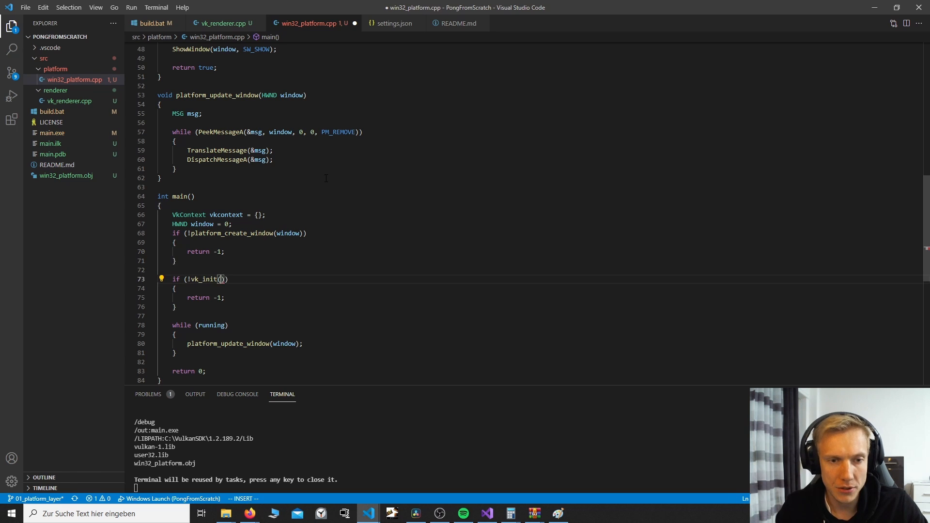
pyautogui.write('&vkcontext')
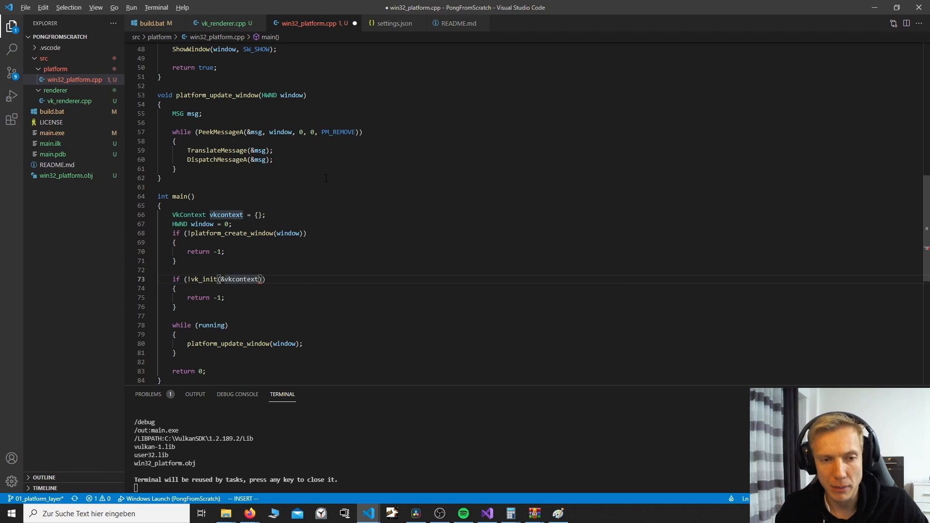
# Check vk_renderer.cpp, return, and build and launch the Pong program.
pyautogui.click(223, 23)
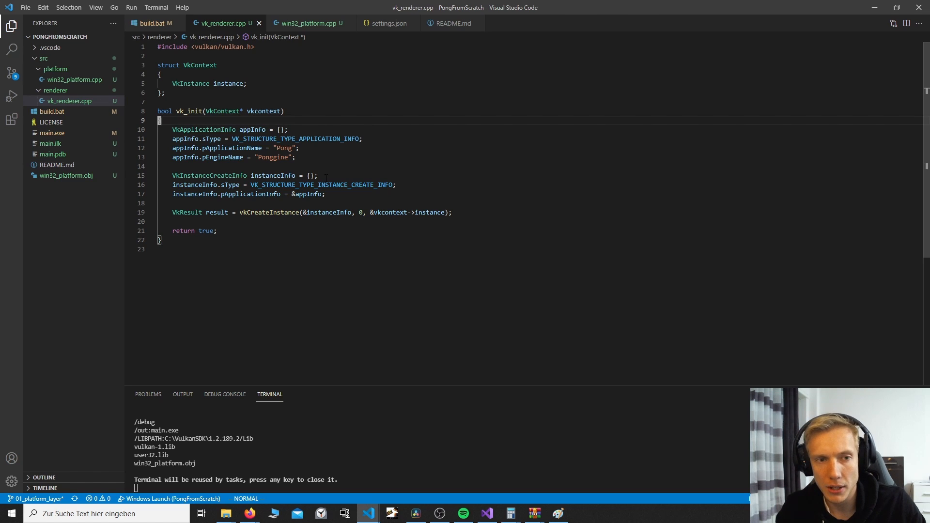
pyautogui.click(158, 111)
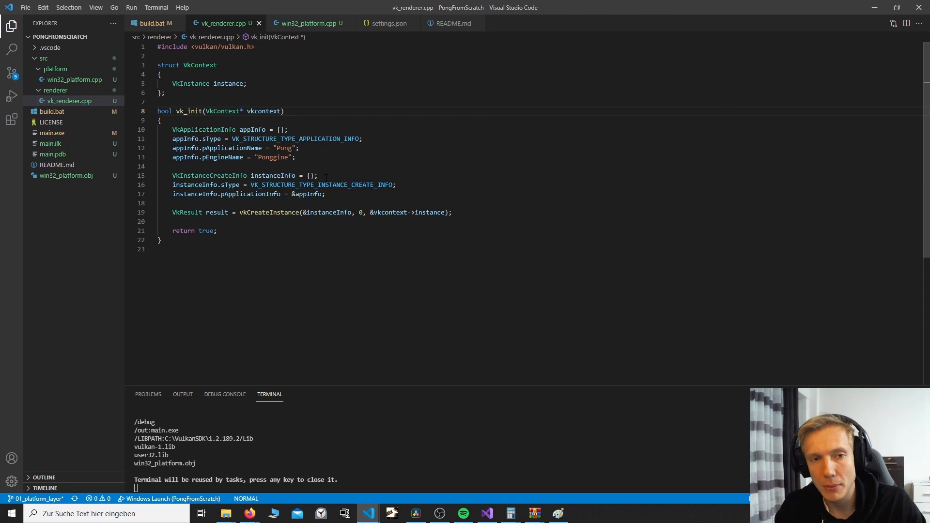
pyautogui.click(158, 110)
pyautogui.write('k')
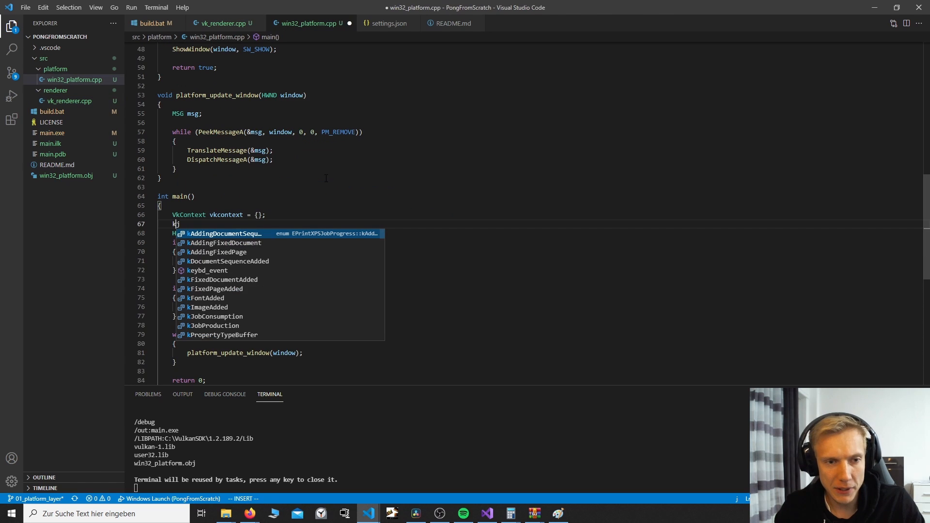
pyautogui.press('Escape')
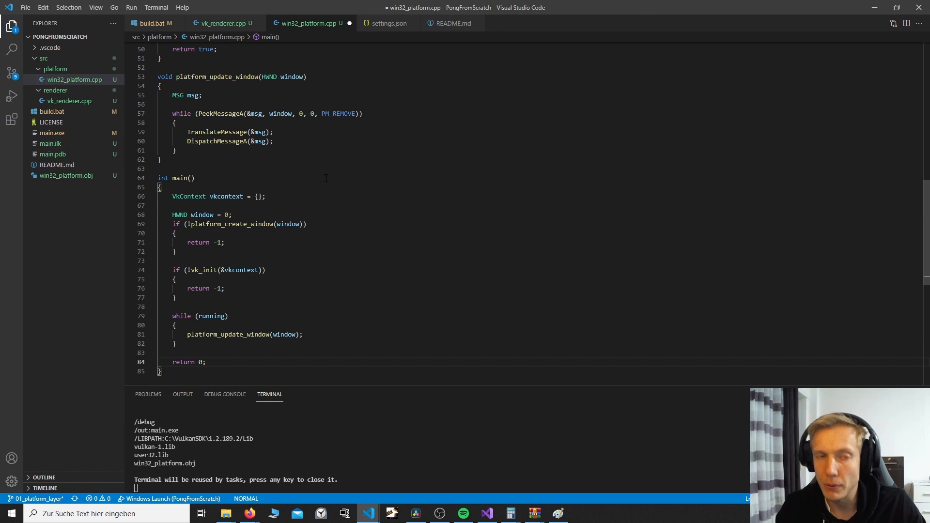
pyautogui.click(172, 353)
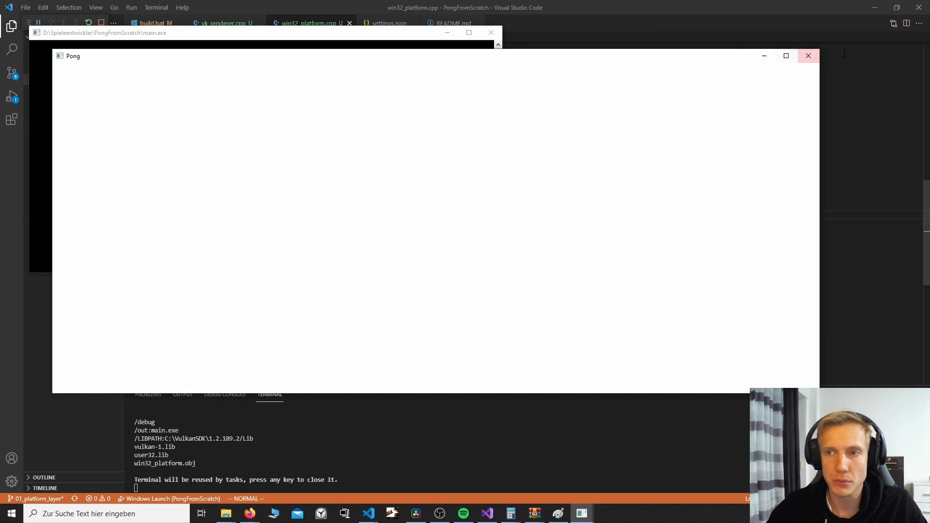
pyautogui.click(809, 56)
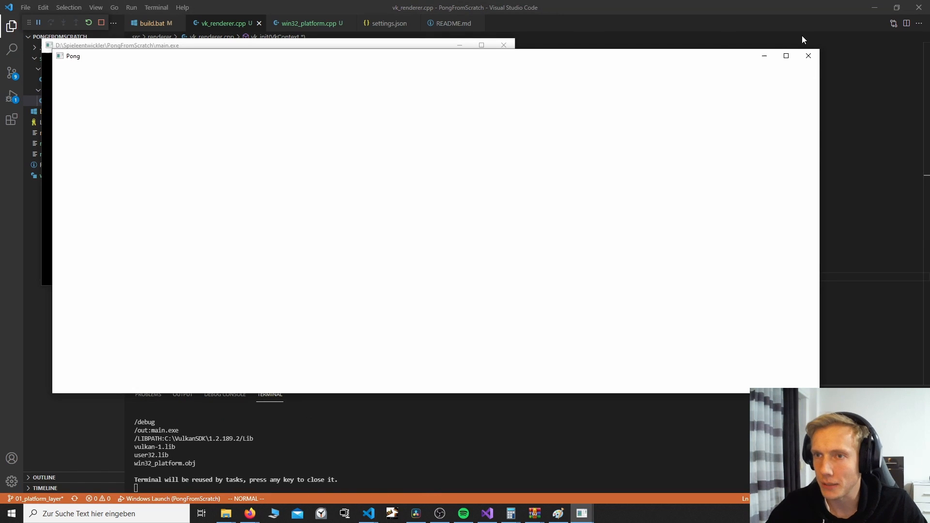
pyautogui.click(808, 56)
pyautogui.write('git add .')
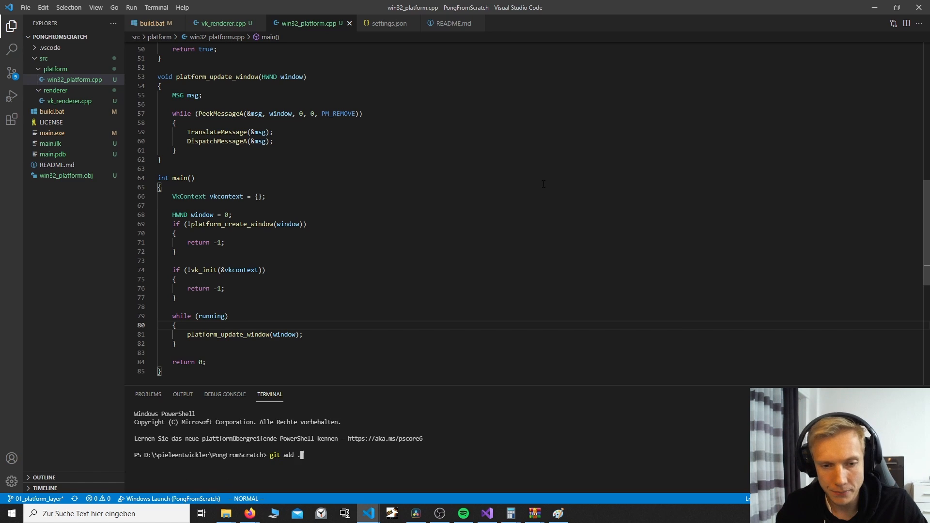
# Stage all changes and create branch 02_vulkan_renderer_init with git checkout -b.
pyautogui.press('Return')
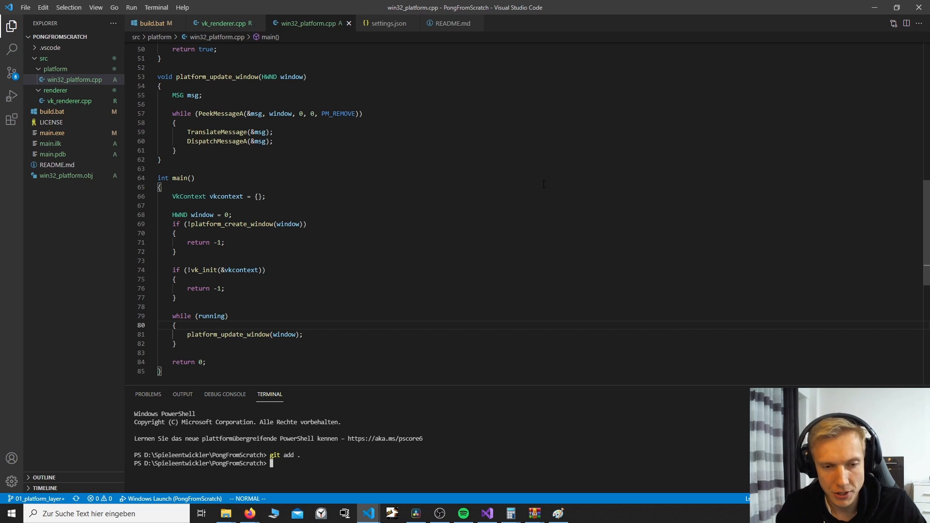
pyautogui.write('git c')
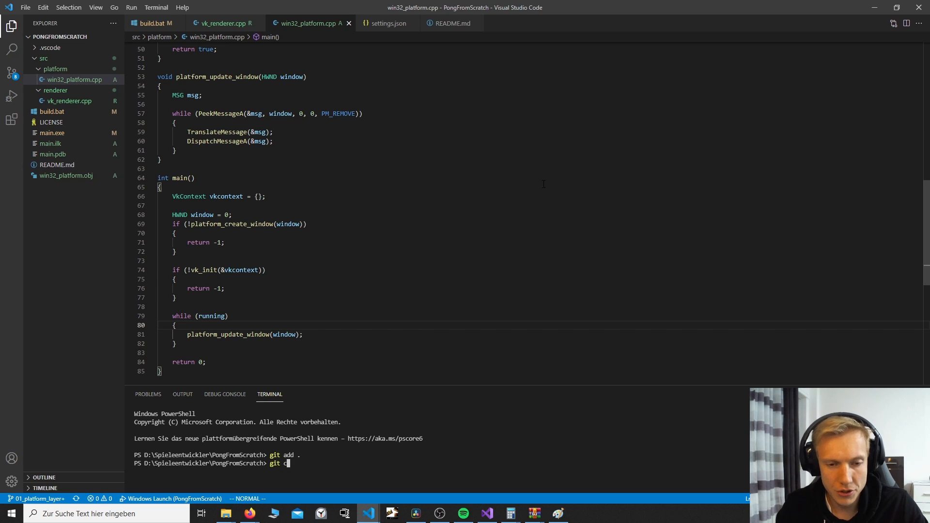
pyautogui.write('heckout -b')
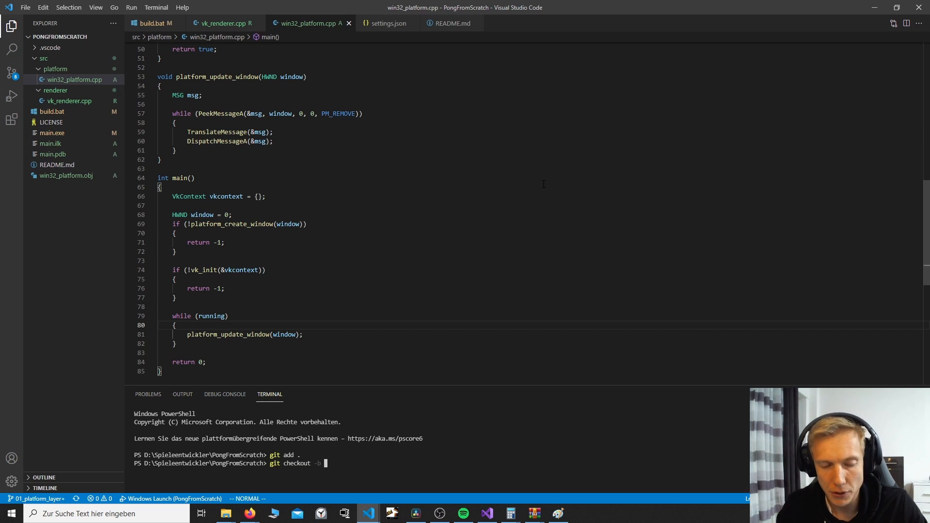
pyautogui.write('02_')
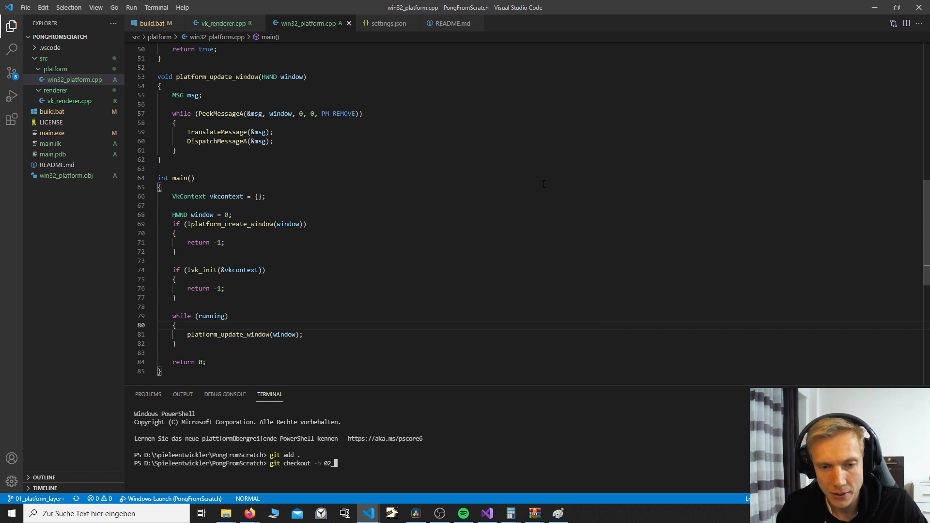
pyautogui.write('vulkan_renderer_init')
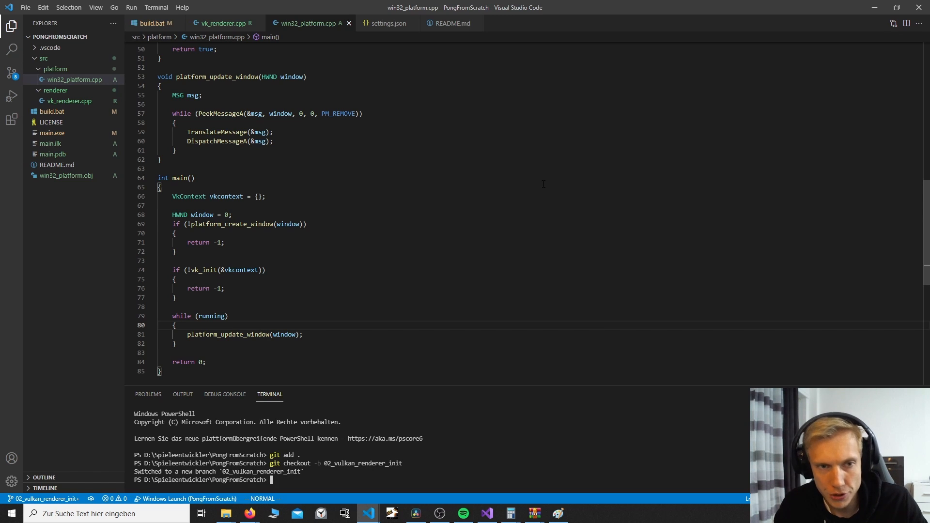
# Commit as 'Added a platform layer', push, then push with -u origin 02_vulkan_renderer_init.
pyautogui.write('git co')
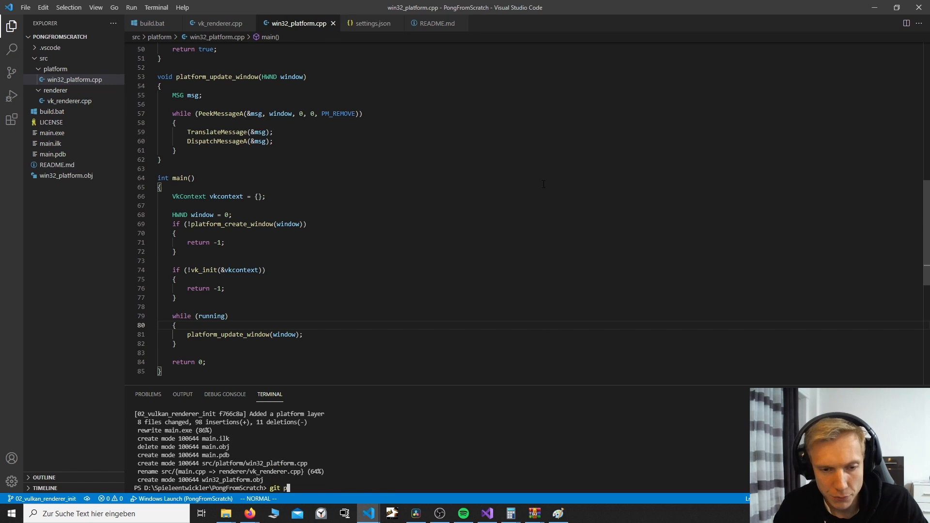
pyautogui.press('Return')
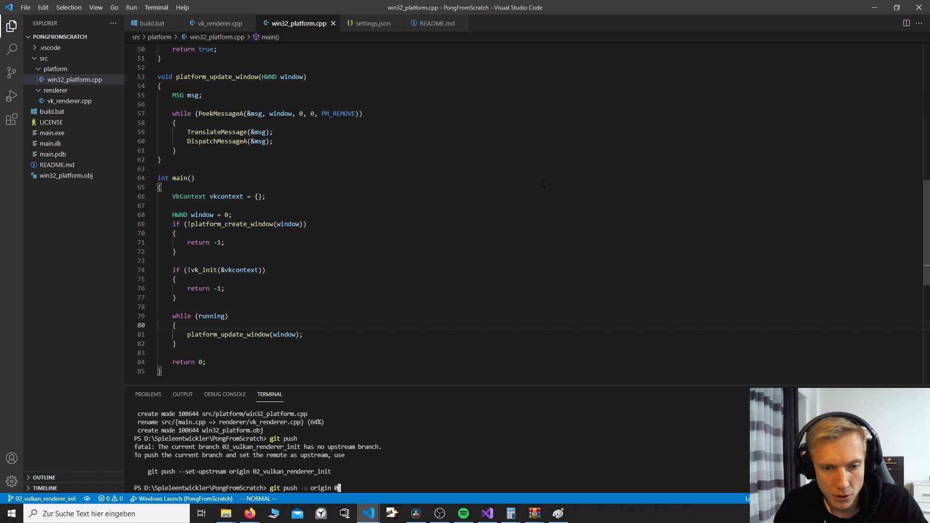
pyautogui.write('2_vulkan_rend')
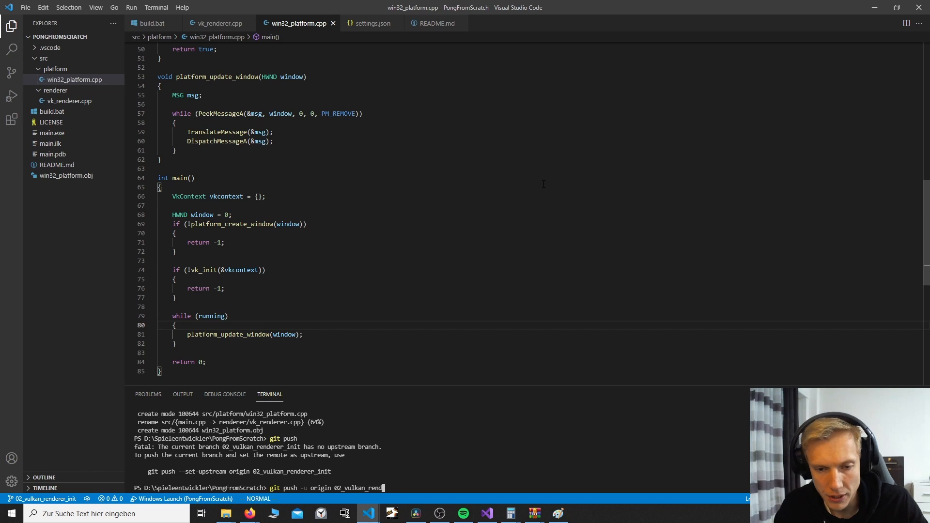